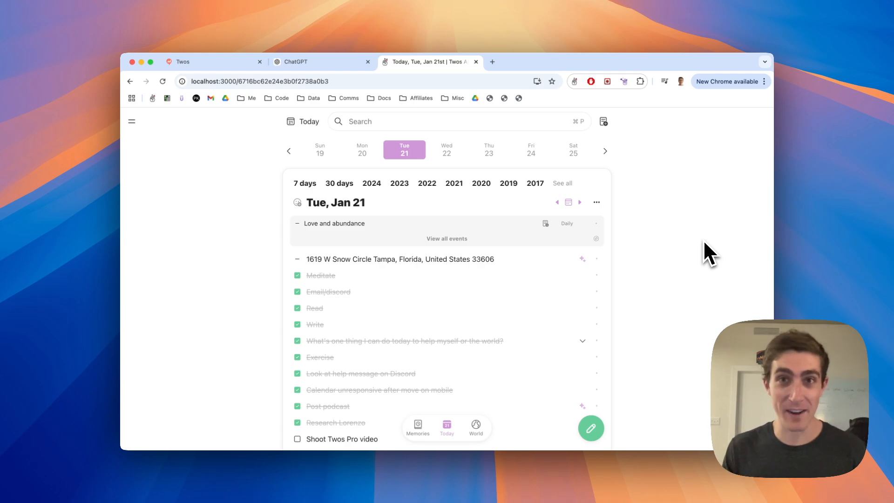
Review the smart suggestions offered for the address entry, then dismiss them
{"action": "scroll", "scroll_direction": "down", "scroll_amount": 3}
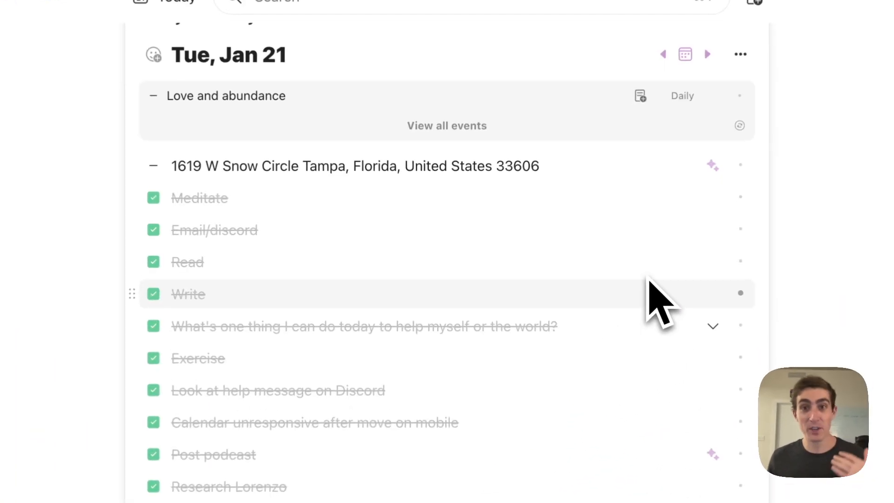
{"action": "left_click", "coordinate": [712, 166]}
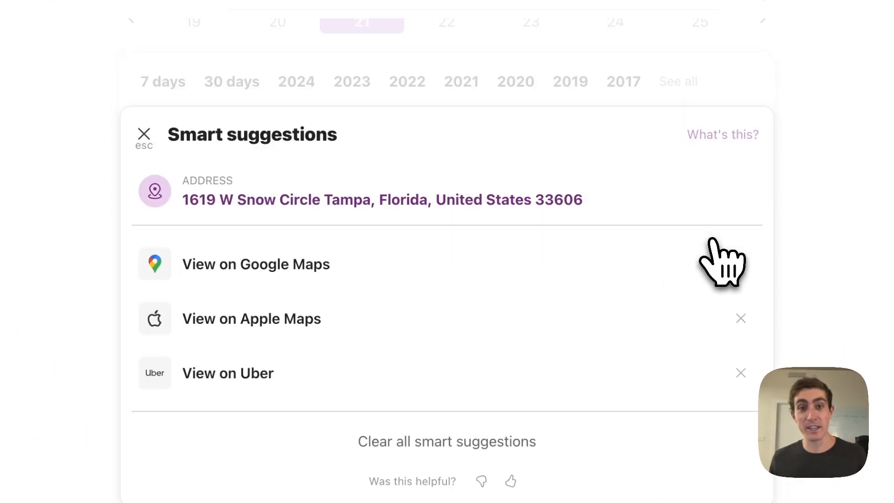
{"action": "mouse_move", "coordinate": [716, 268]}
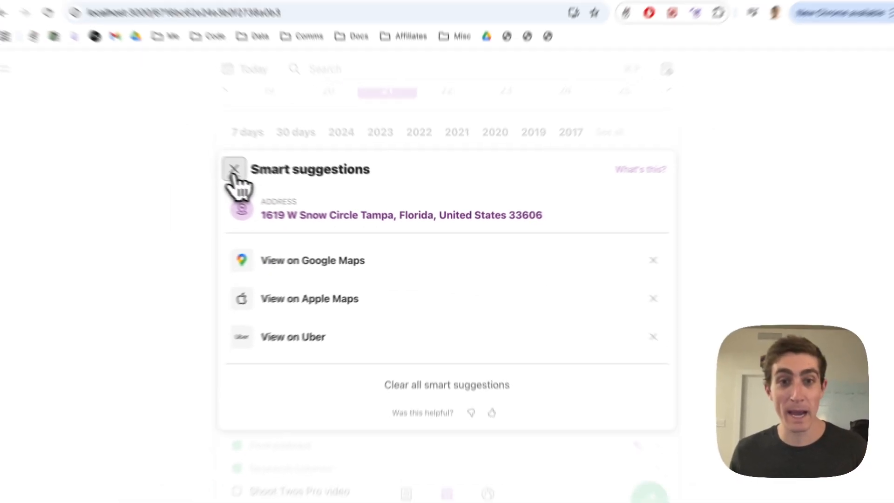
{"action": "left_click", "coordinate": [234, 170]}
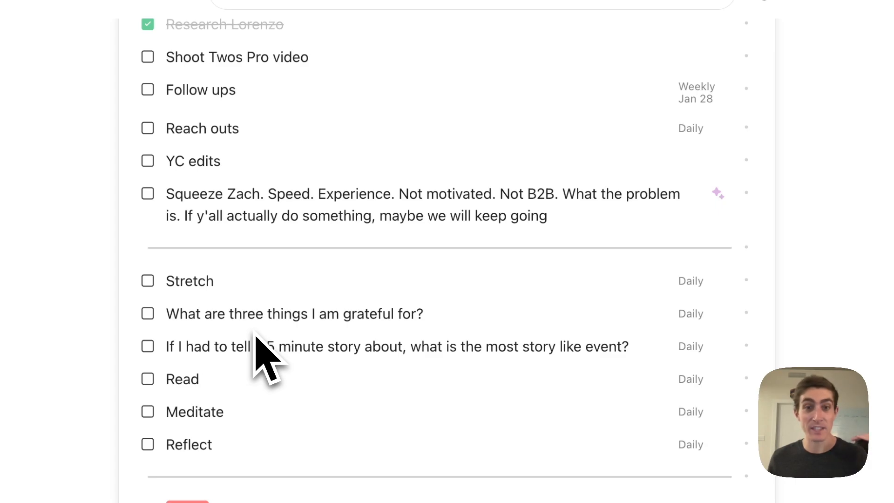
{"action": "scroll", "scroll_direction": "up", "scroll_amount": 3}
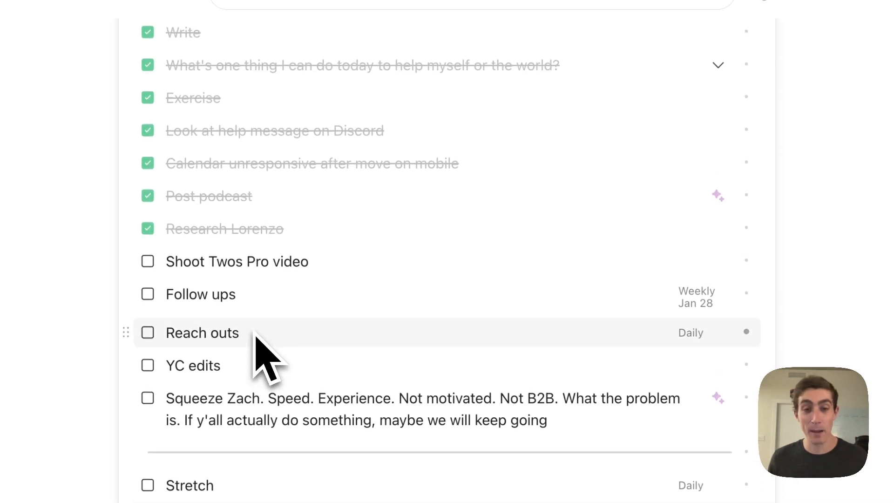
{"action": "scroll", "scroll_direction": "down", "scroll_amount": 3}
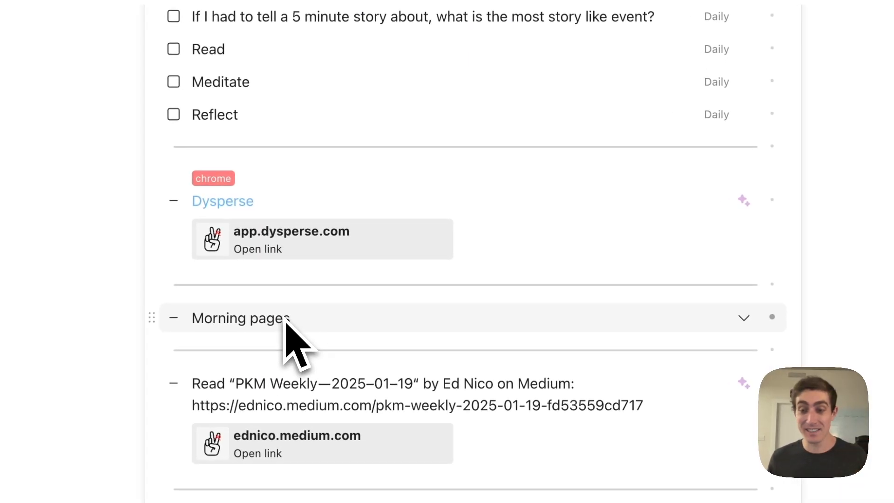
{"action": "scroll", "scroll_direction": "down", "scroll_amount": 3}
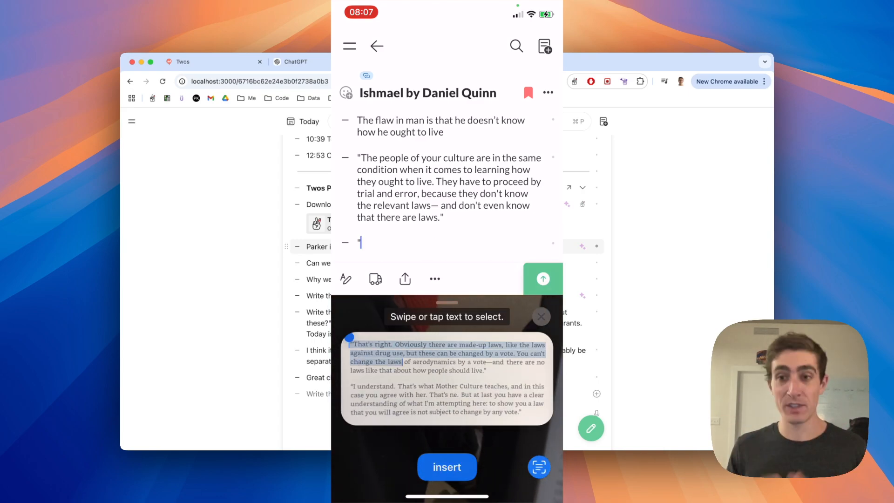
Search for 'resolu' and open the Resolutions list from the results
{"action": "left_click", "coordinate": [446, 467]}
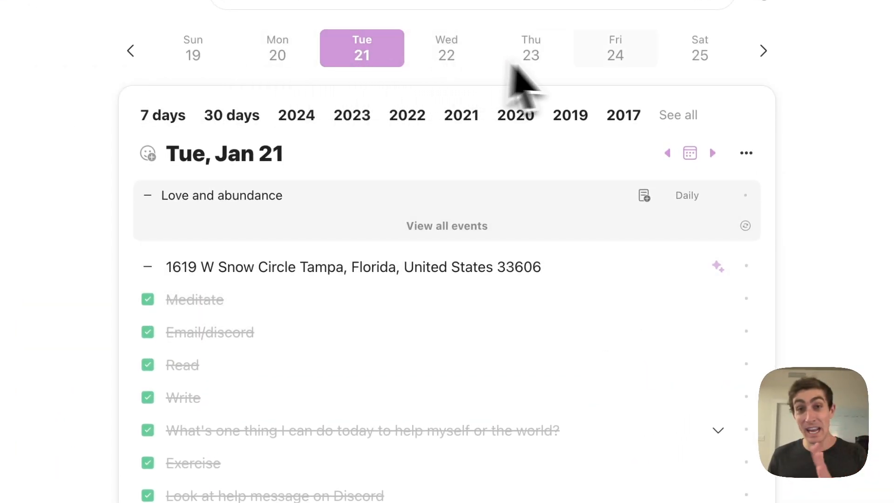
{"action": "mouse_move", "coordinate": [645, 212]}
{"action": "type", "text": "reso"}
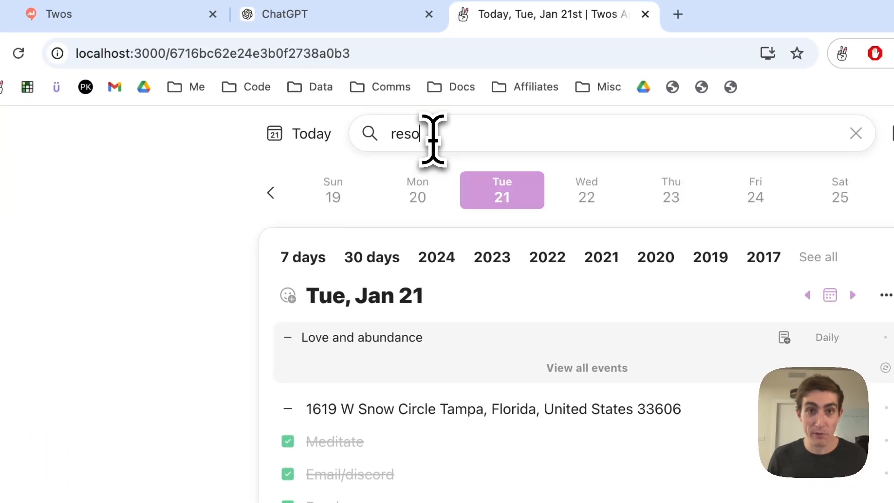
{"action": "type", "text": "lu"}
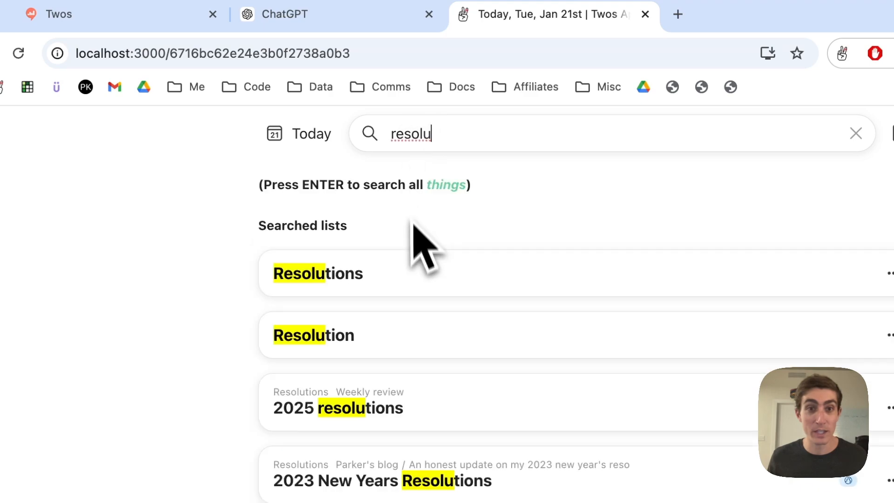
{"action": "left_click", "coordinate": [337, 408]}
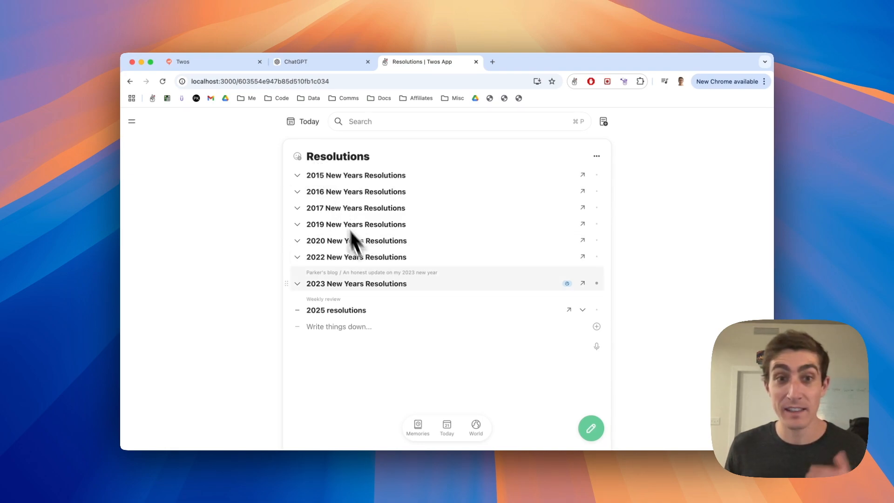
{"action": "mouse_move", "coordinate": [376, 291]}
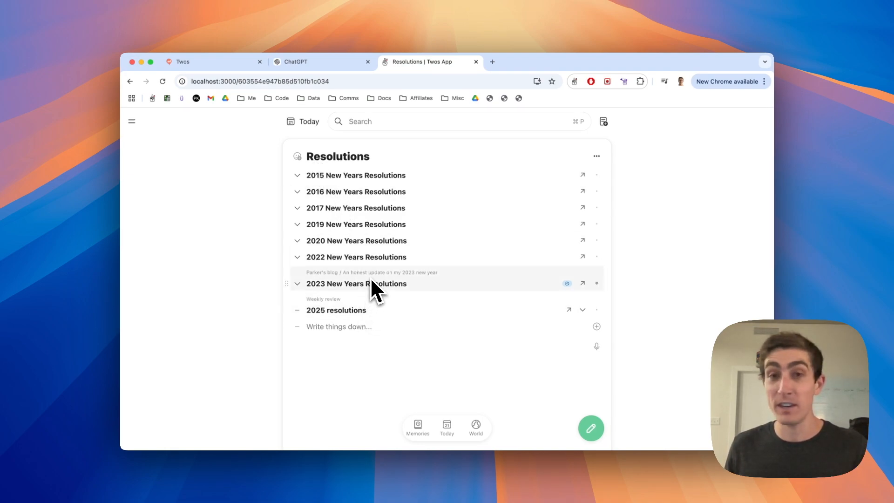
{"action": "mouse_move", "coordinate": [131, 121]}
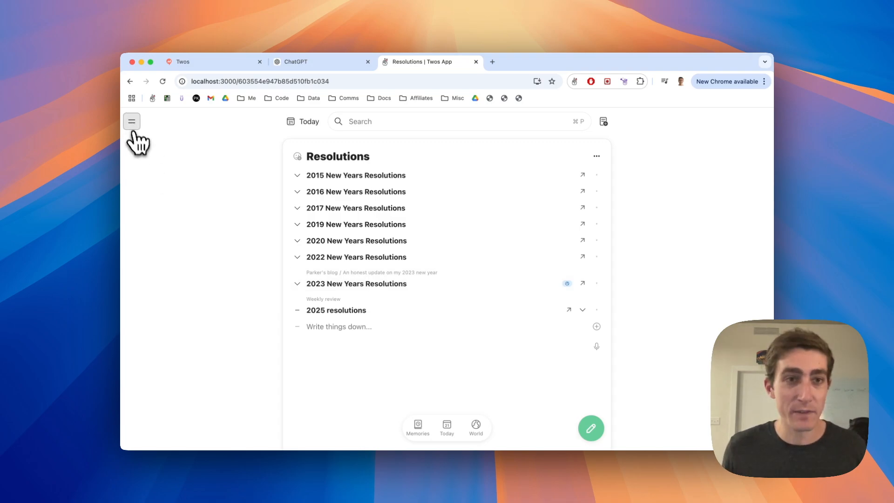
Show the side menu and browse its Bookmarks section with lists like Current books
{"action": "left_click", "coordinate": [131, 121]}
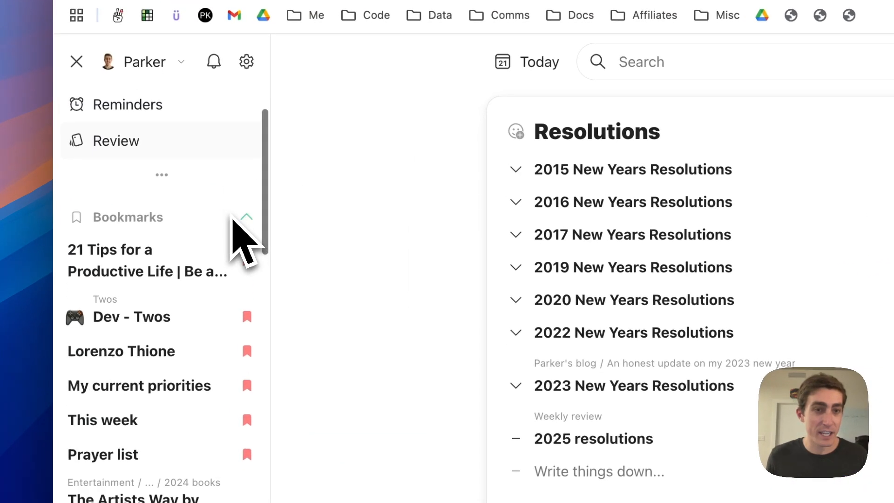
{"action": "scroll", "scroll_direction": "up", "scroll_amount": 3}
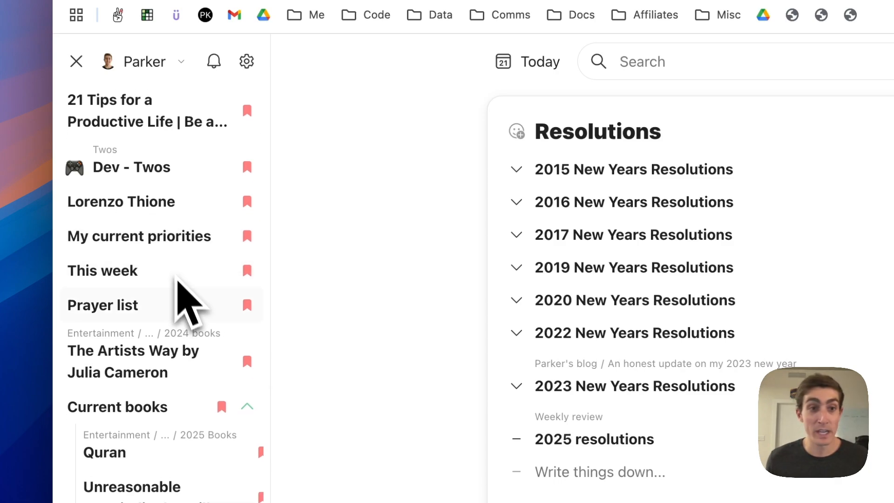
{"action": "scroll", "scroll_direction": "down", "scroll_amount": 3}
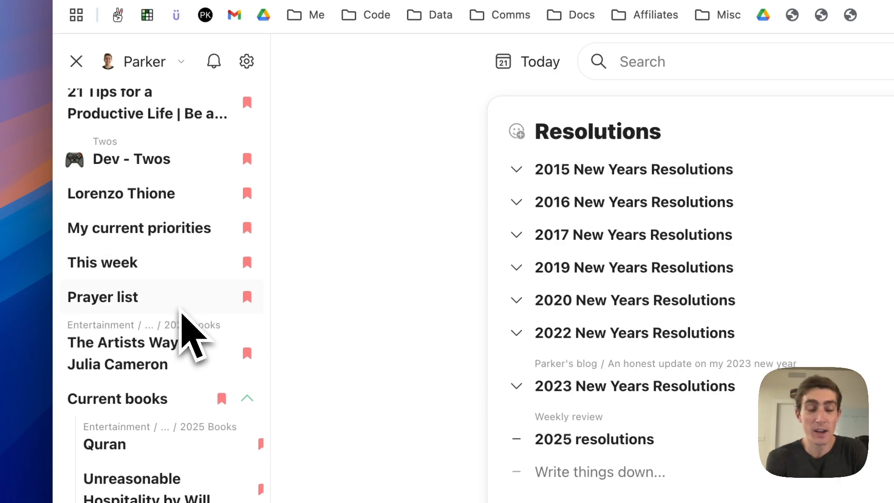
{"action": "scroll", "scroll_direction": "down", "scroll_amount": 3}
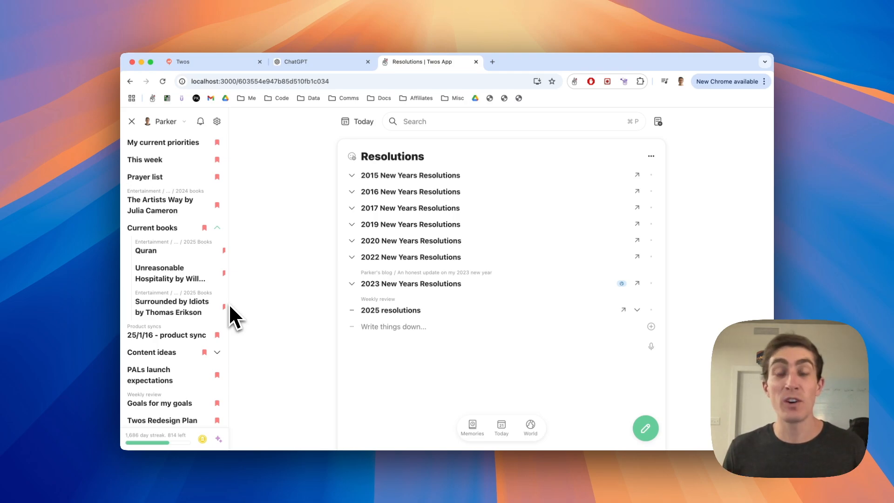
Return to today's list, launch Apple Notes via Spotlight, and create a new empty Checklist list
{"action": "left_click", "coordinate": [357, 121]}
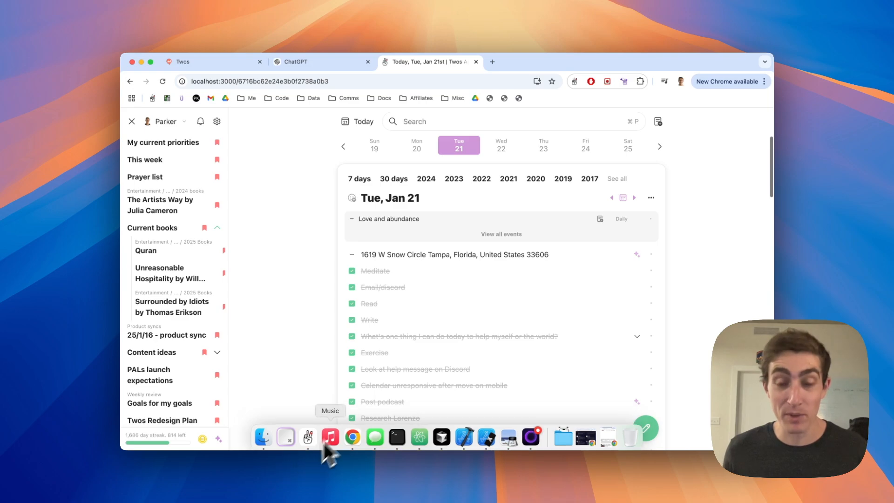
{"action": "type", "text": "apple note"}
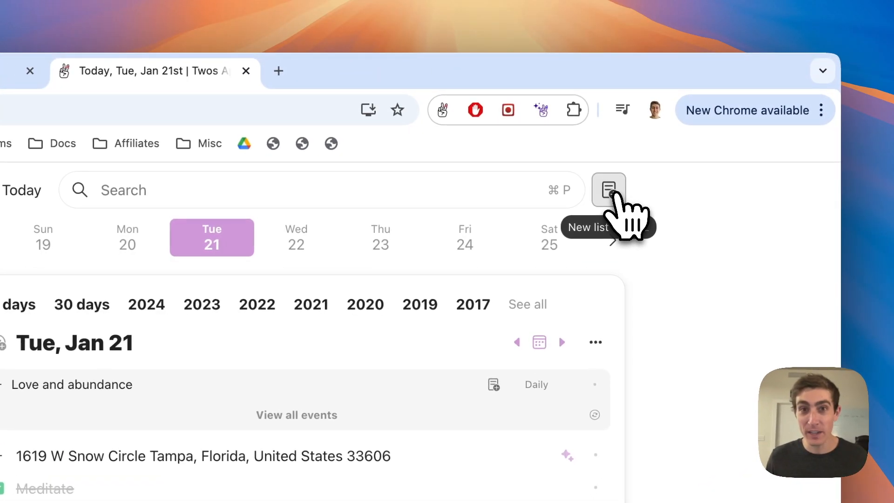
{"action": "left_click", "coordinate": [608, 190]}
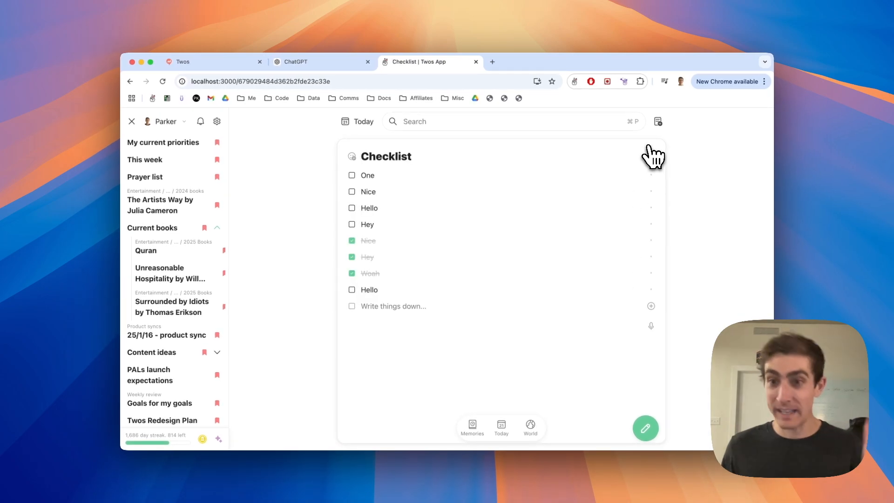
{"action": "mouse_move", "coordinate": [533, 344]}
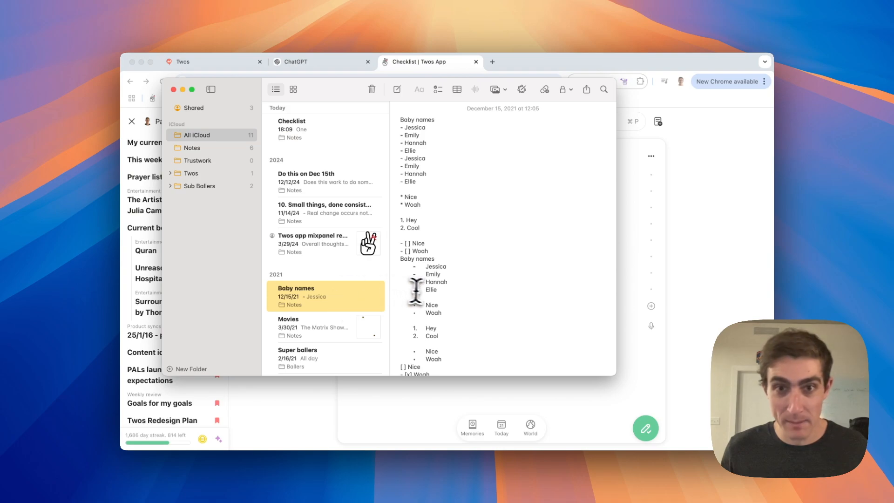
Create a new list for the Baby names note, then open the Weekly review list
{"action": "left_click", "coordinate": [636, 145]}
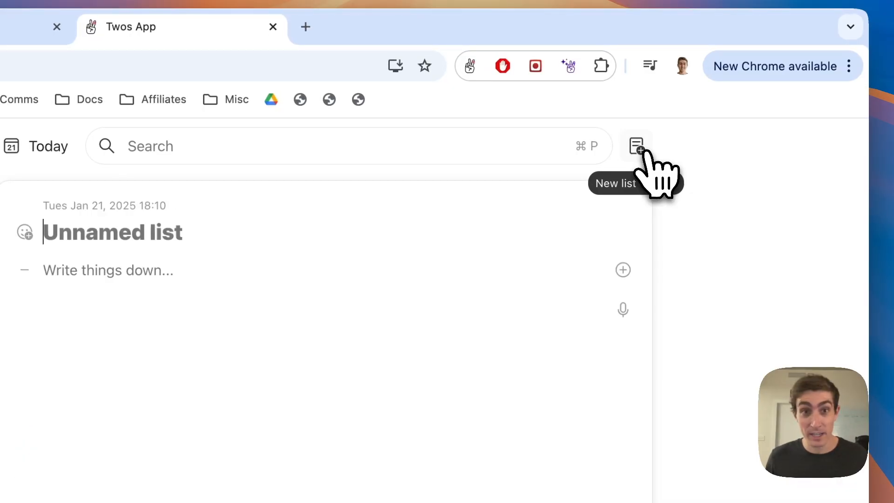
{"action": "mouse_move", "coordinate": [661, 233]}
{"action": "type", "text": "Baby names"}
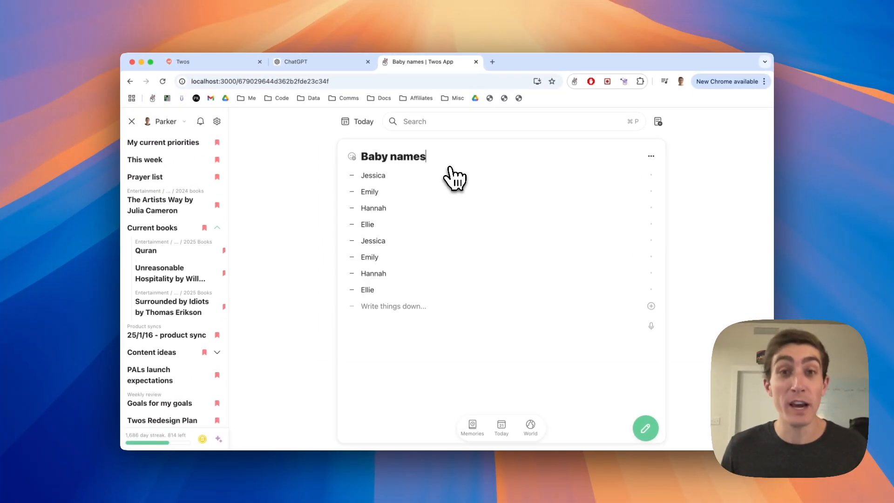
{"action": "mouse_move", "coordinate": [333, 225]}
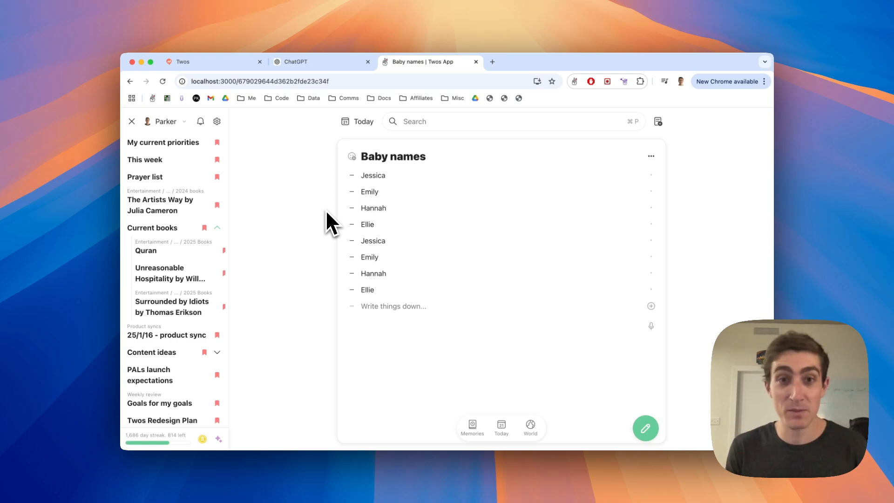
{"action": "left_click", "coordinate": [159, 404]}
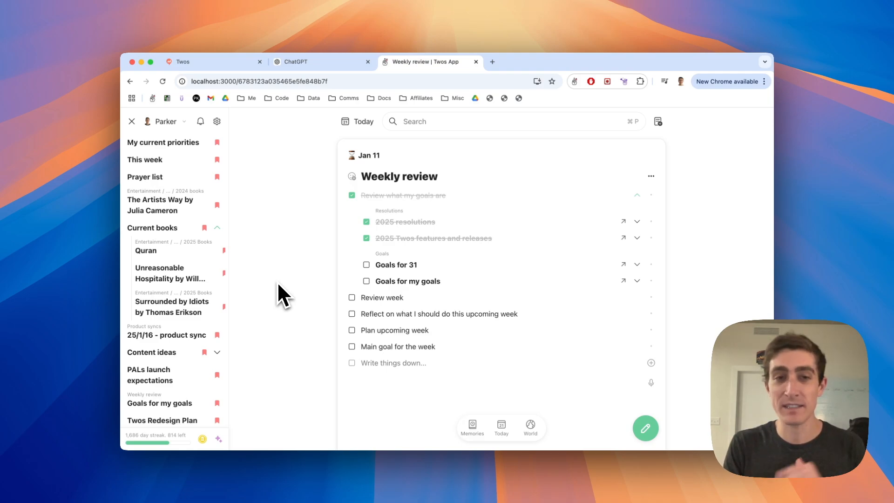
{"action": "mouse_move", "coordinate": [35, 342]}
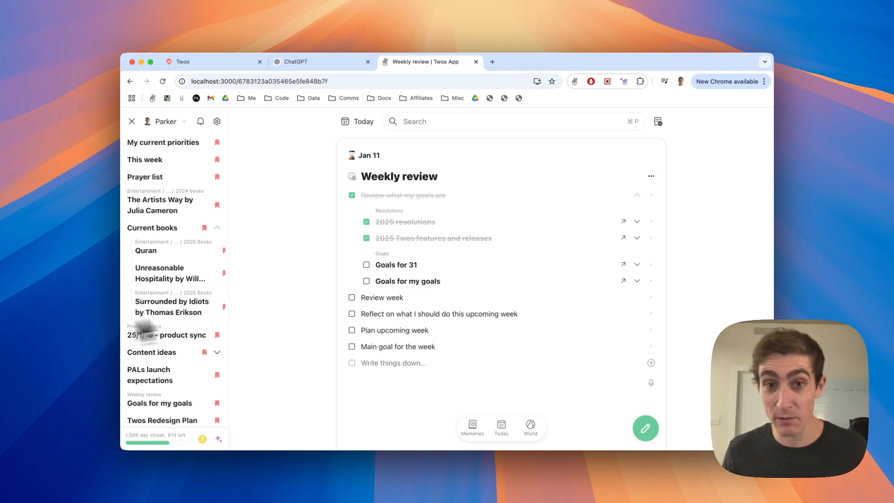
Bookmark the Weekly review list from its options menu and check the bookmarks
{"action": "left_click", "coordinate": [651, 176]}
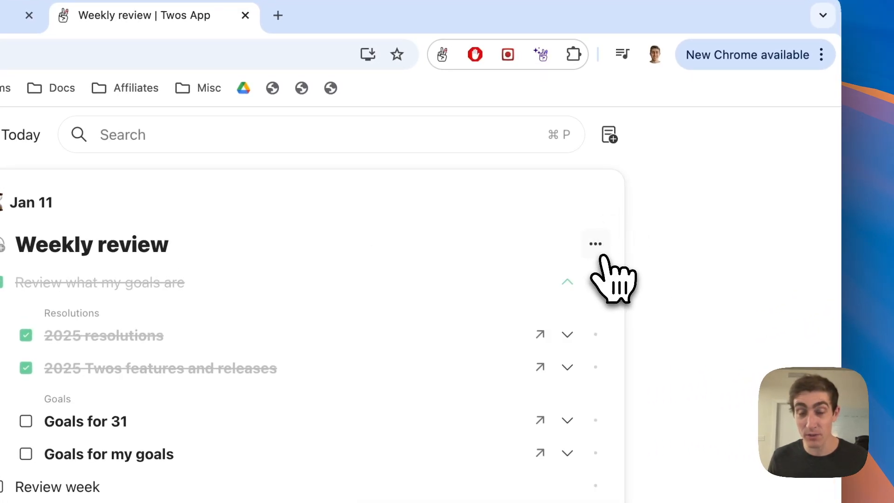
{"action": "left_click", "coordinate": [595, 244]}
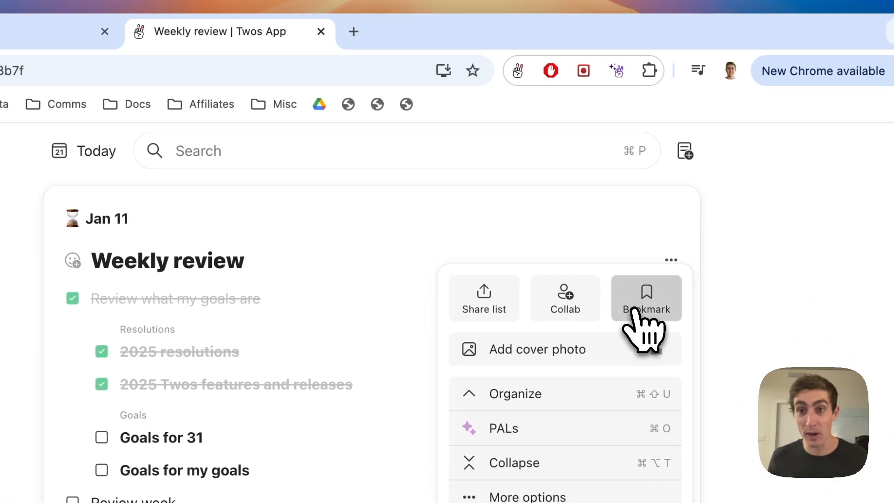
{"action": "left_click", "coordinate": [647, 298]}
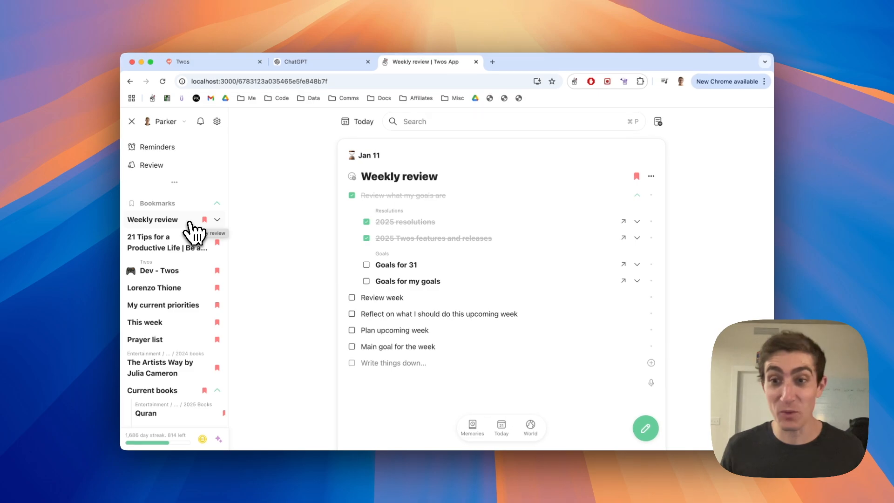
{"action": "scroll", "scroll_direction": "down", "scroll_amount": 3}
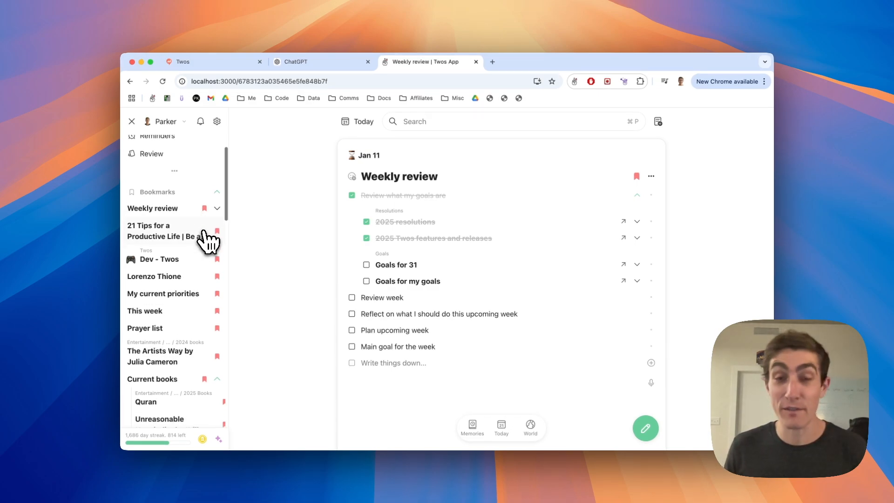
{"action": "scroll", "scroll_direction": "up", "scroll_amount": 3}
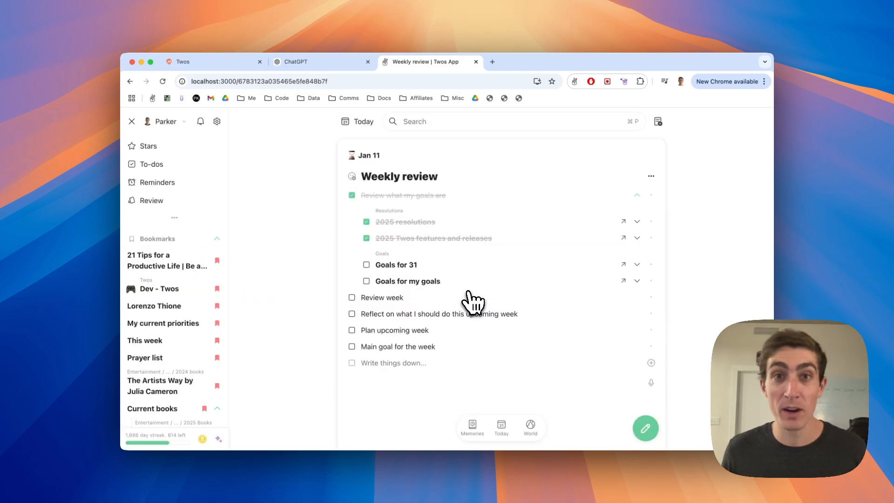
{"action": "mouse_move", "coordinate": [318, 293]}
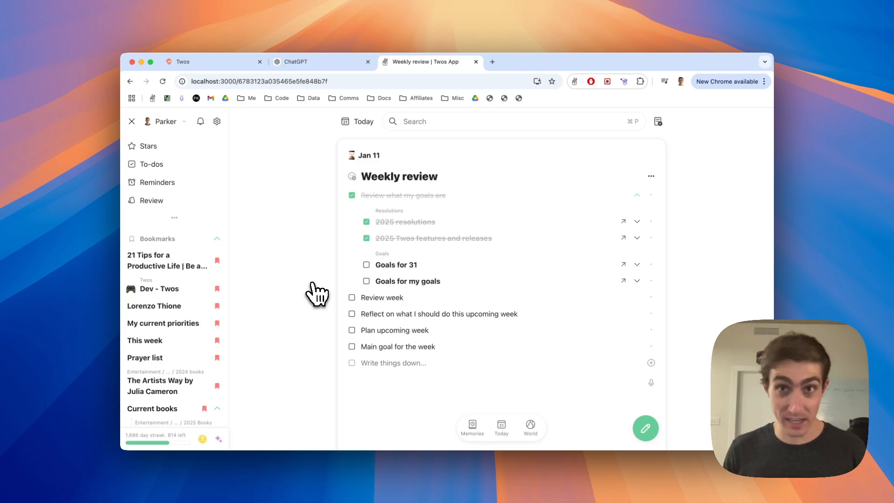
{"action": "mouse_move", "coordinate": [19, 281]}
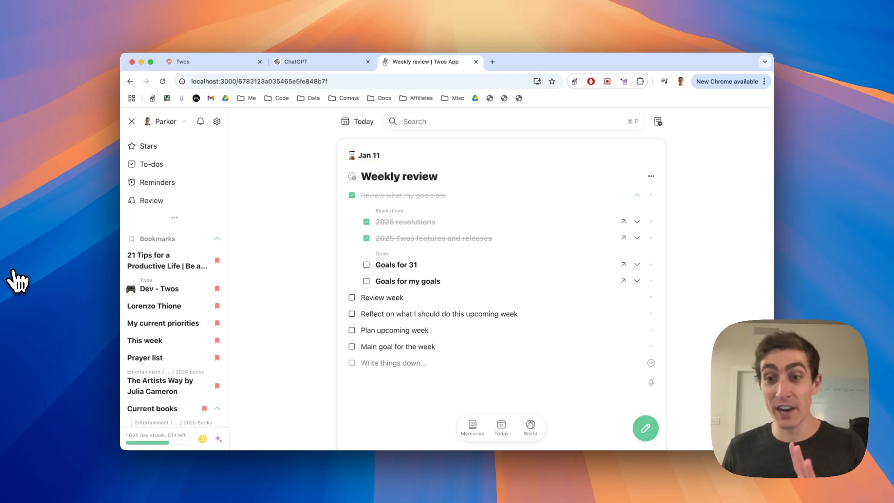
{"action": "mouse_move", "coordinate": [74, 261]}
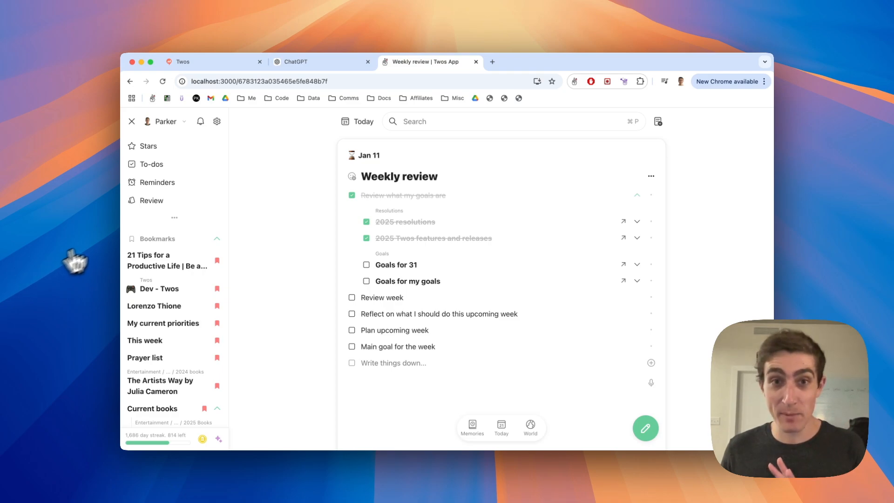
Go to today's Tue, Jan 21 page and bring up its Share list options
{"action": "left_click", "coordinate": [363, 121]}
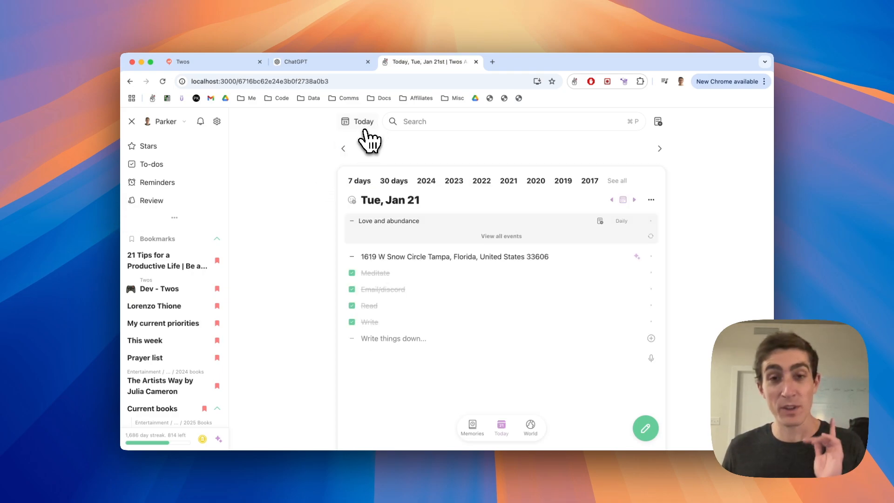
{"action": "left_click", "coordinate": [358, 121]}
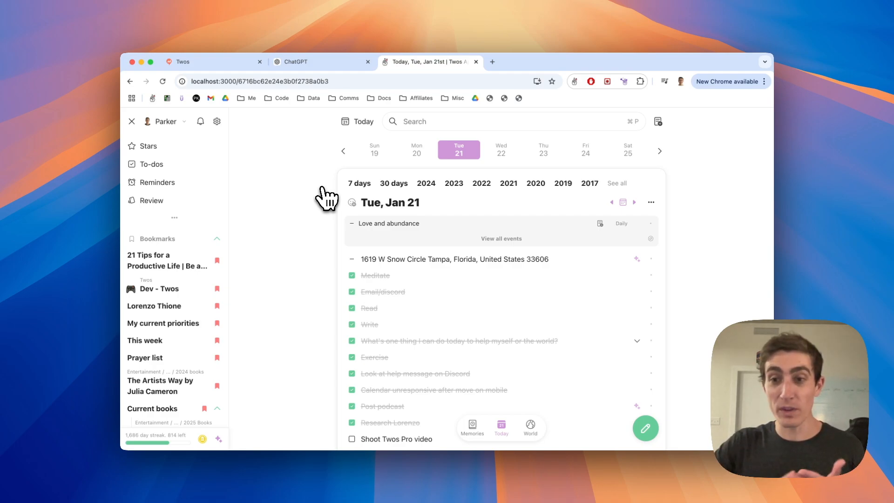
{"action": "mouse_move", "coordinate": [582, 180]}
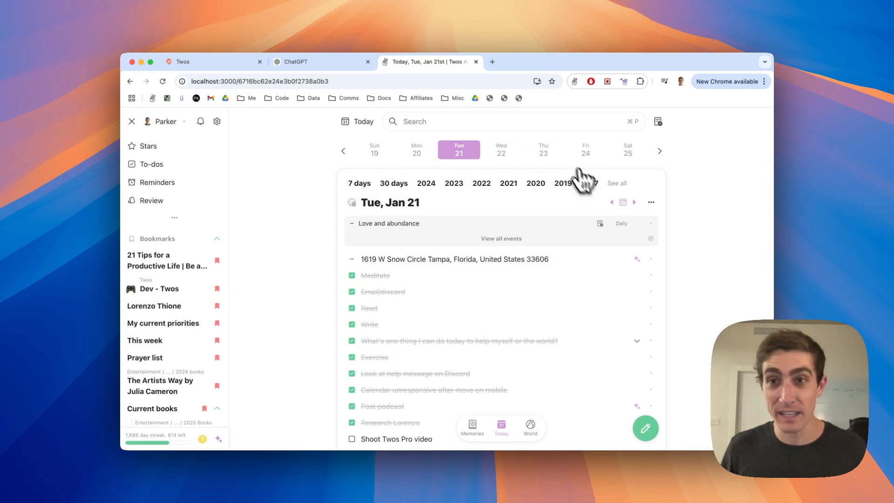
{"action": "left_click", "coordinate": [651, 203]}
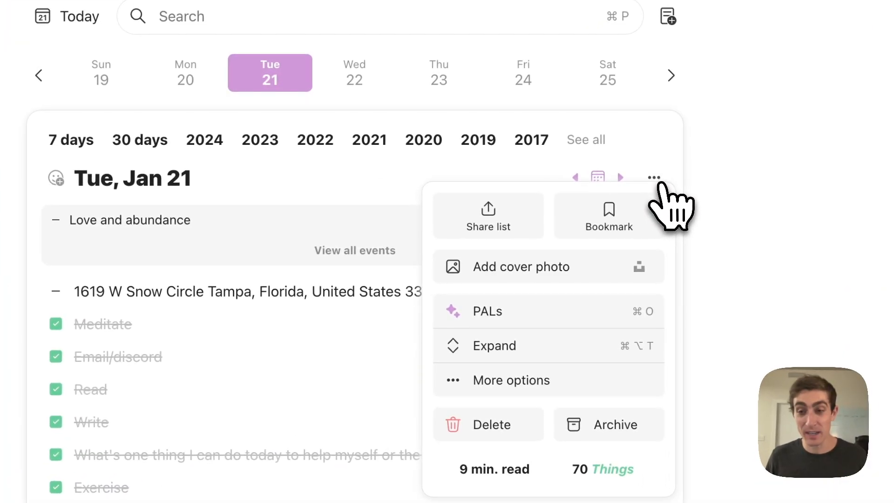
{"action": "mouse_move", "coordinate": [488, 215]}
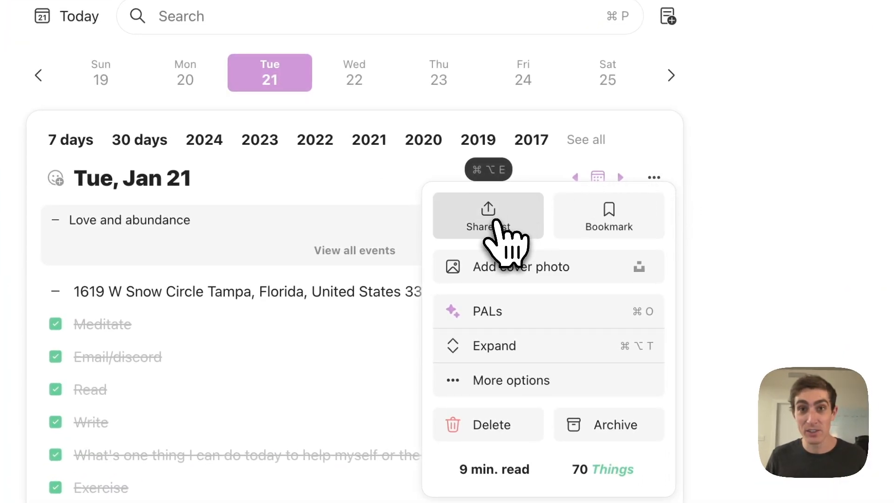
{"action": "left_click", "coordinate": [487, 215]}
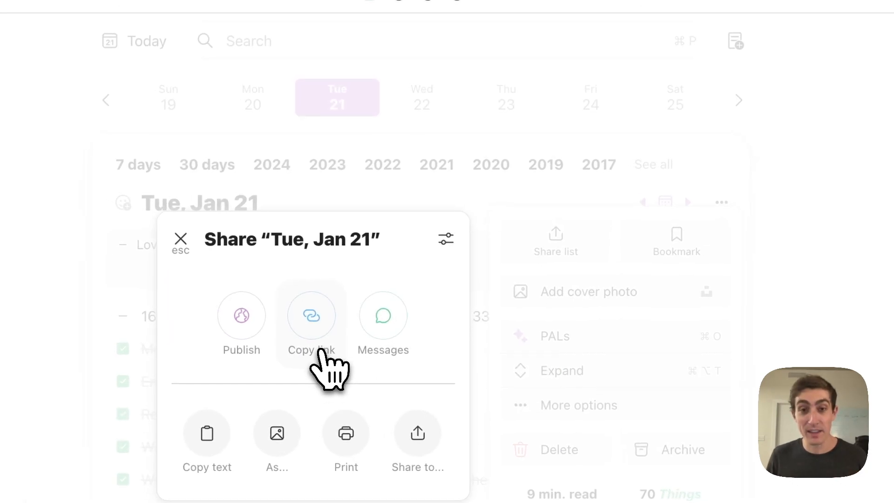
Try Copy link, Share to… and As… to see export formats like image, PDF and Markdown
{"action": "left_click", "coordinate": [311, 315]}
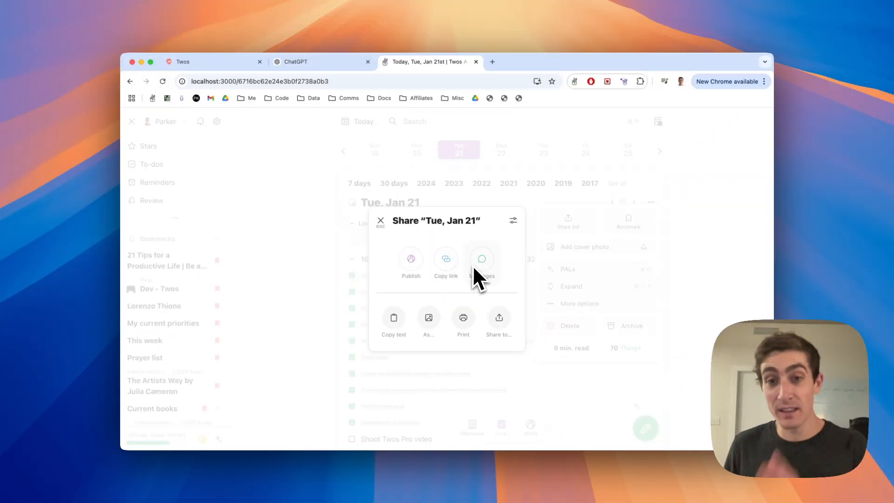
{"action": "mouse_move", "coordinate": [393, 342]}
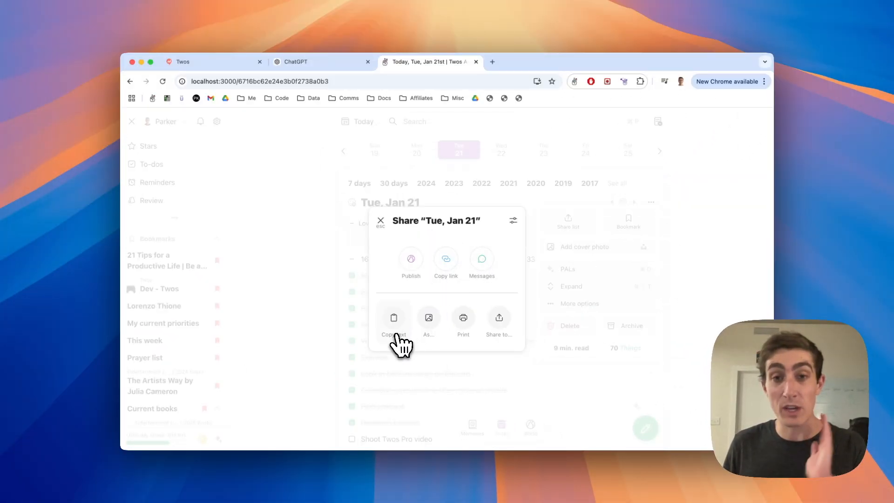
{"action": "mouse_move", "coordinate": [443, 330]}
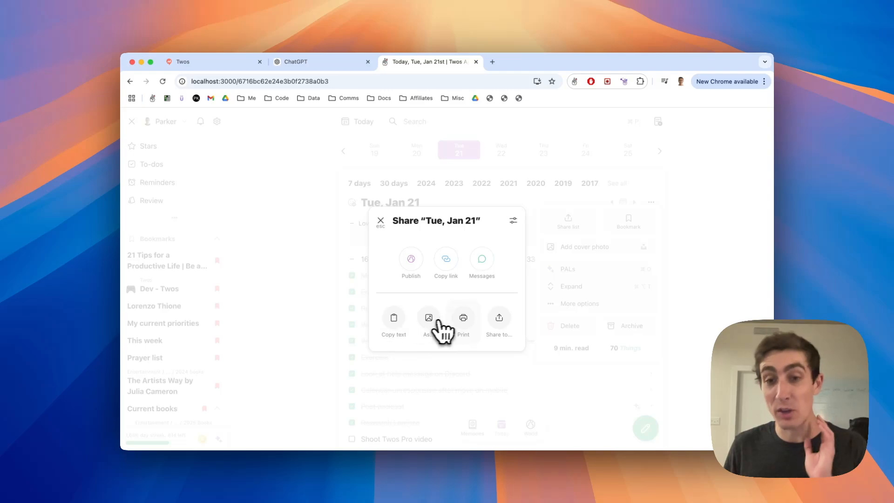
{"action": "left_click", "coordinate": [497, 318]}
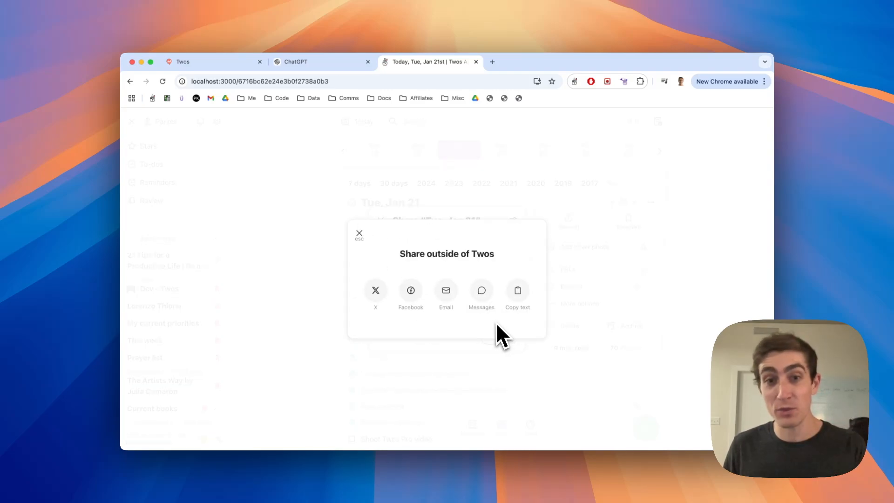
{"action": "left_click", "coordinate": [359, 234]}
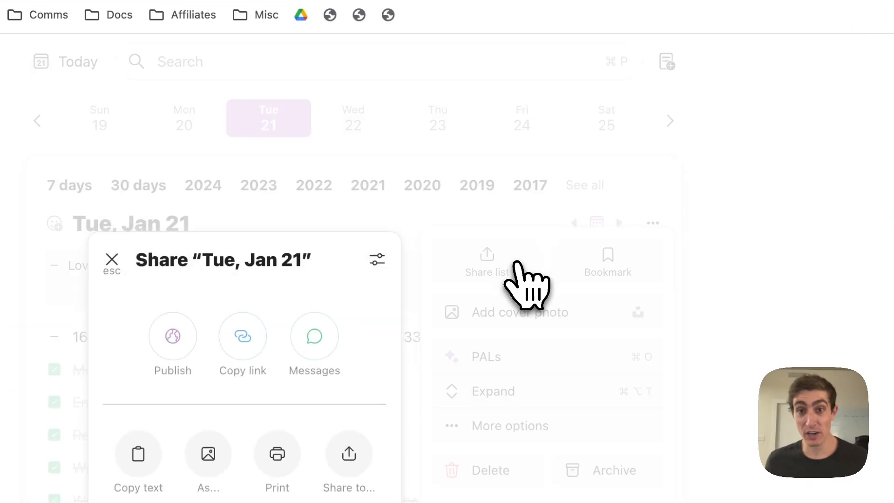
{"action": "left_click", "coordinate": [207, 462]}
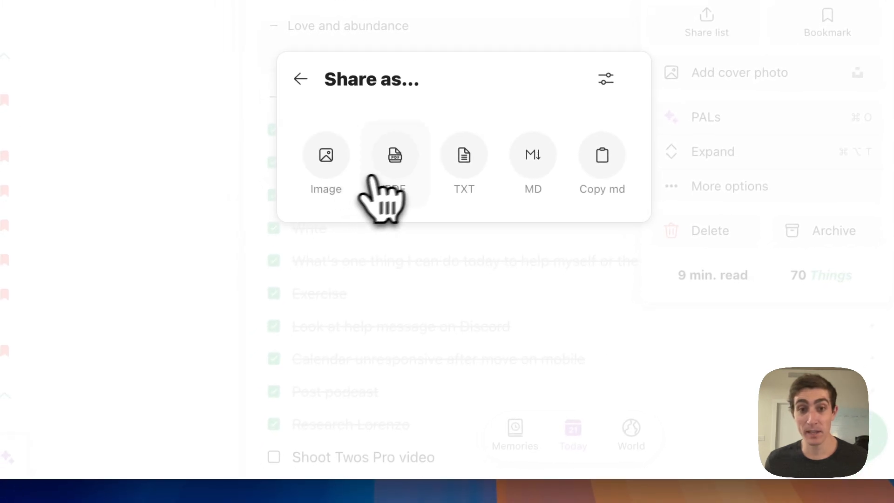
{"action": "mouse_move", "coordinate": [588, 183]}
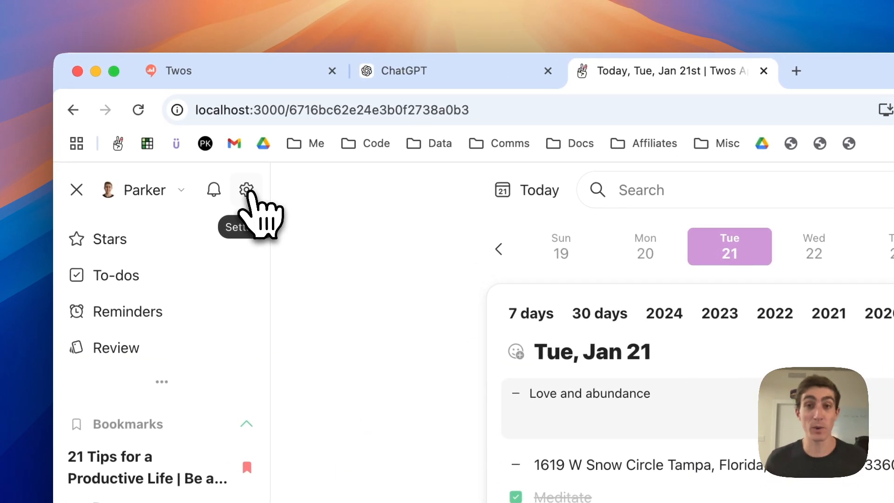
Reach the Export page from Settings for text and markdown downloads, then return to today
{"action": "left_click", "coordinate": [246, 190]}
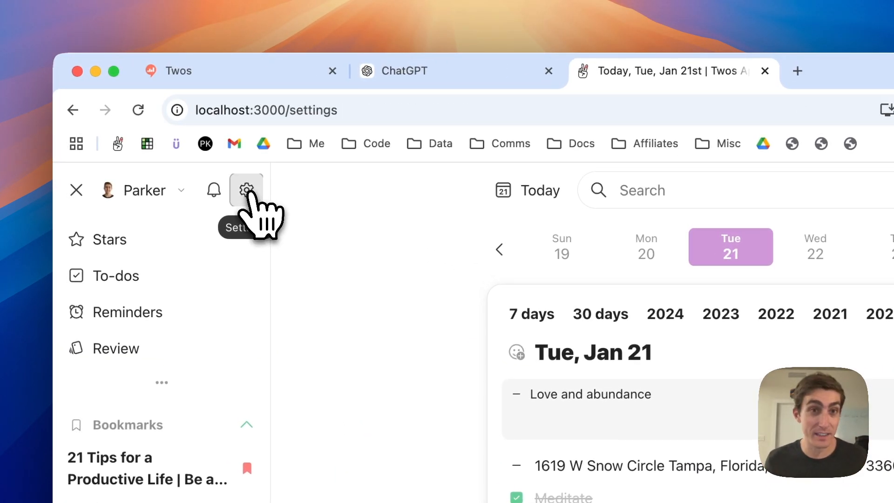
{"action": "left_click", "coordinate": [246, 190]}
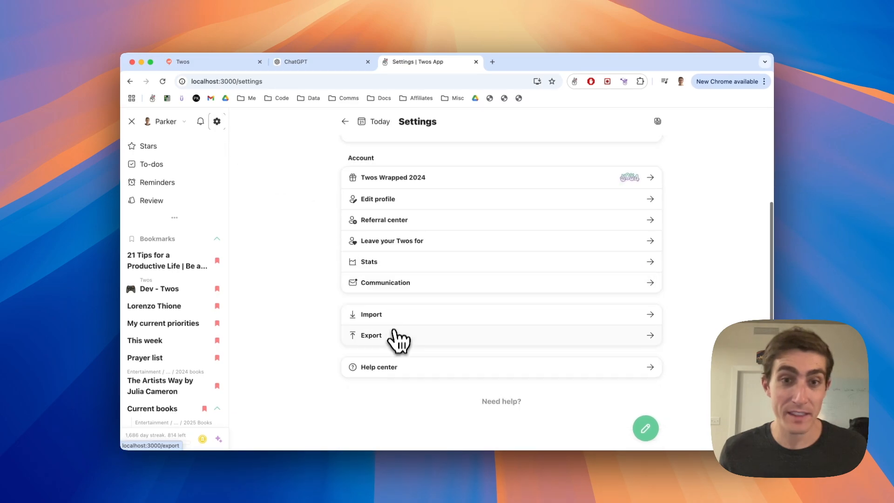
{"action": "left_click", "coordinate": [371, 335]}
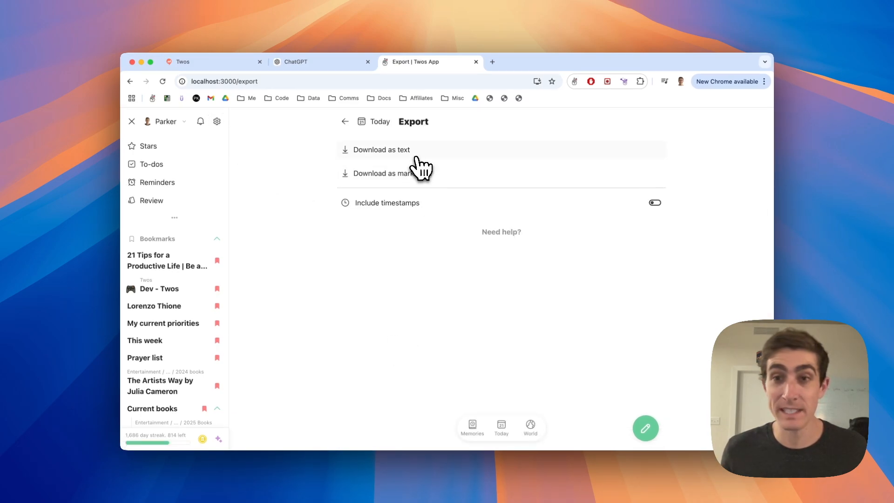
{"action": "mouse_move", "coordinate": [425, 169]}
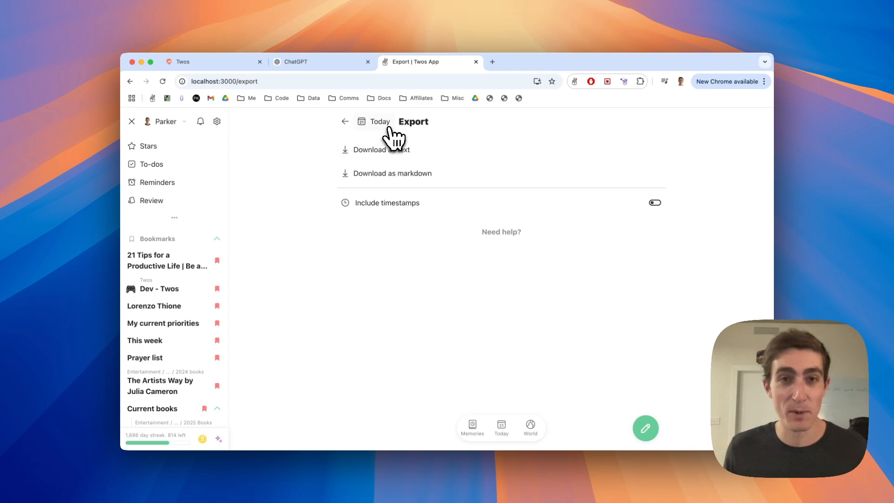
{"action": "left_click", "coordinate": [374, 122]}
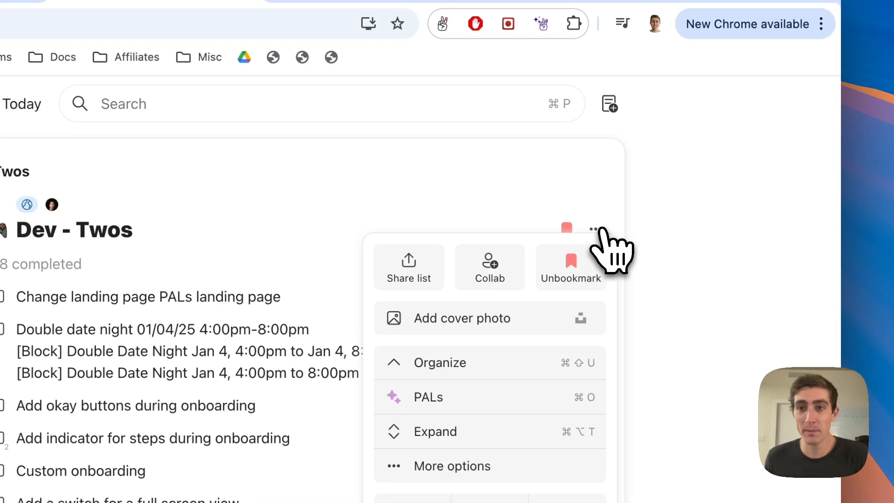
{"action": "mouse_move", "coordinate": [490, 268]}
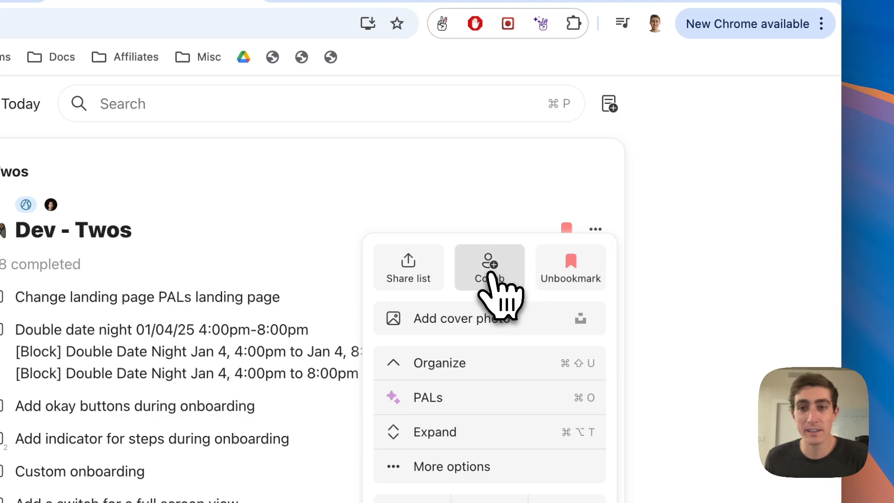
{"action": "left_click", "coordinate": [489, 268]}
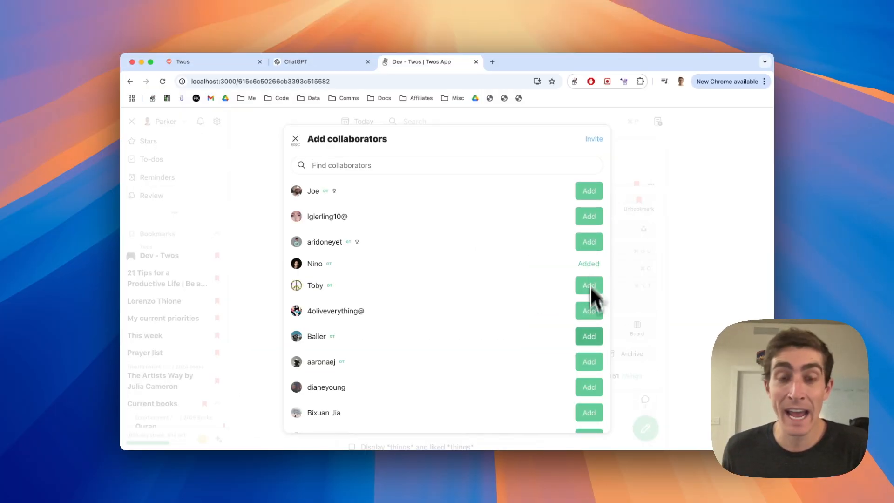
{"action": "left_click", "coordinate": [593, 139]}
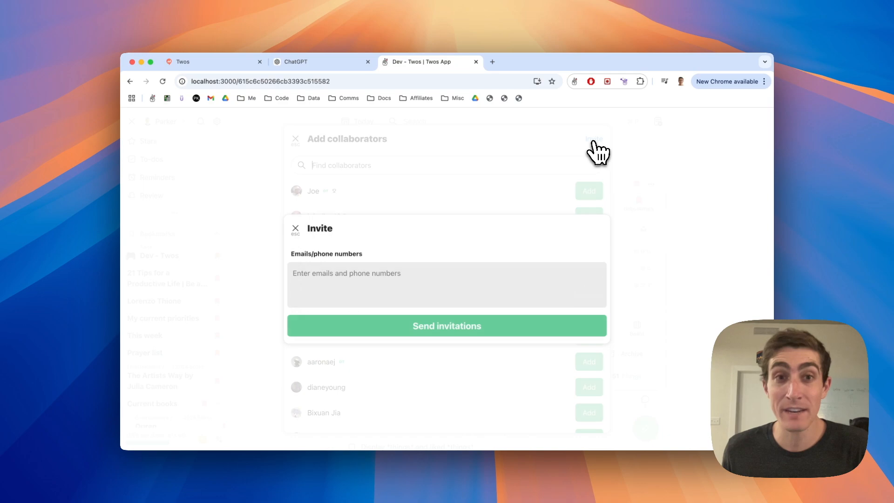
{"action": "mouse_move", "coordinate": [383, 293]}
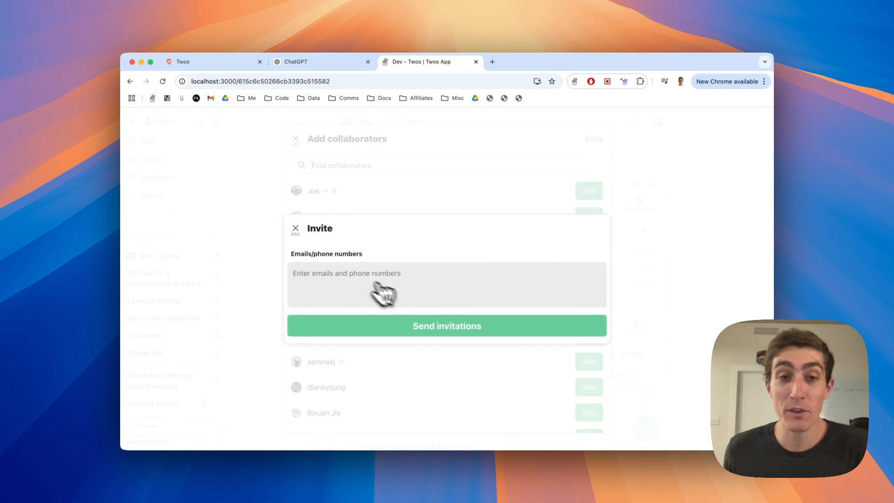
{"action": "left_click", "coordinate": [296, 228]}
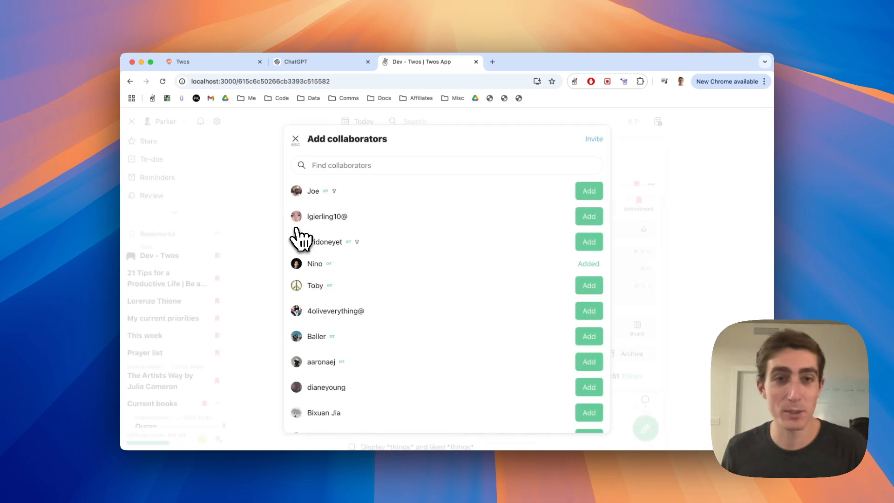
{"action": "left_click", "coordinate": [295, 139]}
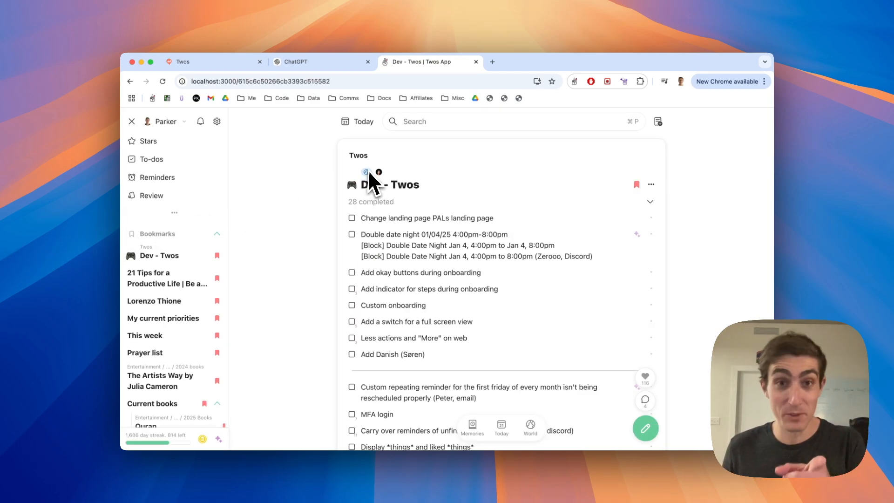
{"action": "mouse_move", "coordinate": [354, 229]}
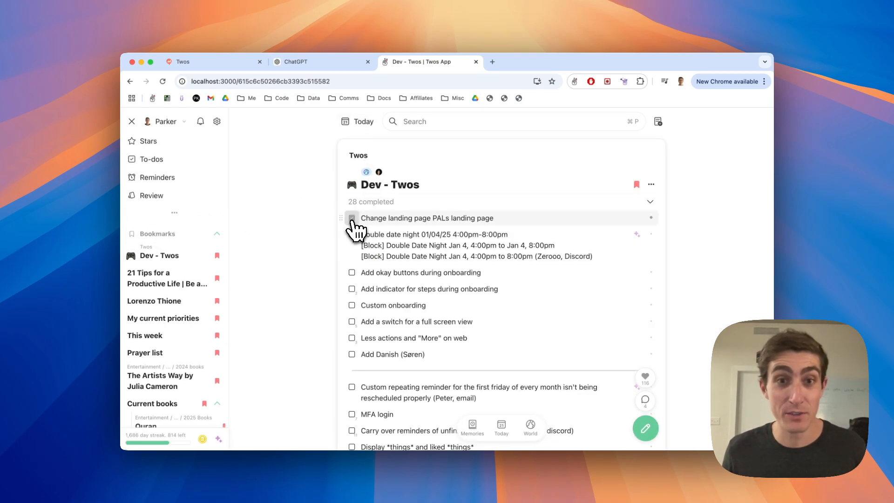
Mark the landing page PALs task complete in Dev - Twos and return to today's page
{"action": "left_click", "coordinate": [353, 218]}
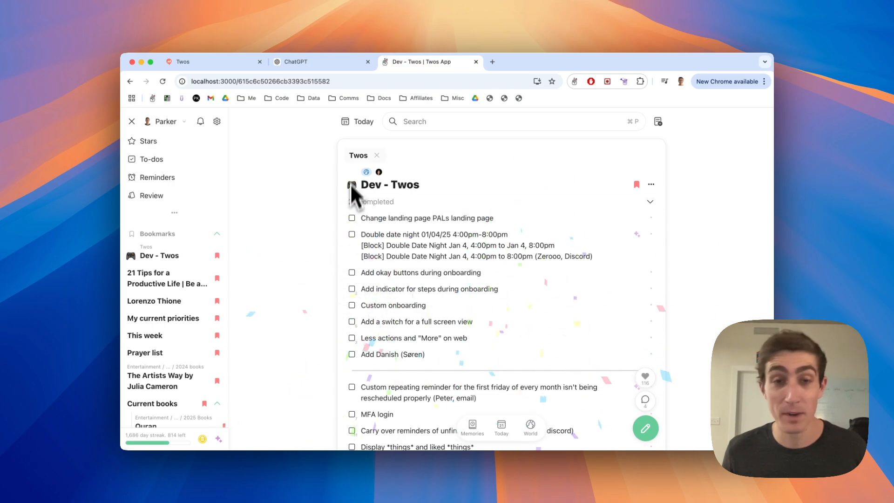
{"action": "left_click", "coordinate": [358, 121]}
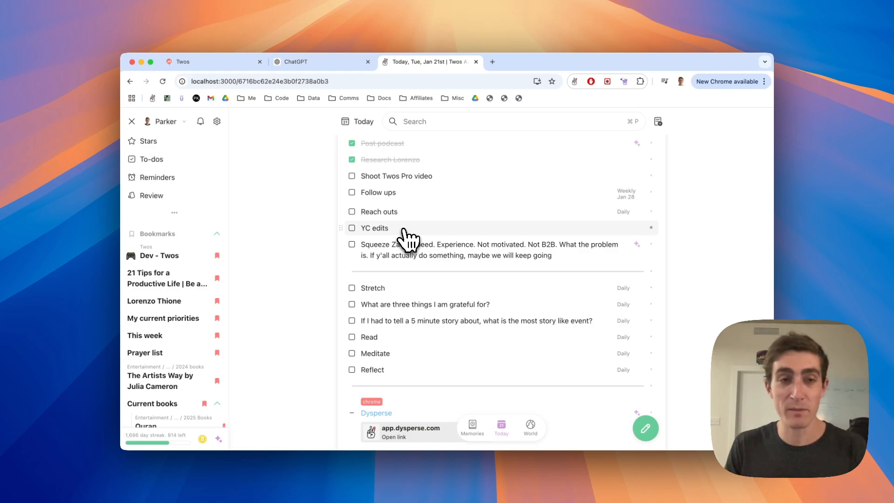
{"action": "left_click", "coordinate": [153, 158]}
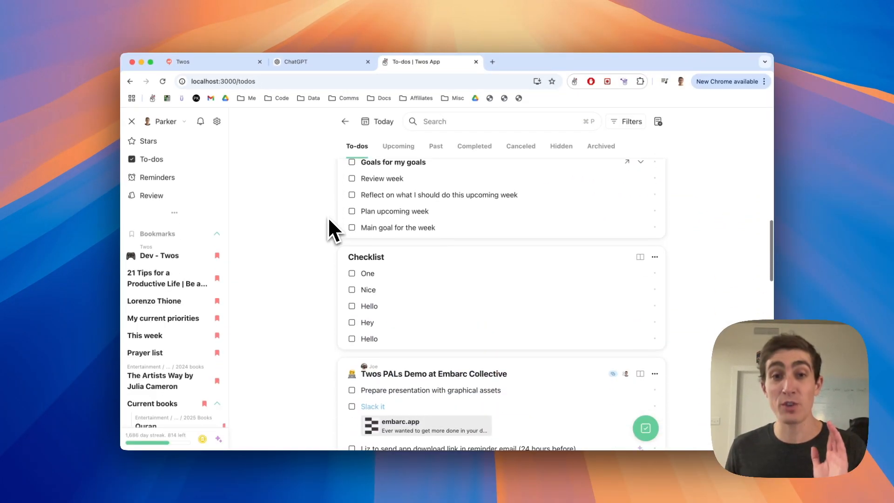
{"action": "scroll", "scroll_direction": "down", "scroll_amount": 3}
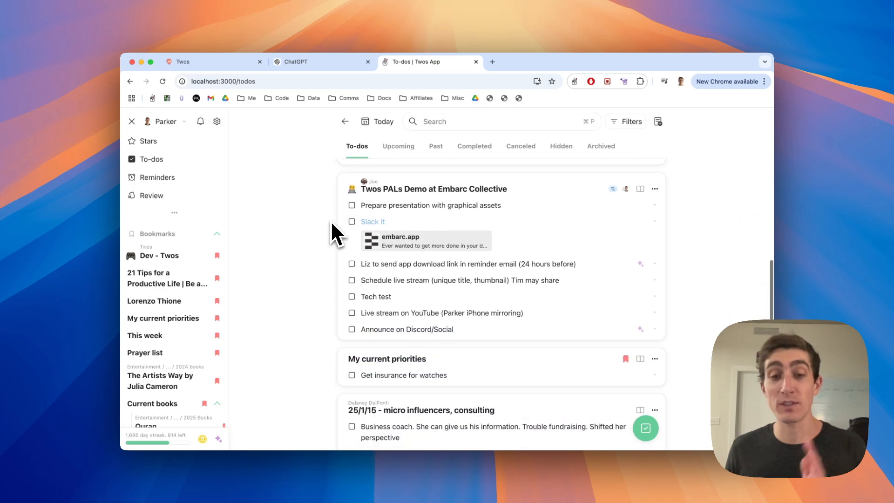
{"action": "scroll", "scroll_direction": "down", "scroll_amount": 3}
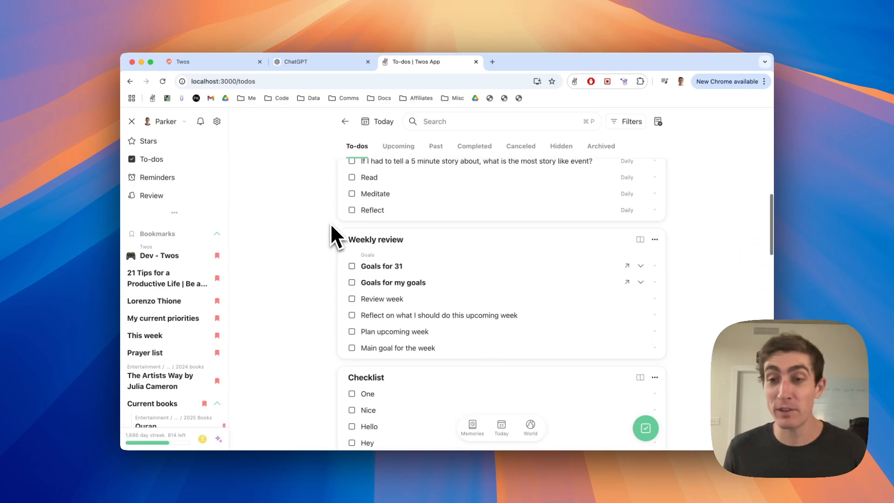
{"action": "scroll", "scroll_direction": "up", "scroll_amount": 3}
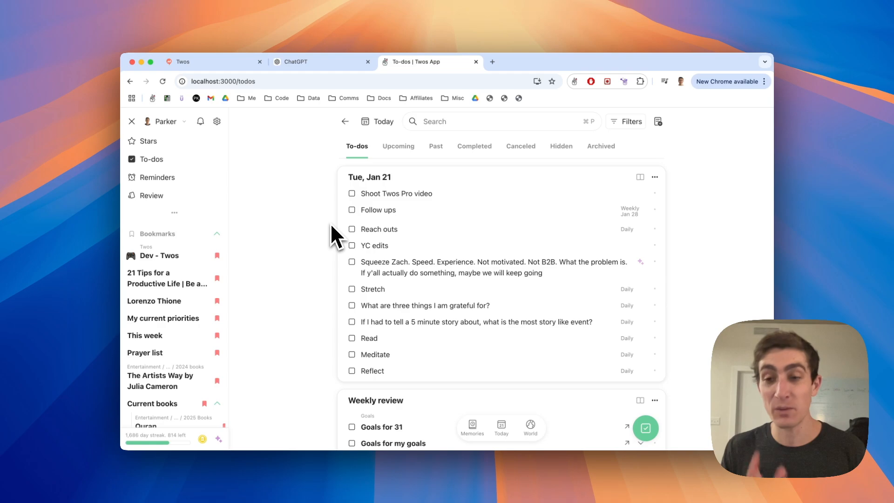
{"action": "left_click", "coordinate": [378, 121]}
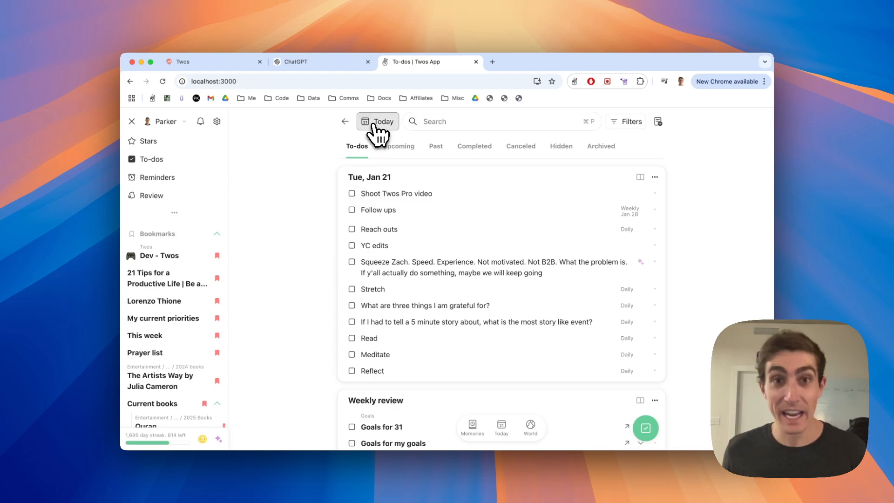
Add the entry 'Look up flights to Dublin' to today's page
{"action": "left_click", "coordinate": [377, 122]}
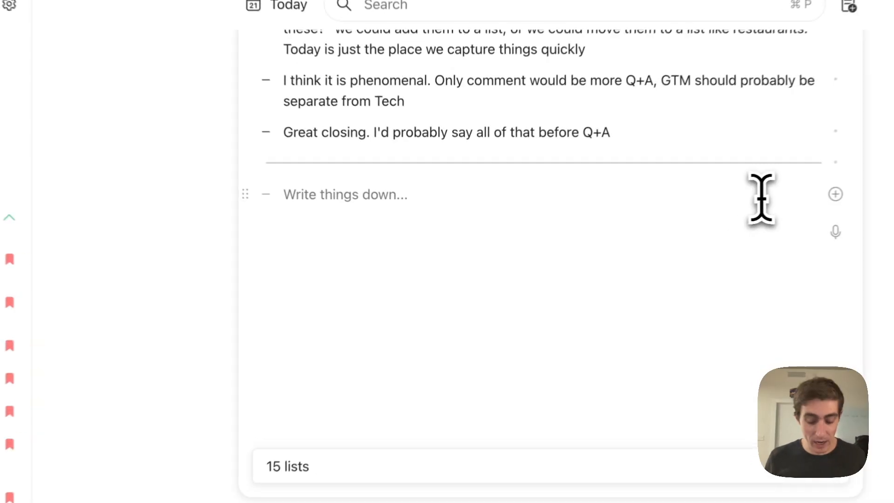
{"action": "type", "text": "Look"}
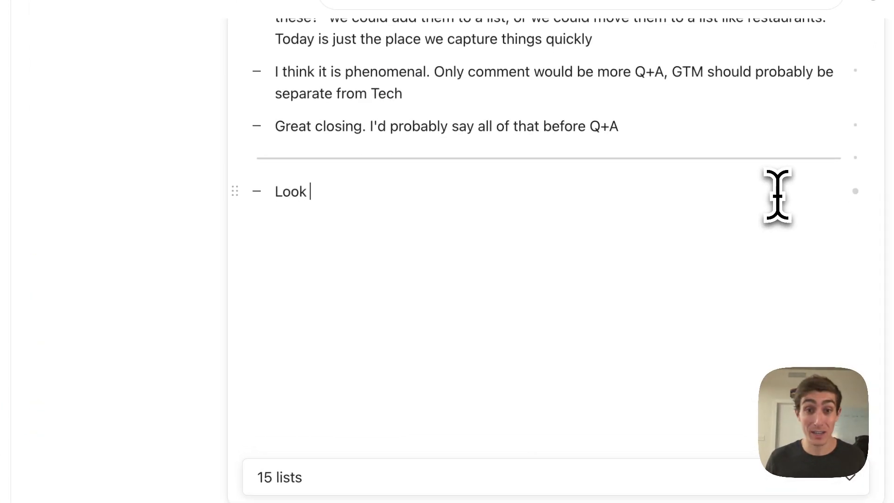
{"action": "type", "text": "up flights to"}
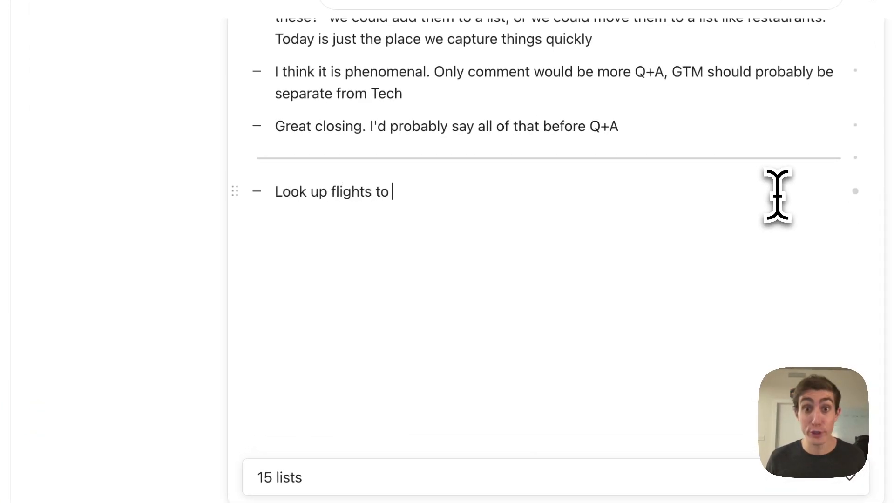
{"action": "type", "text": "Dublin"}
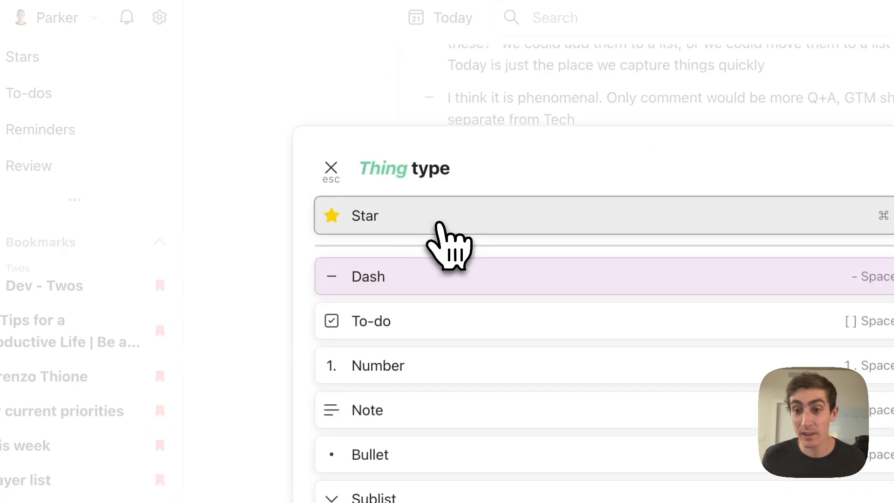
{"action": "mouse_move", "coordinate": [351, 231]}
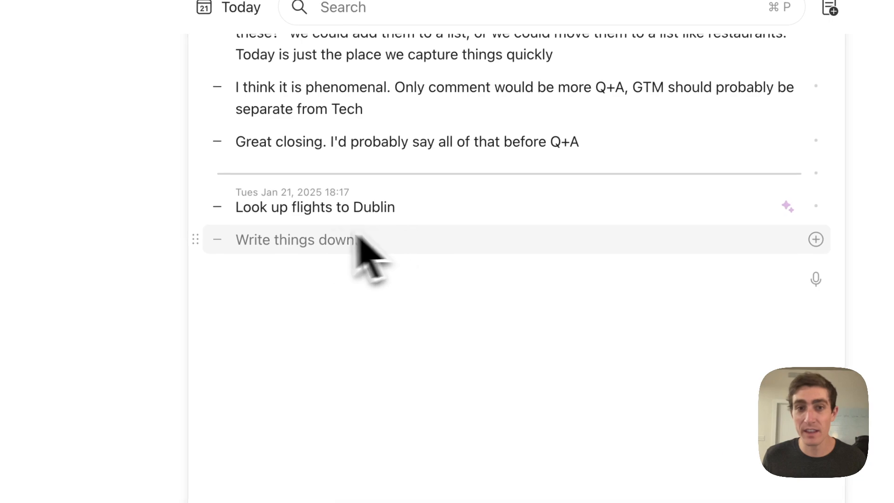
Use the smart suggestions to turn the Dublin flights entry into a to-do
{"action": "left_click", "coordinate": [788, 206]}
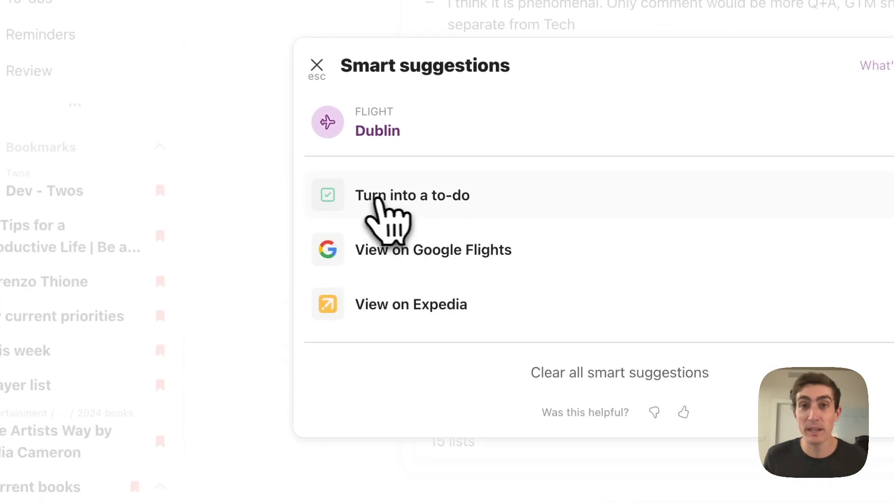
{"action": "mouse_move", "coordinate": [425, 239]}
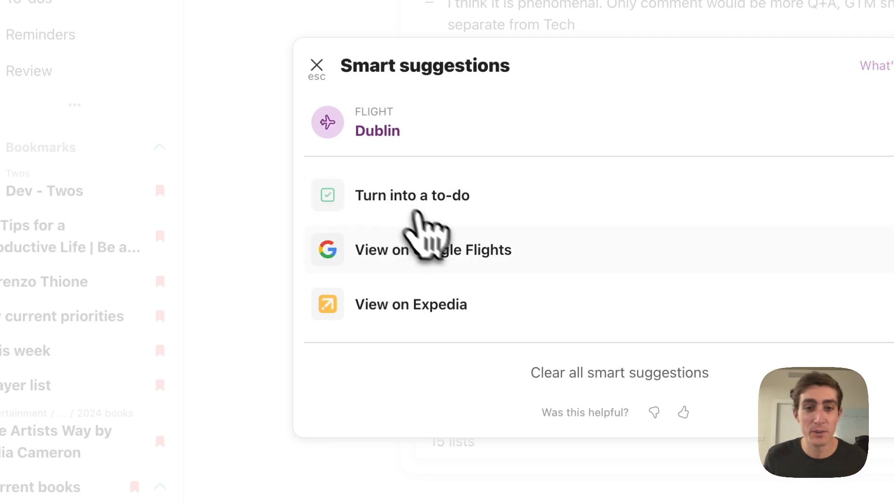
{"action": "mouse_move", "coordinate": [408, 317]}
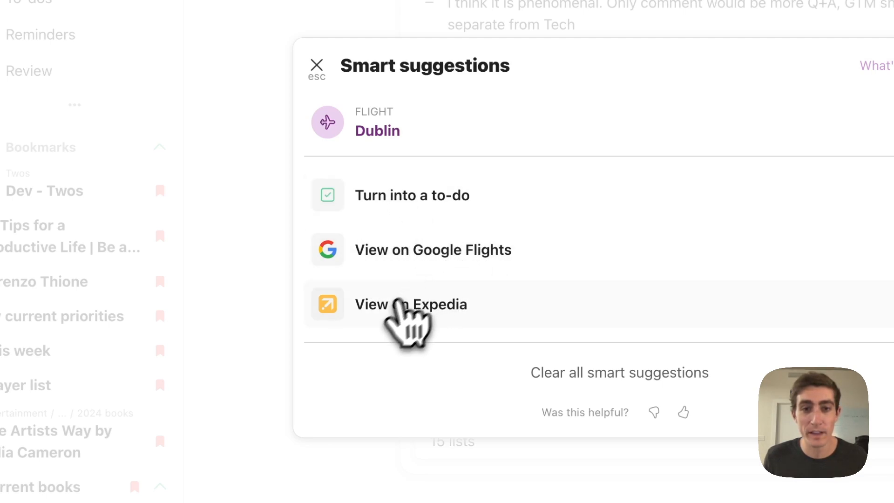
{"action": "mouse_move", "coordinate": [430, 217]}
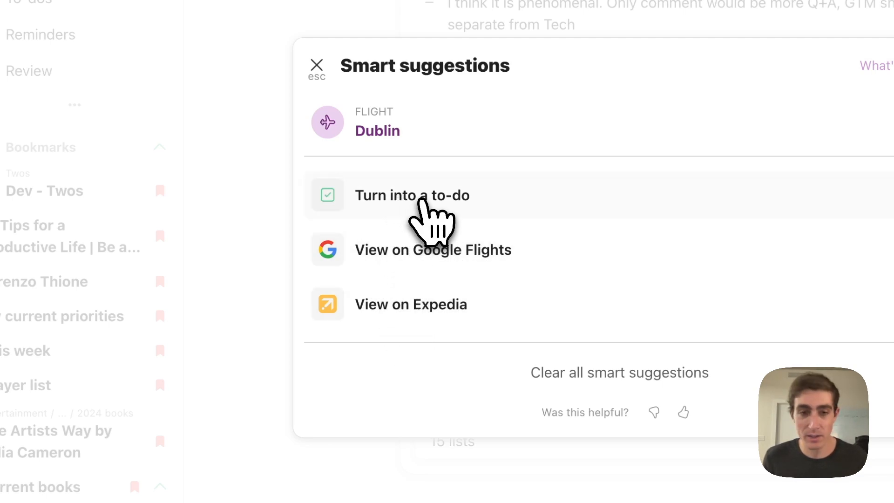
{"action": "left_click", "coordinate": [413, 195]}
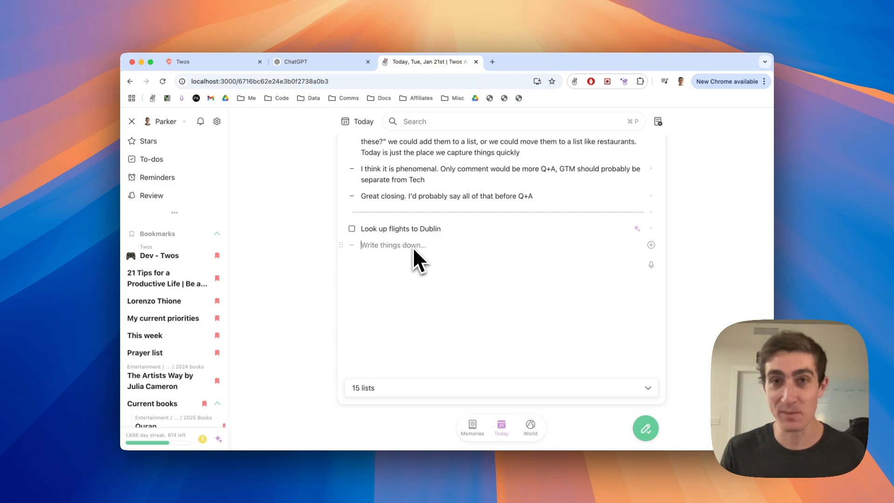
Change the app store title entry's thing type to Star
{"action": "scroll", "scroll_direction": "up", "scroll_amount": 3}
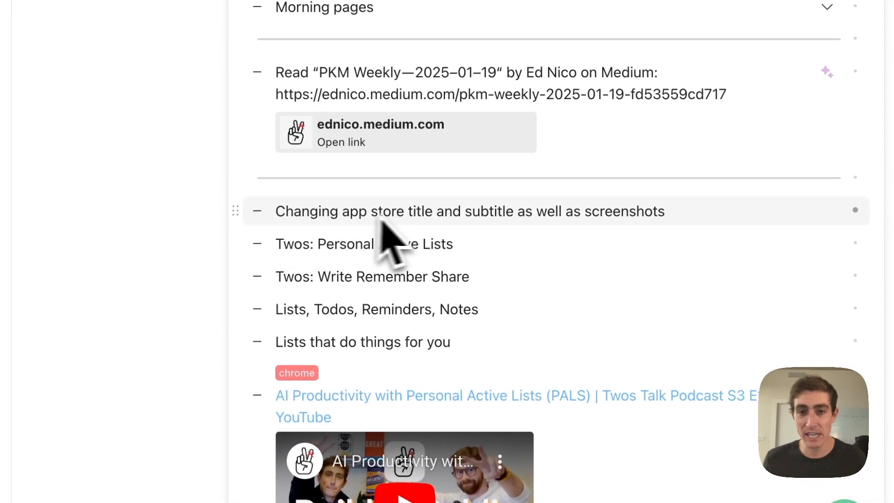
{"action": "mouse_move", "coordinate": [524, 250]}
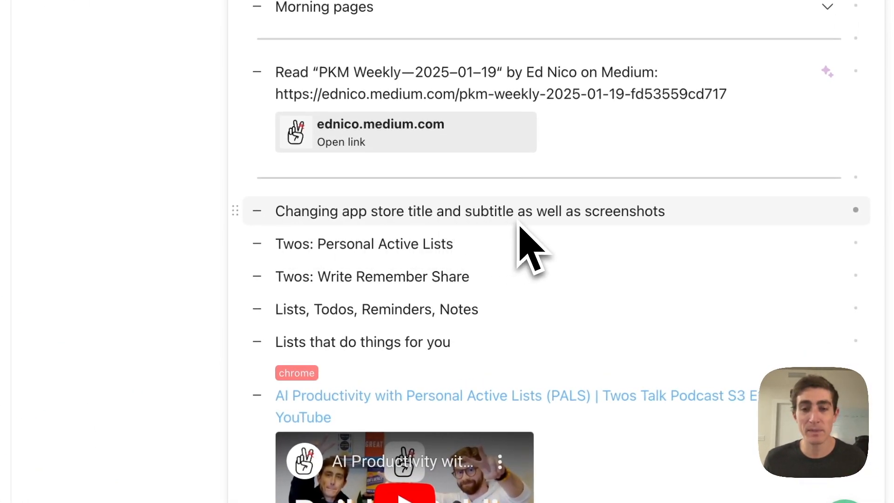
{"action": "scroll", "scroll_direction": "down", "scroll_amount": 3}
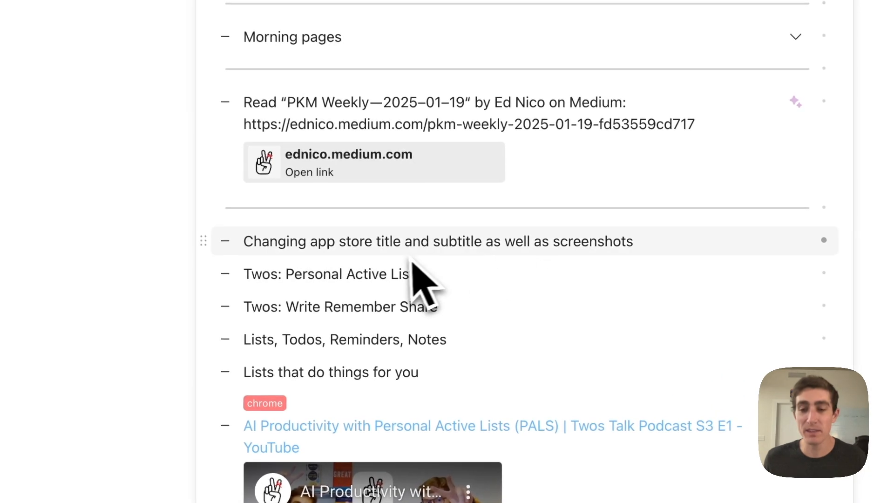
{"action": "mouse_move", "coordinate": [594, 279]}
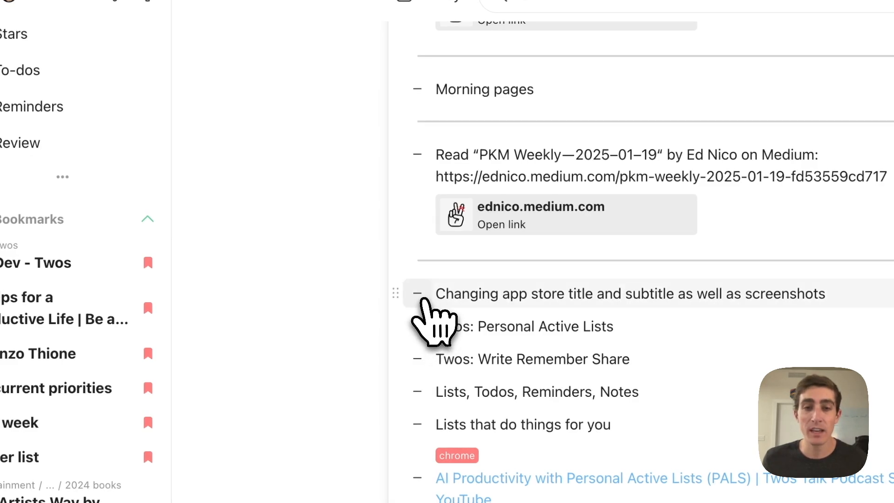
{"action": "left_click", "coordinate": [417, 293]}
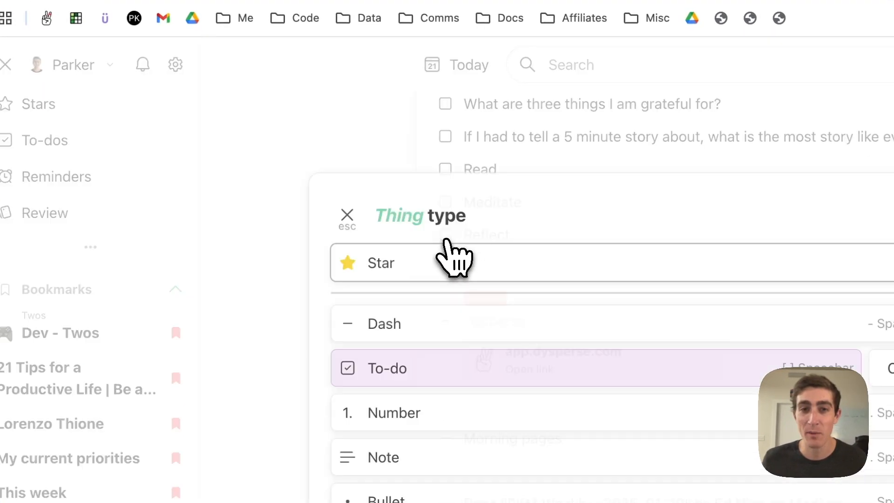
{"action": "left_click", "coordinate": [346, 217]}
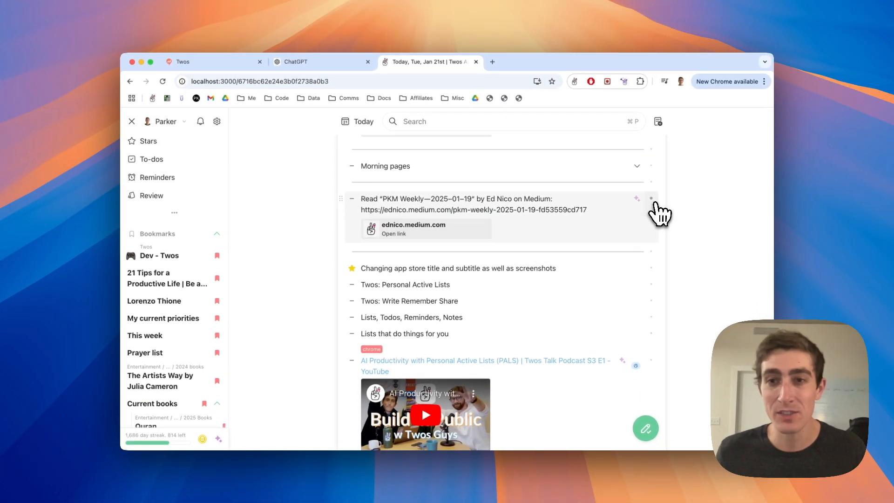
View an entry's type, style and spacing choices, then show the Stars overview
{"action": "left_click", "coordinate": [652, 199]}
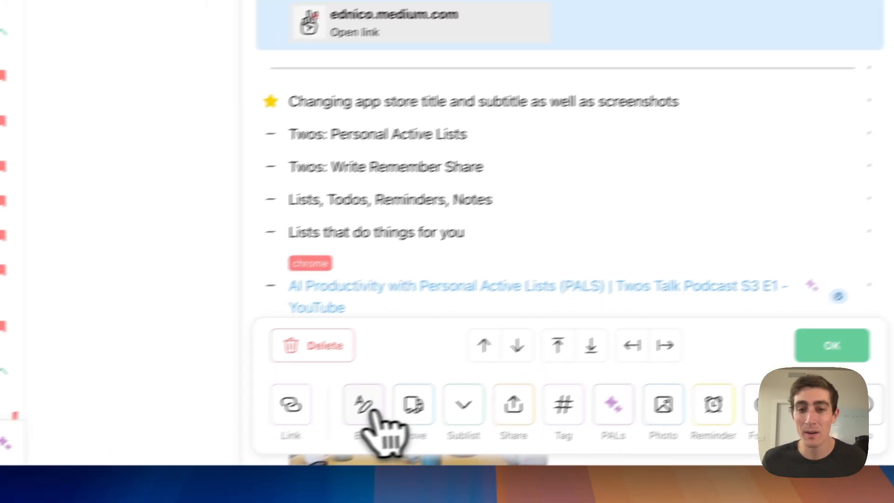
{"action": "left_click", "coordinate": [364, 405]}
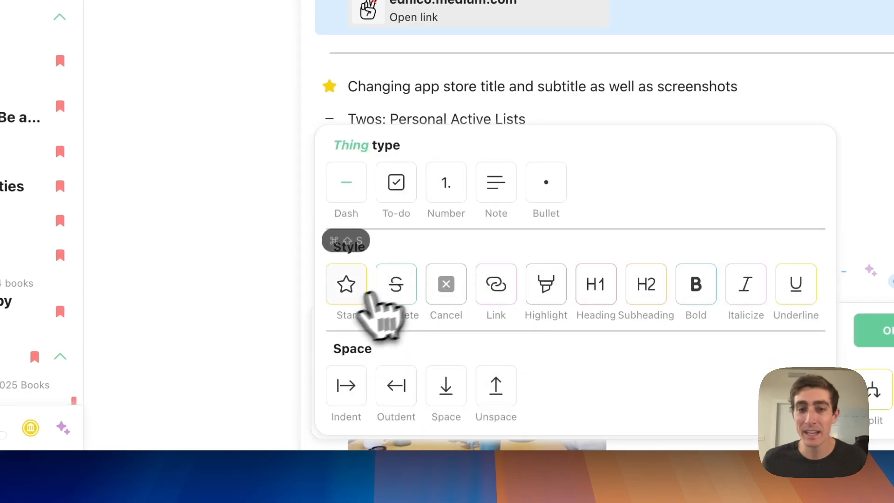
{"action": "mouse_move", "coordinate": [371, 320]}
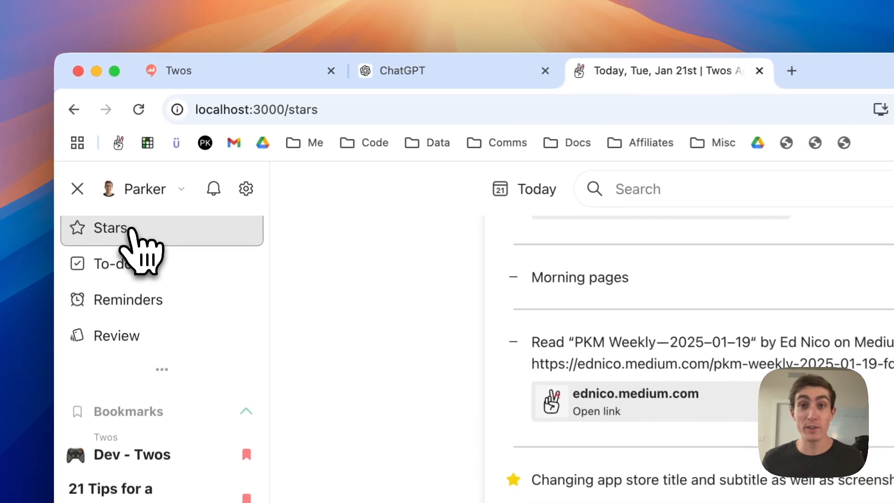
{"action": "left_click", "coordinate": [113, 228]}
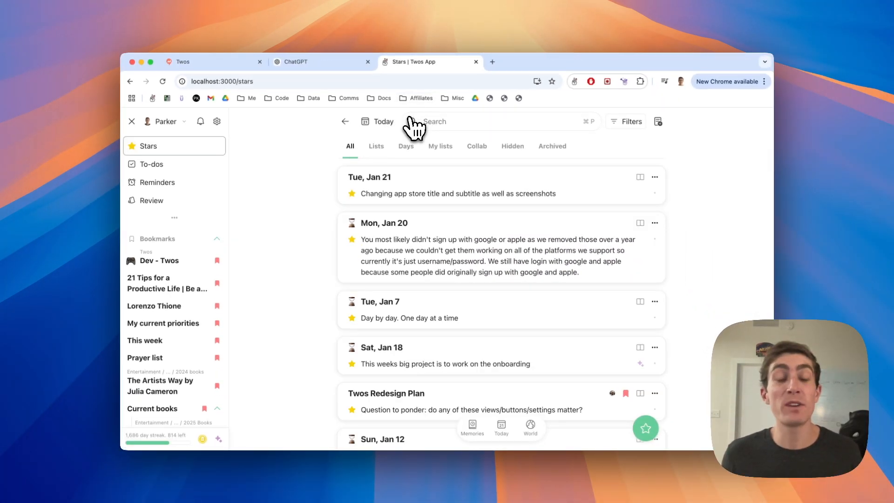
Return to Today, view the capture popup, and search entries tagged joke (two results)
{"action": "left_click", "coordinate": [357, 121]}
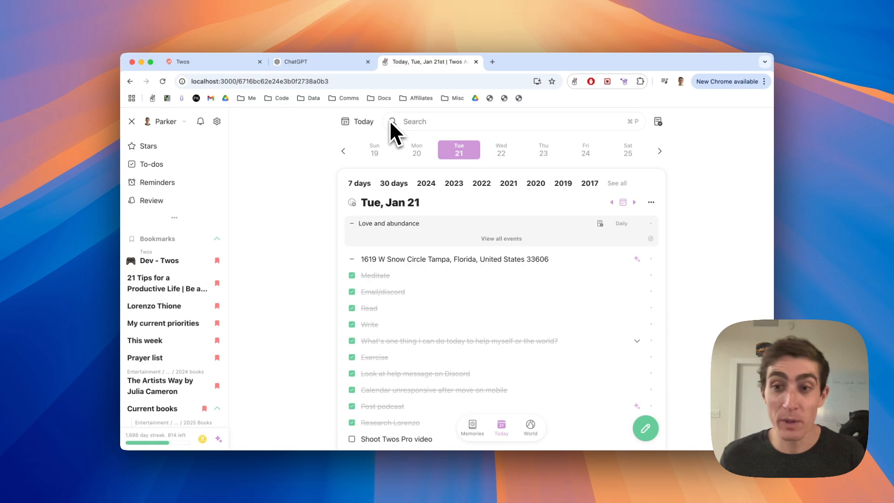
{"action": "mouse_move", "coordinate": [420, 145]}
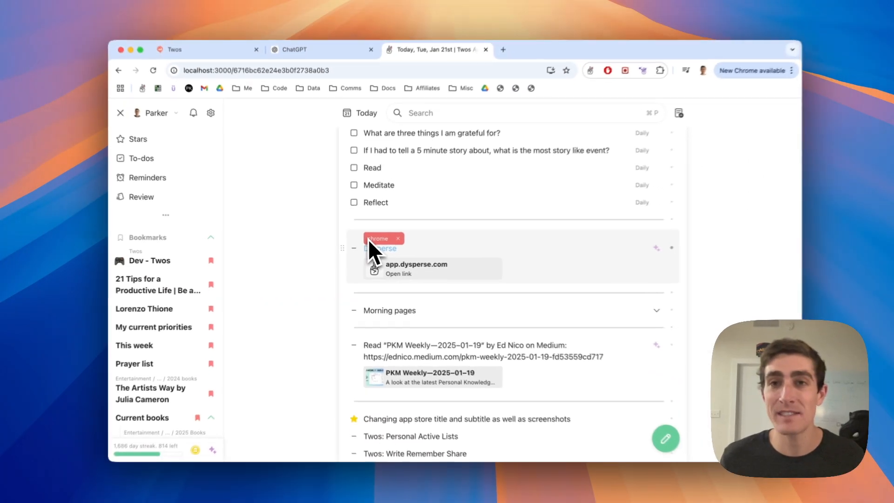
{"action": "left_click", "coordinate": [605, 110]}
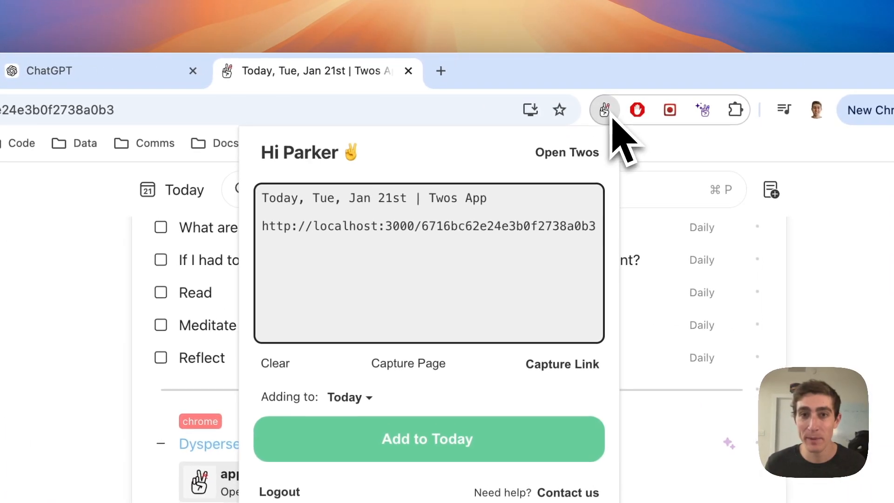
{"action": "mouse_move", "coordinate": [496, 183]}
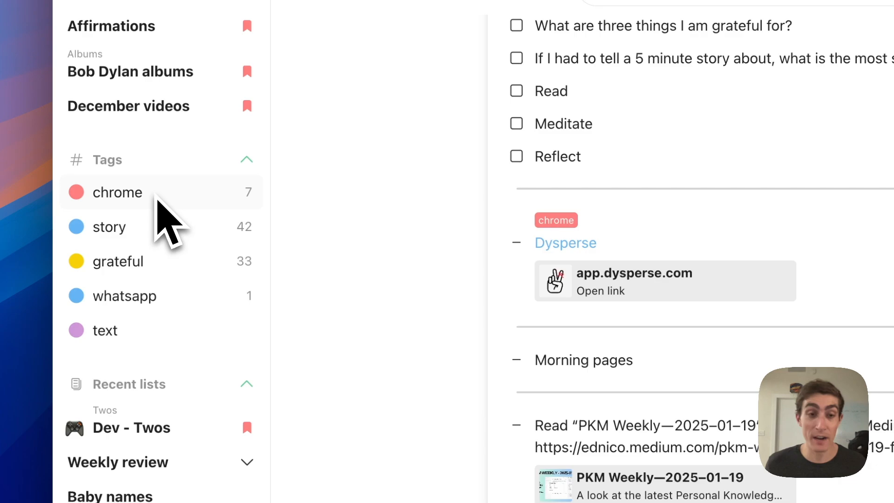
{"action": "mouse_move", "coordinate": [171, 254]}
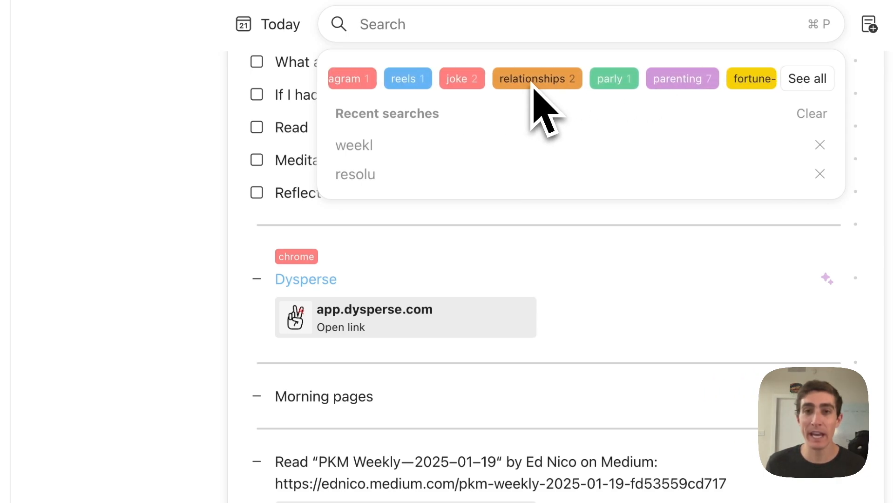
{"action": "left_click", "coordinate": [463, 79]}
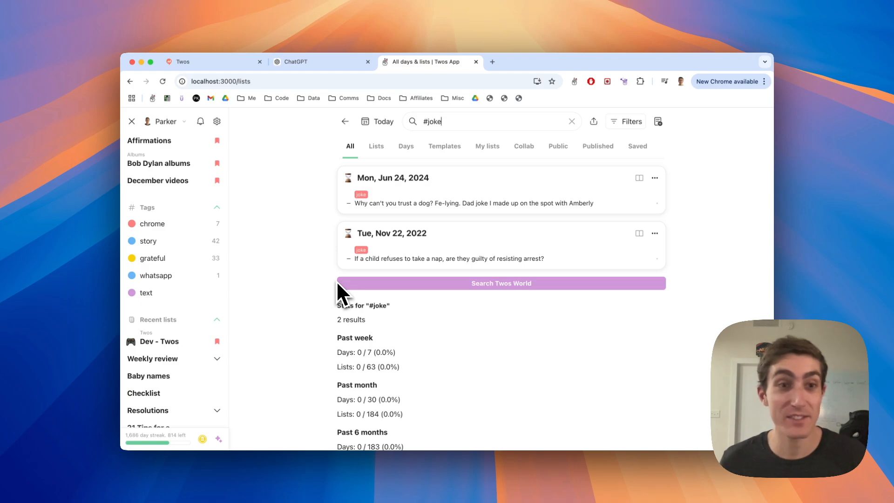
Add the note 'Date at Oak n Ola tomorrow at 6pm' below the Dublin flights to-do
{"action": "left_click", "coordinate": [376, 121]}
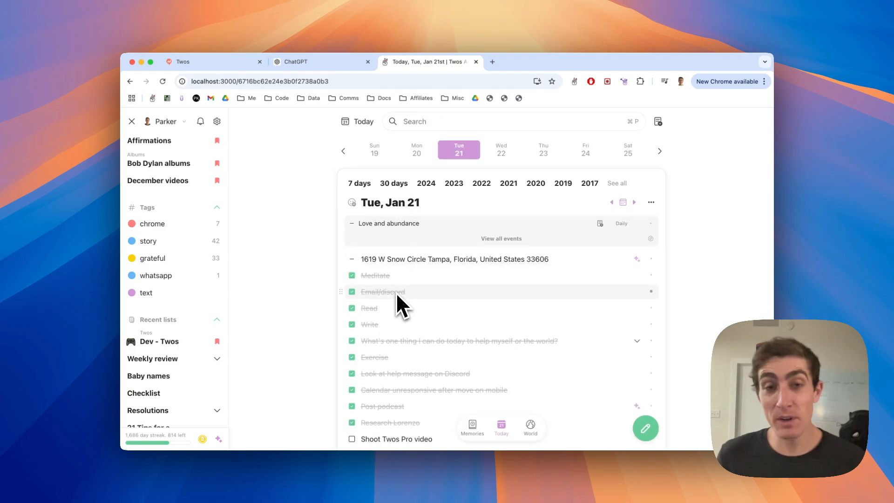
{"action": "scroll", "scroll_direction": "down", "scroll_amount": 3}
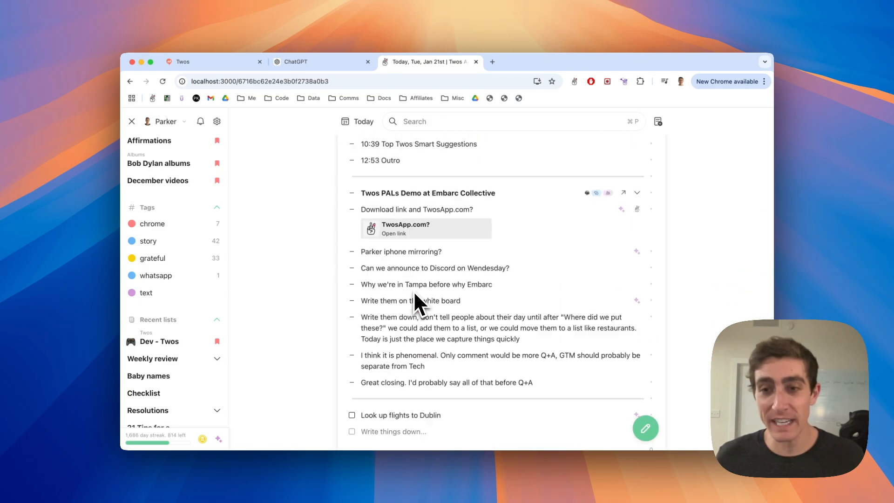
{"action": "scroll", "scroll_direction": "down", "scroll_amount": 3}
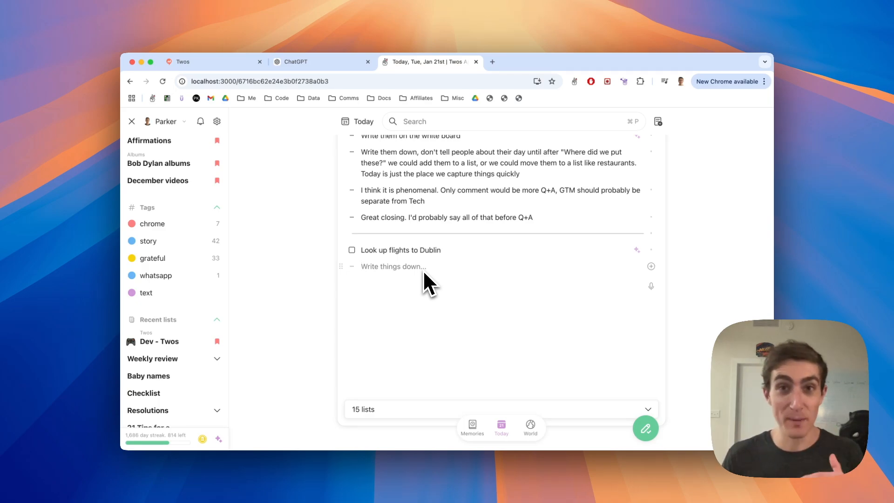
{"action": "type", "text": "Date"}
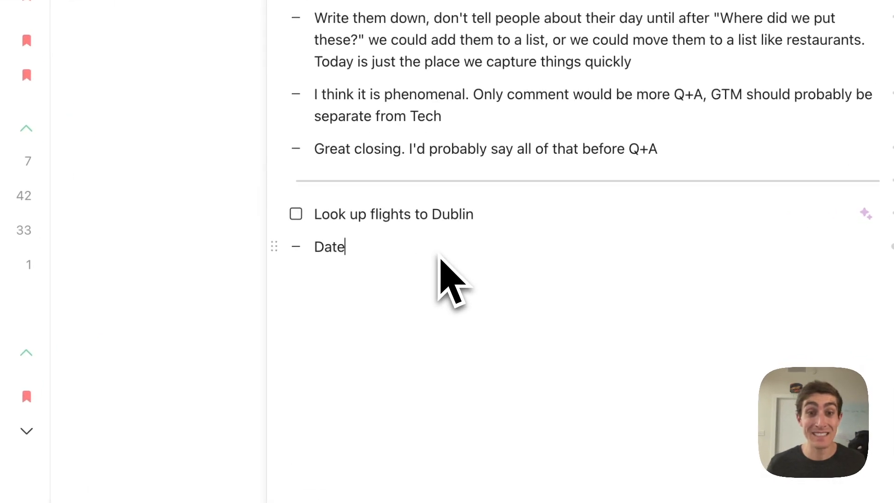
{"action": "type", "text": "at Oak n"}
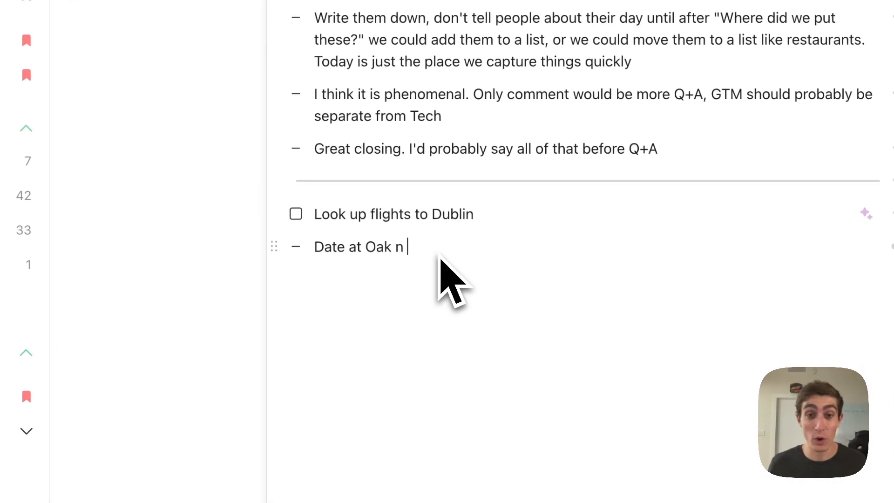
{"action": "type", "text": "Ola tomorrow at"}
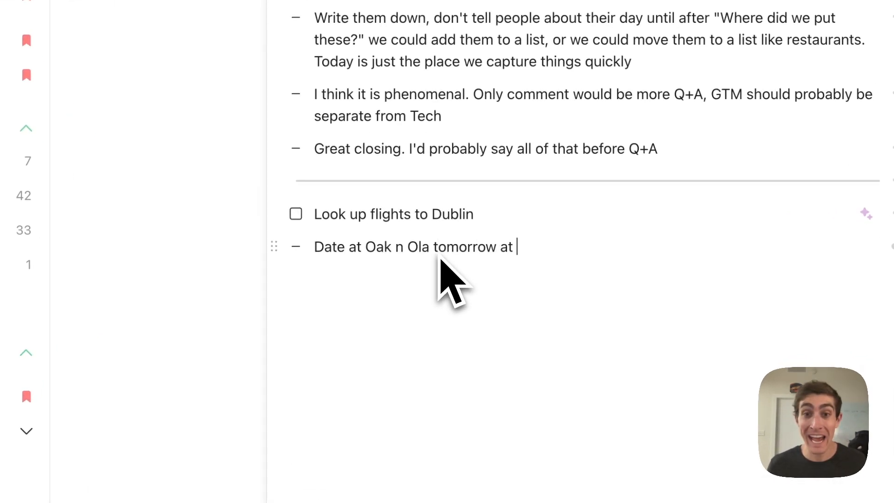
{"action": "type", "text": "6pm"}
{"action": "type", "text": "Send"}
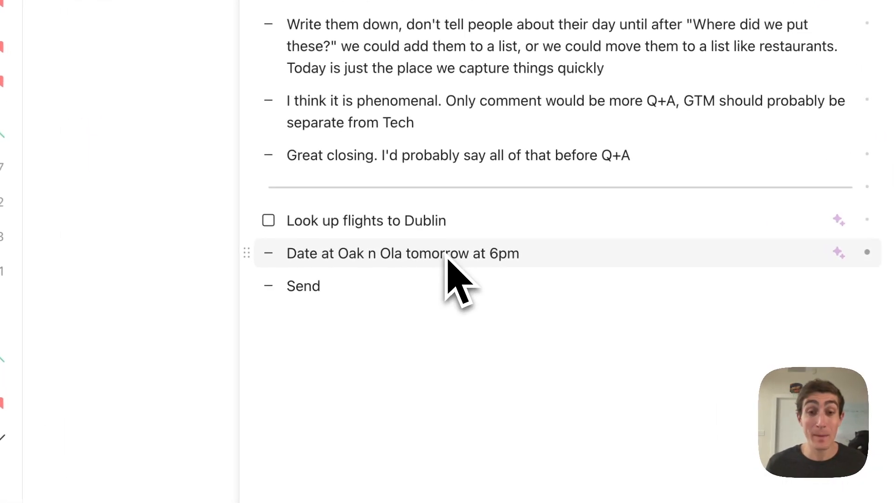
Start a new note 'Send metrics email every day at…'
{"action": "type", "text": "metrics email"}
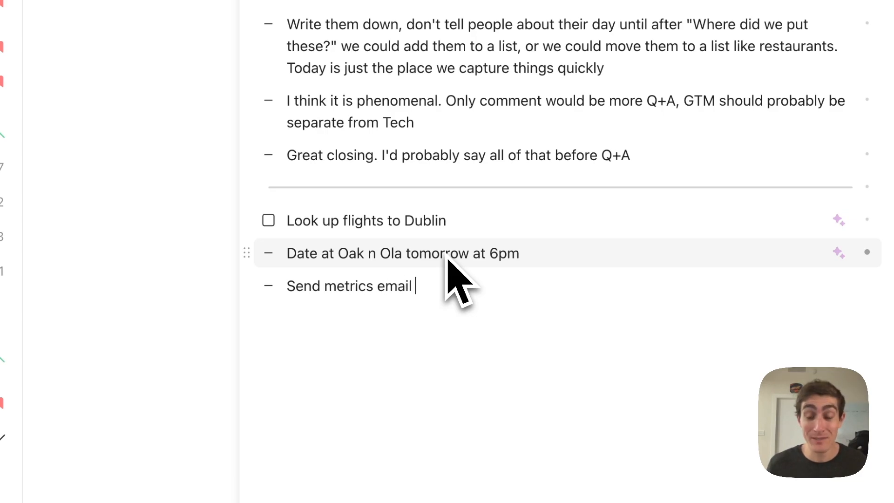
{"action": "type", "text": "every day at"}
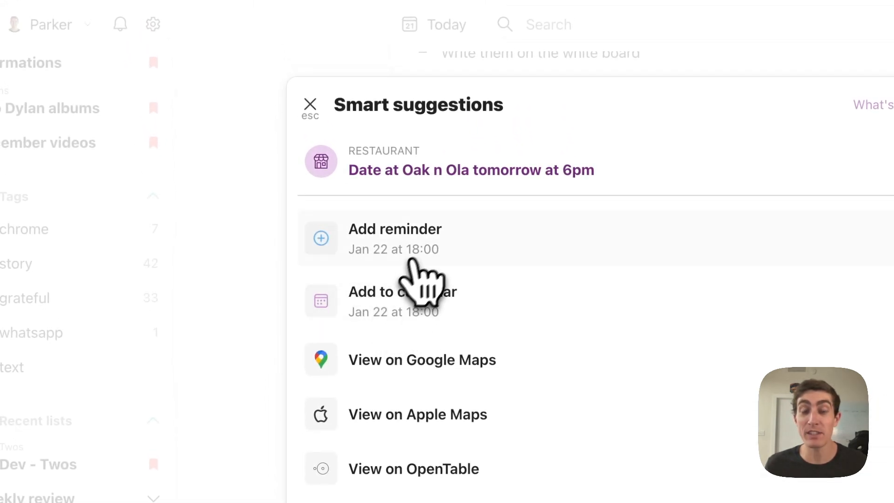
{"action": "mouse_move", "coordinate": [438, 342]}
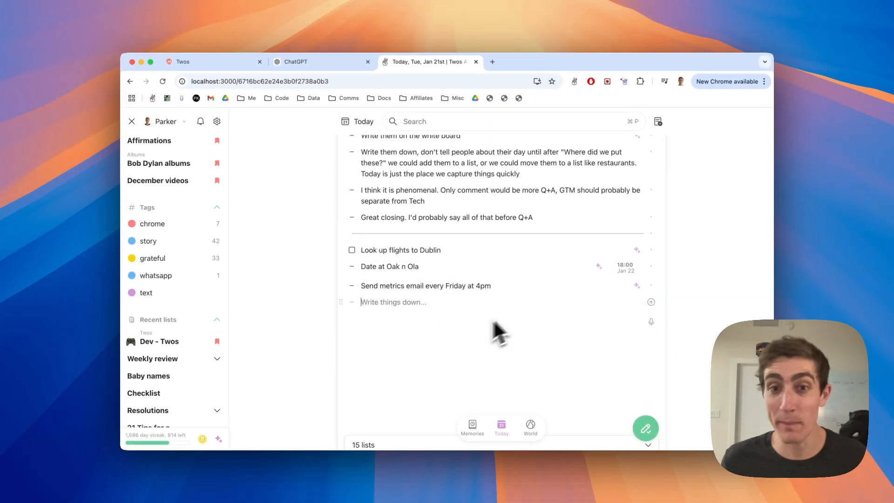
Add the metrics email reminder on Friday, Jan 24 and turn it into a weekly 4pm to-do
{"action": "left_click", "coordinate": [637, 286]}
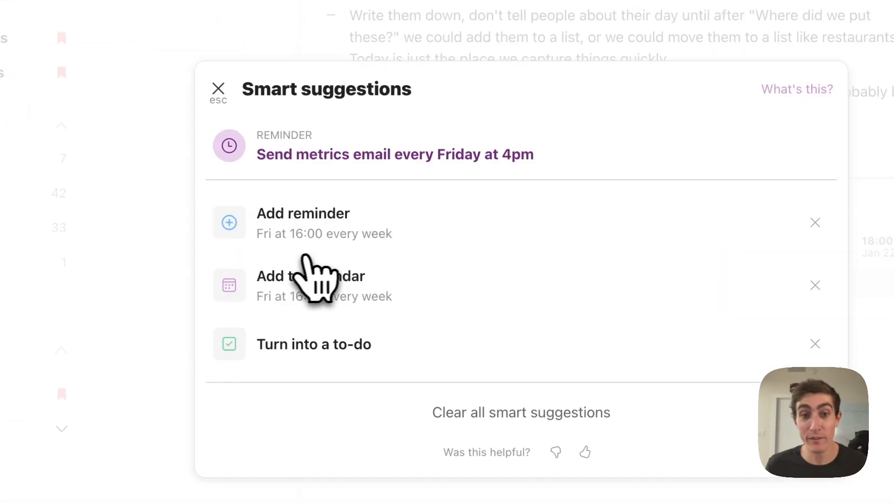
{"action": "mouse_move", "coordinate": [342, 251]}
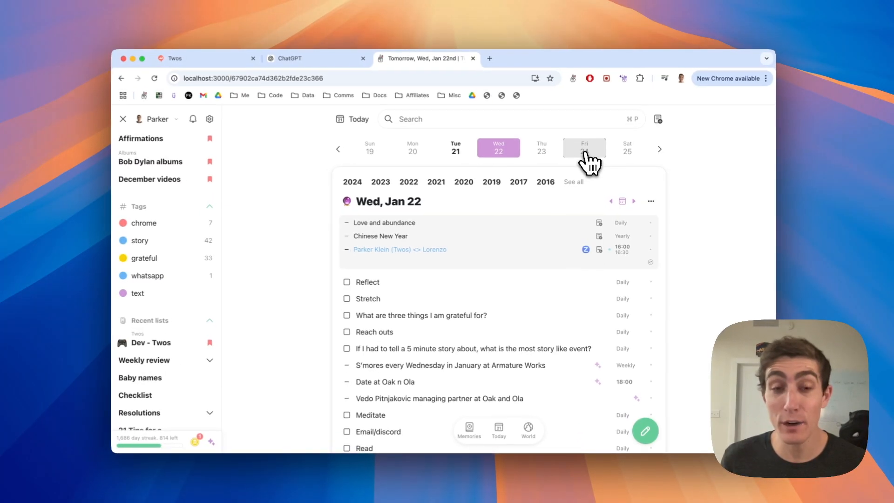
{"action": "left_click", "coordinate": [584, 149]}
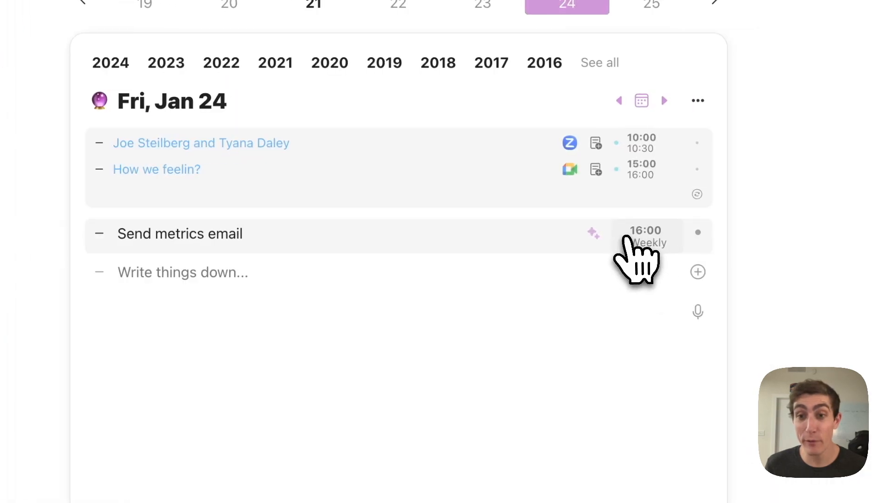
{"action": "left_click", "coordinate": [594, 234]}
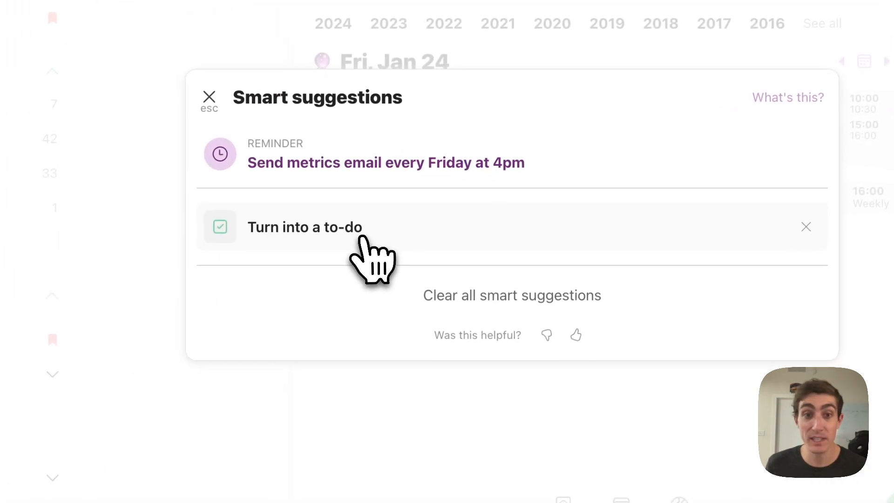
{"action": "left_click", "coordinate": [306, 228]}
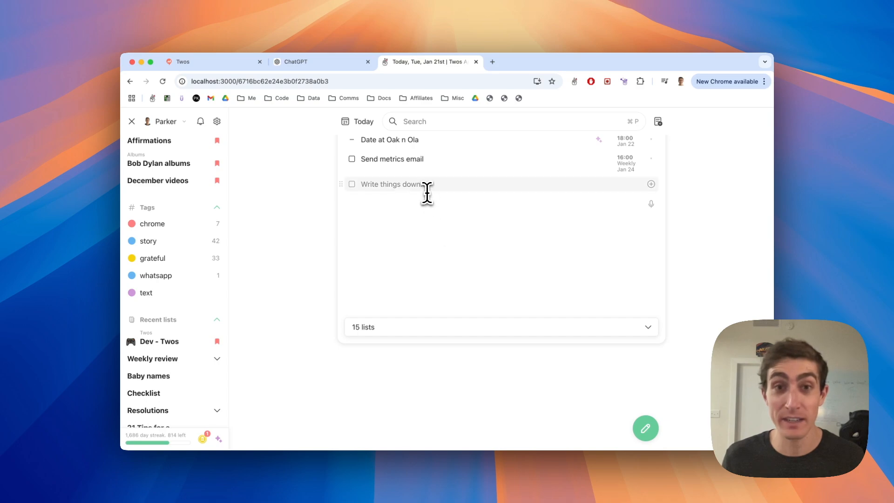
Add 'Joe's birthday is December 25th' and bring up its birthday suggestions
{"action": "type", "text": "Joe's birthday is"}
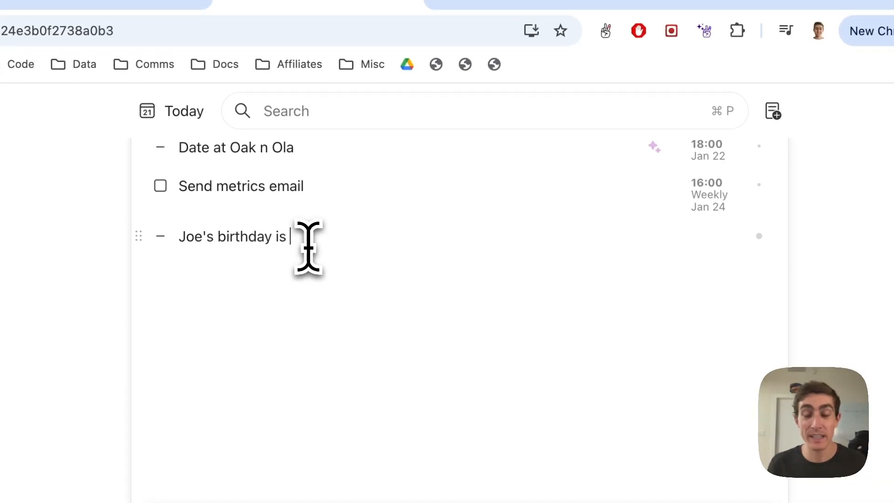
{"action": "type", "text": "December 25th"}
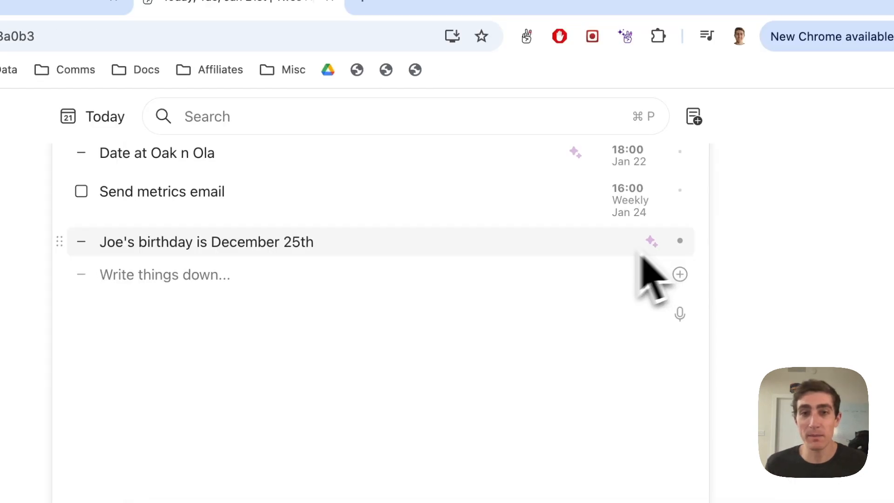
{"action": "left_click", "coordinate": [651, 241]}
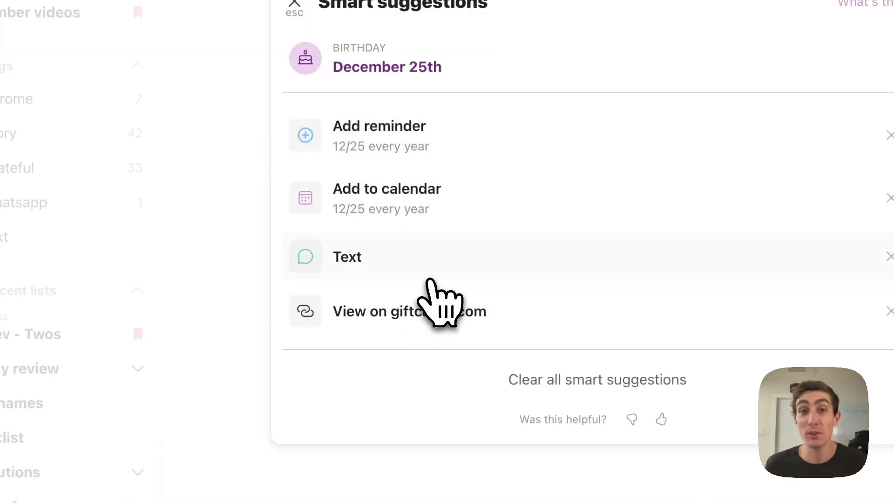
{"action": "mouse_move", "coordinate": [462, 342]}
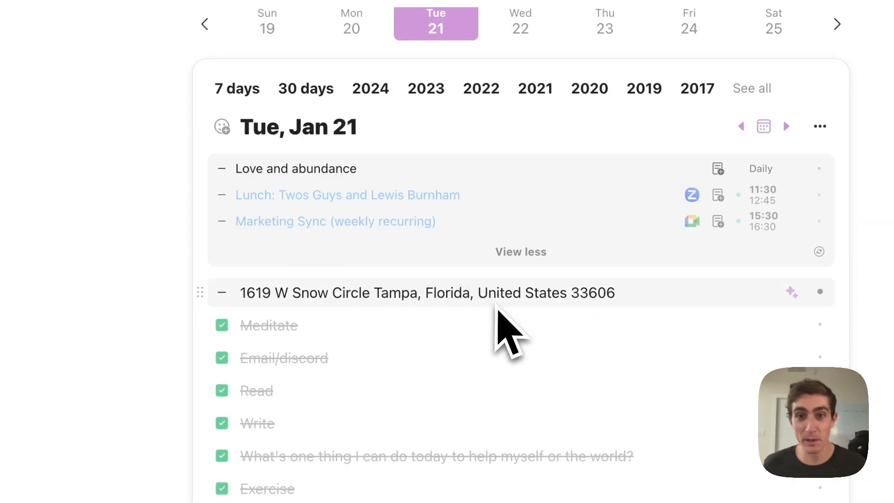
{"action": "mouse_move", "coordinate": [451, 279]}
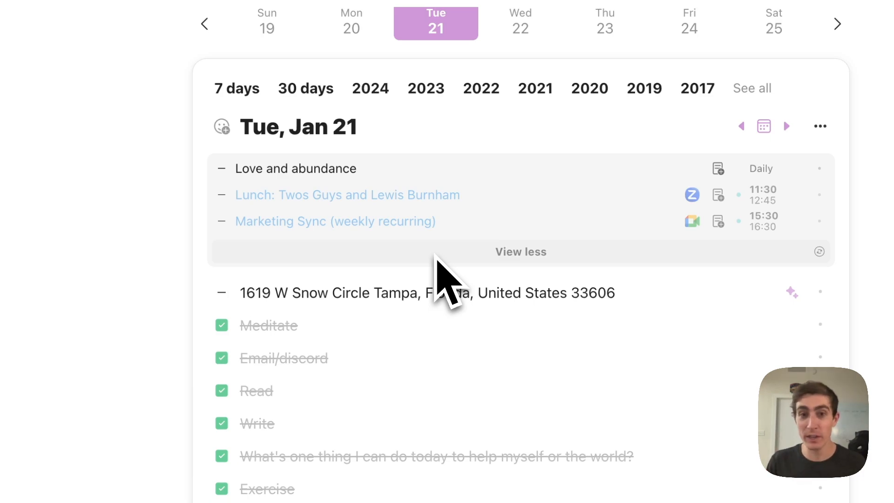
{"action": "mouse_move", "coordinate": [413, 245]}
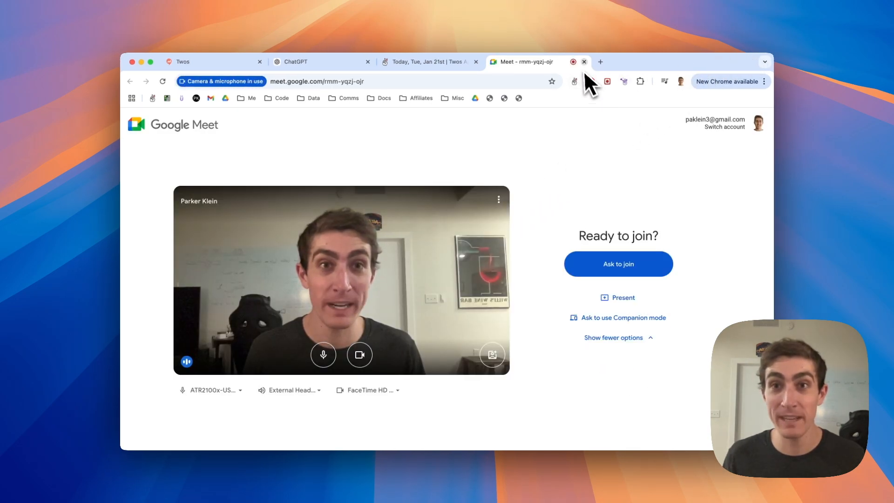
{"action": "left_click", "coordinate": [584, 61]}
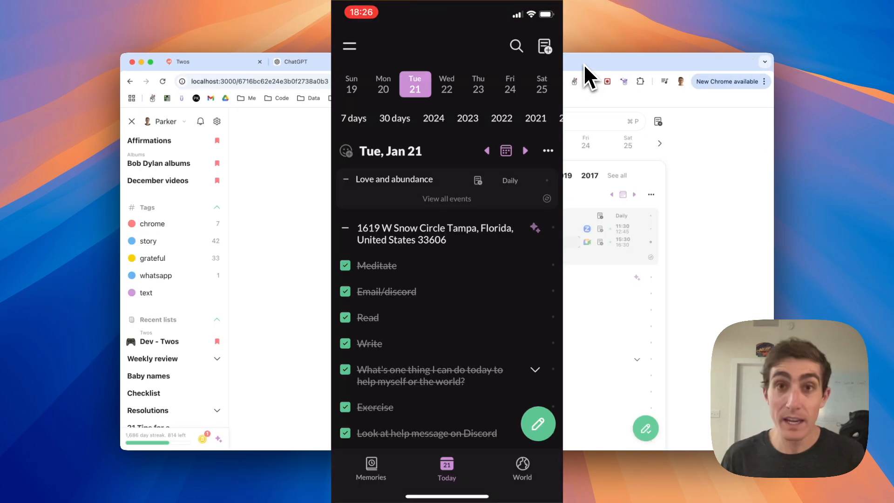
{"action": "left_click", "coordinate": [349, 45]}
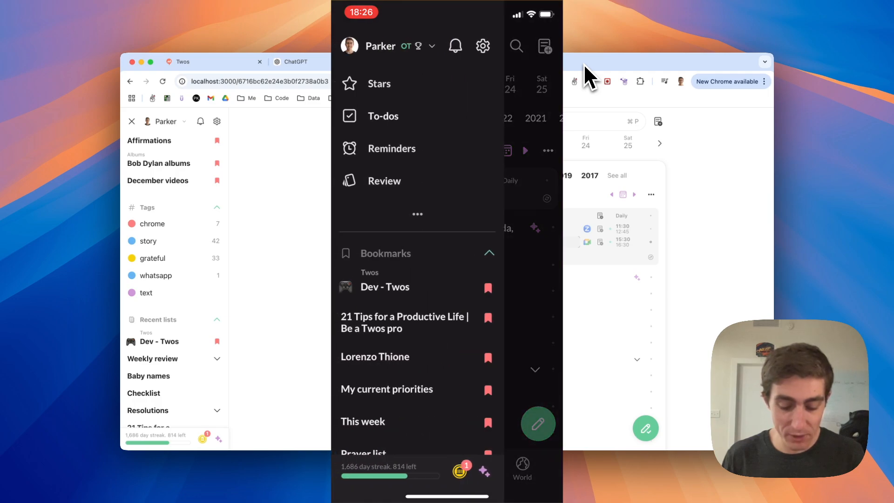
{"action": "left_click", "coordinate": [483, 45]}
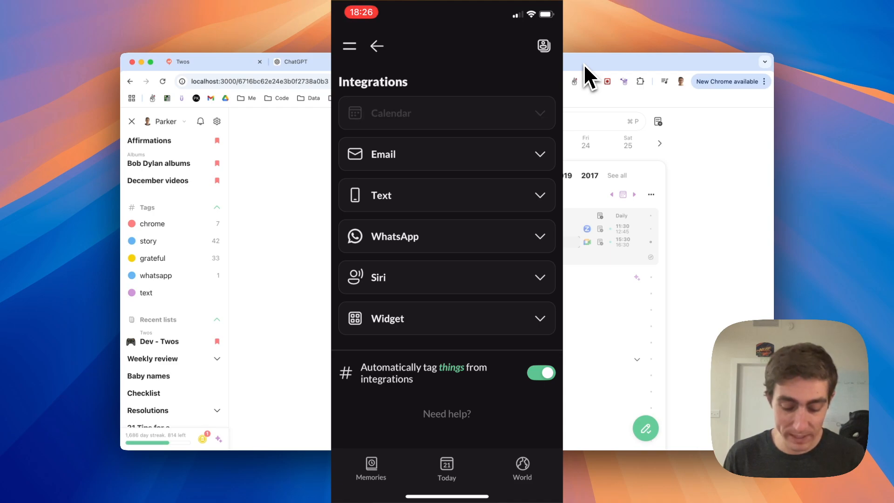
{"action": "left_click", "coordinate": [446, 113]}
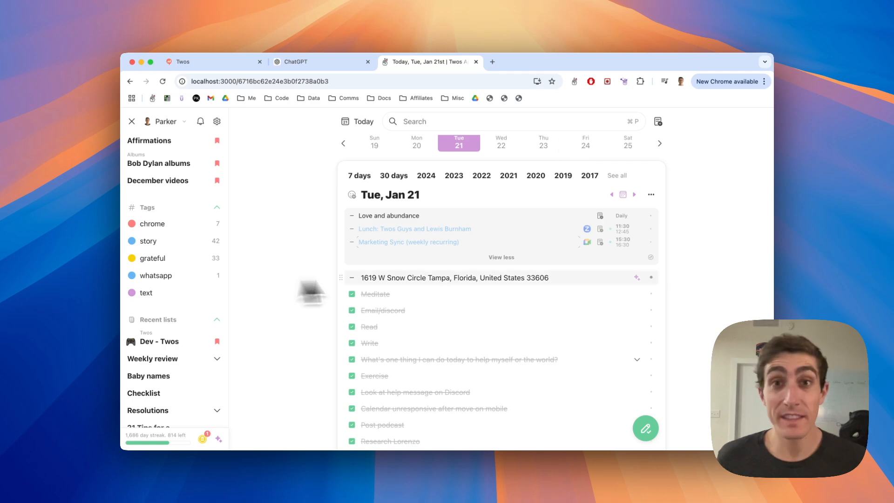
Add the note 'Doesn't know how to cook, but can still cook' at the bottom of Today
{"action": "scroll", "scroll_direction": "down", "scroll_amount": 3}
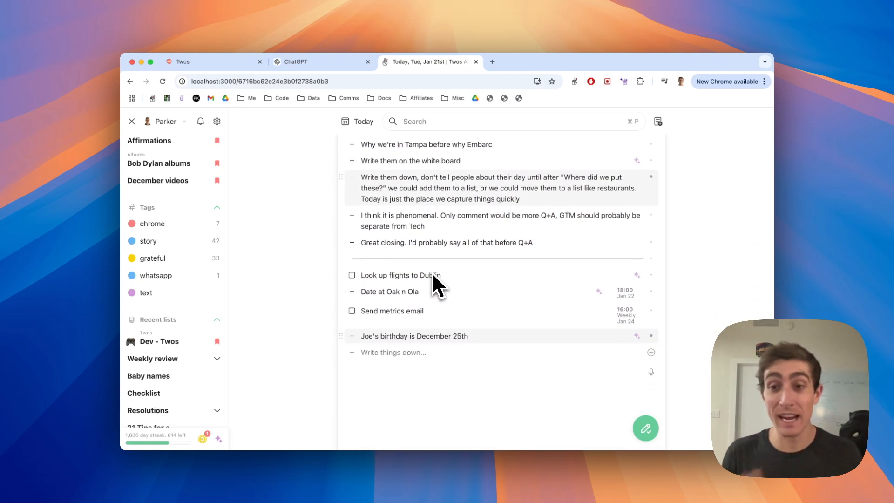
{"action": "scroll", "scroll_direction": "up", "scroll_amount": 3}
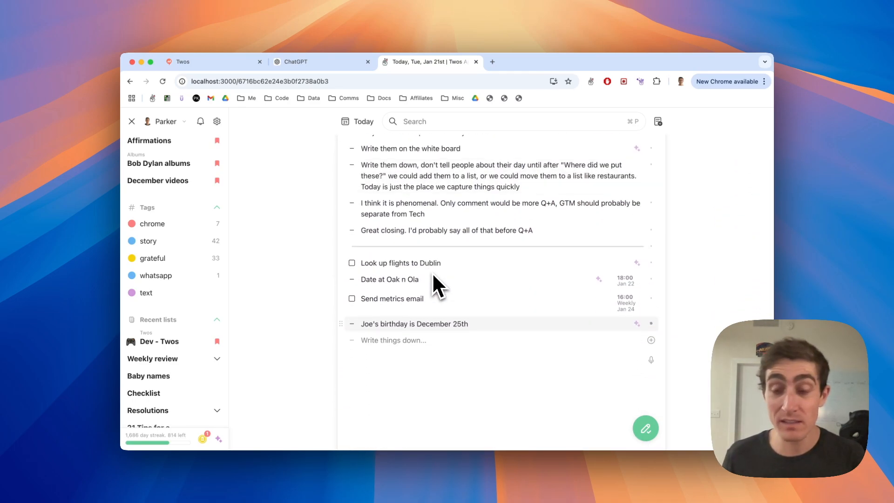
{"action": "scroll", "scroll_direction": "down", "scroll_amount": 3}
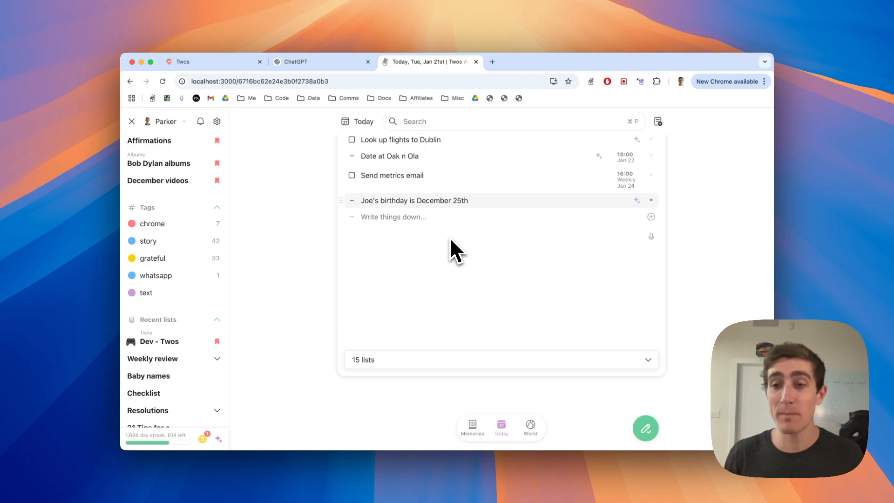
{"action": "type", "text": "Doesn't"}
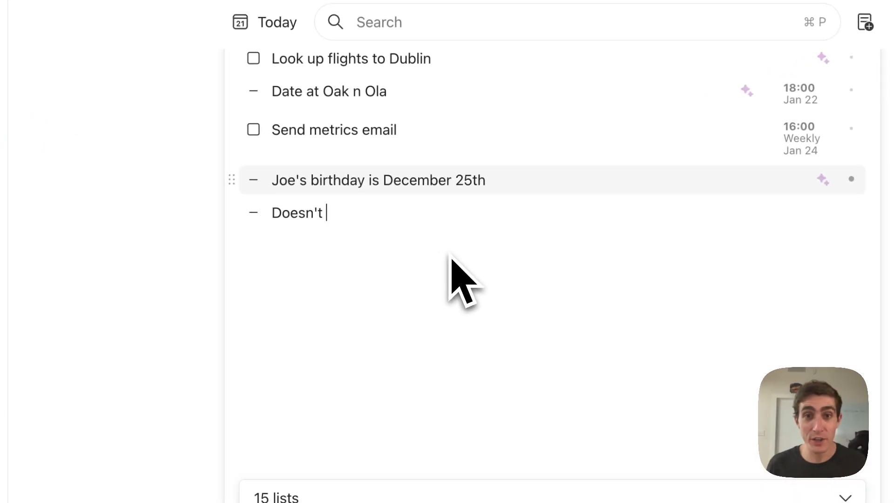
{"action": "type", "text": "know how to cook, but ca"}
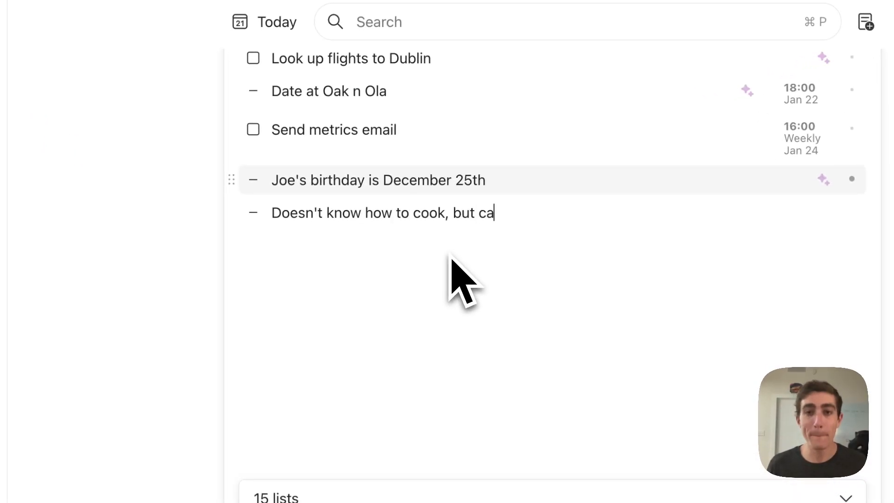
{"action": "type", "text": "n still cook"}
{"action": "type", "text": "Resilient"}
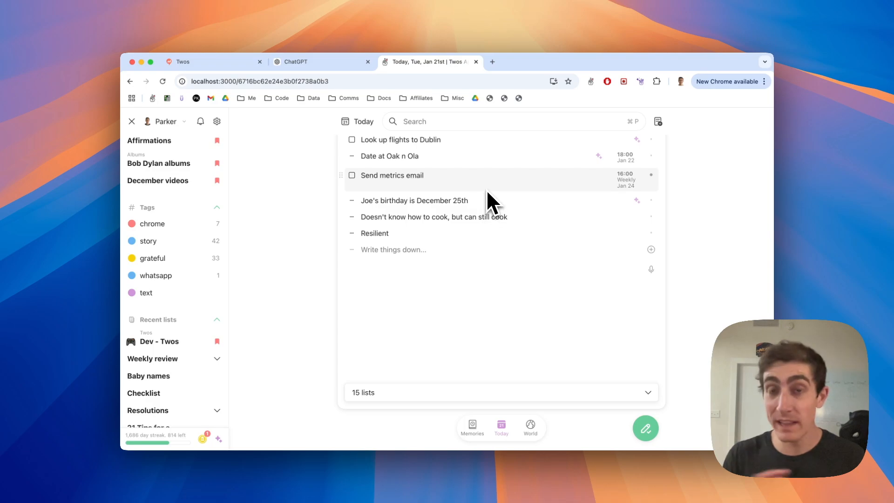
{"action": "mouse_move", "coordinate": [477, 289]}
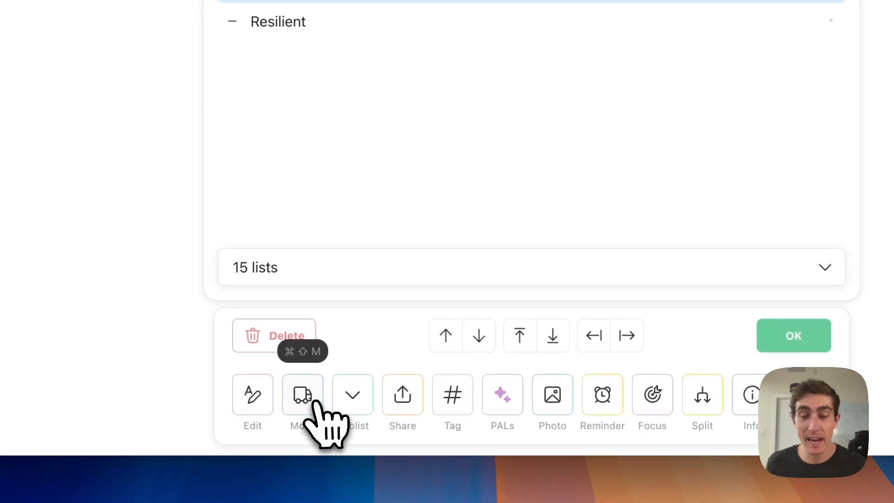
{"action": "left_click", "coordinate": [302, 394]}
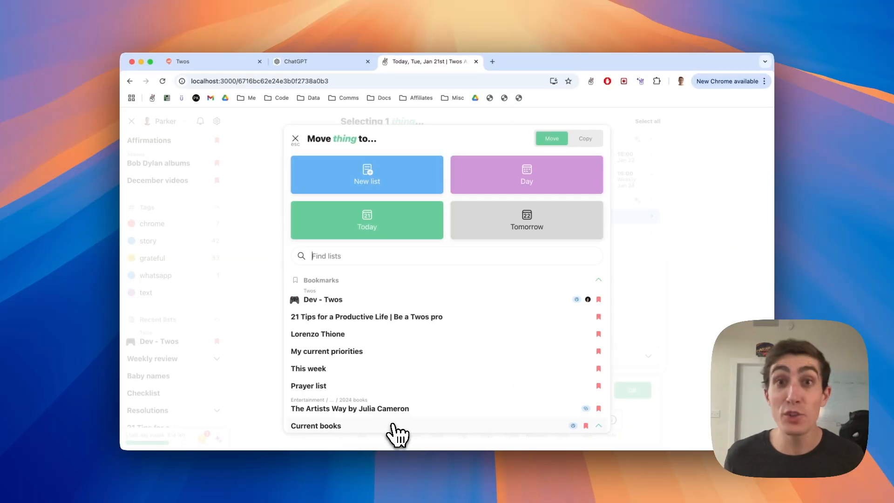
{"action": "type", "text": "joe"}
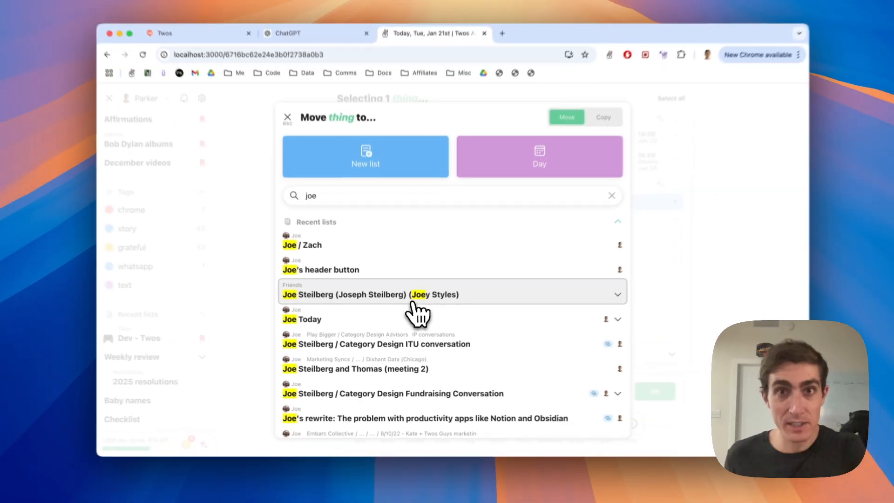
{"action": "left_click", "coordinate": [288, 118]}
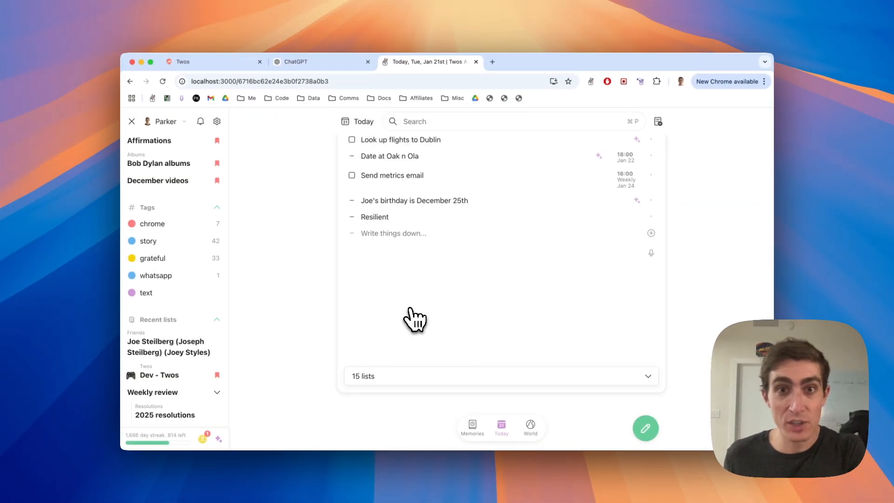
{"action": "mouse_move", "coordinate": [581, 233]}
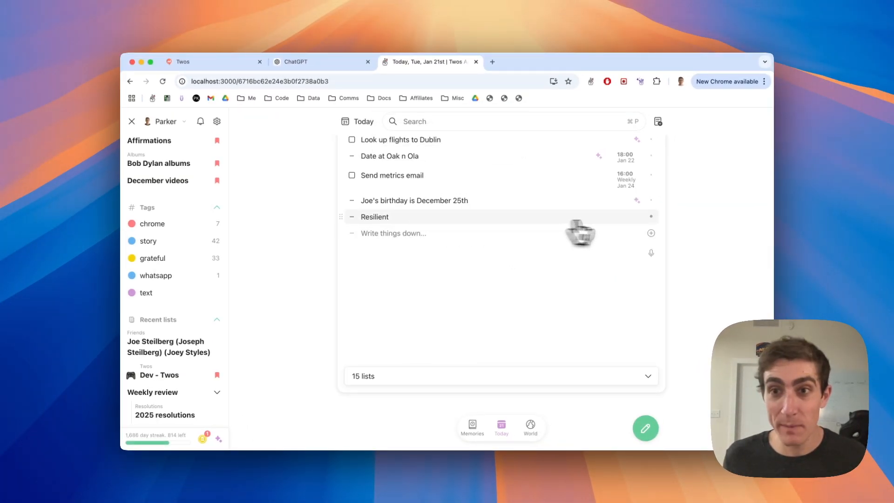
Move the Resilient entry into the Next books to read list
{"action": "left_click", "coordinate": [374, 217]}
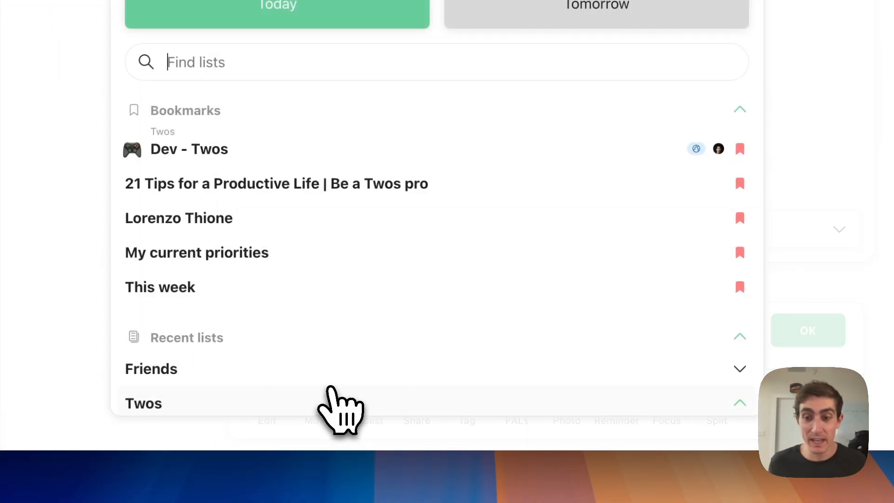
{"action": "type", "text": "next b"}
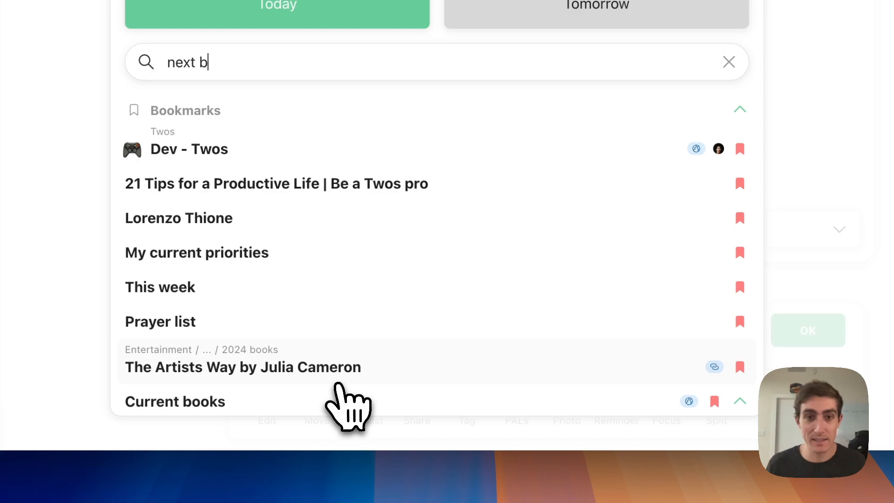
{"action": "type", "text": "ook"}
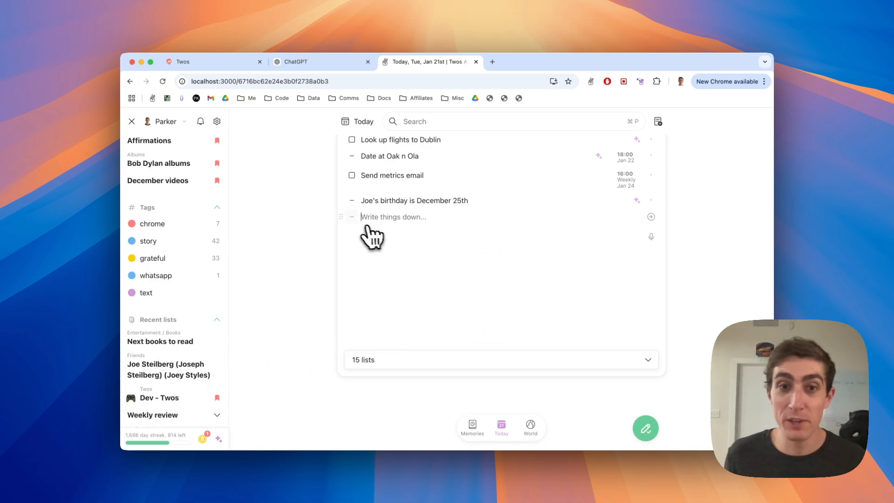
{"action": "left_click", "coordinate": [352, 218]}
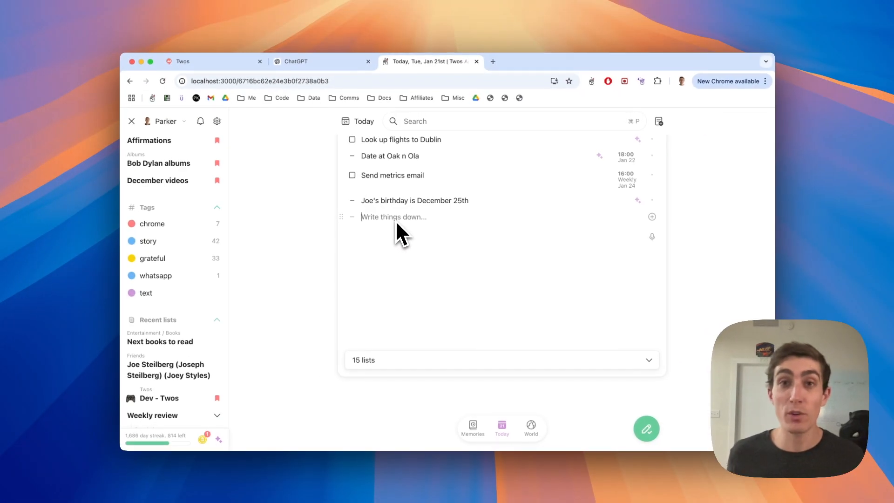
{"action": "type", "text": "1"}
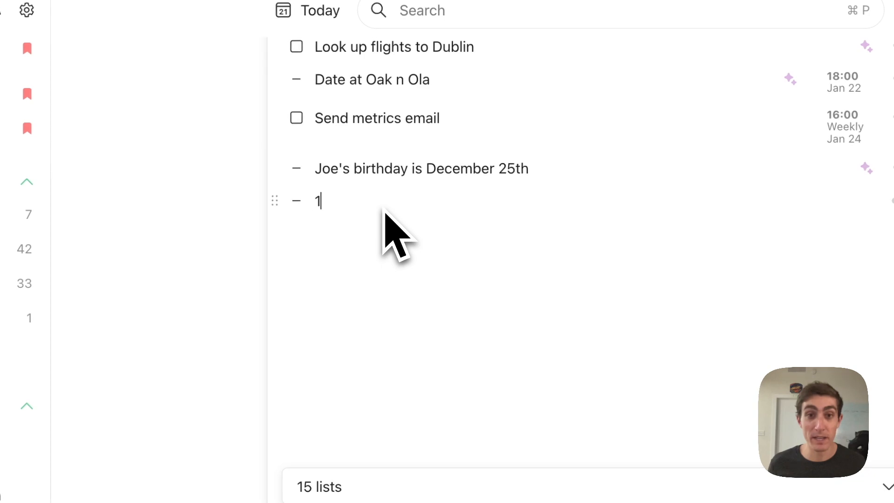
{"action": "type", "text": "."}
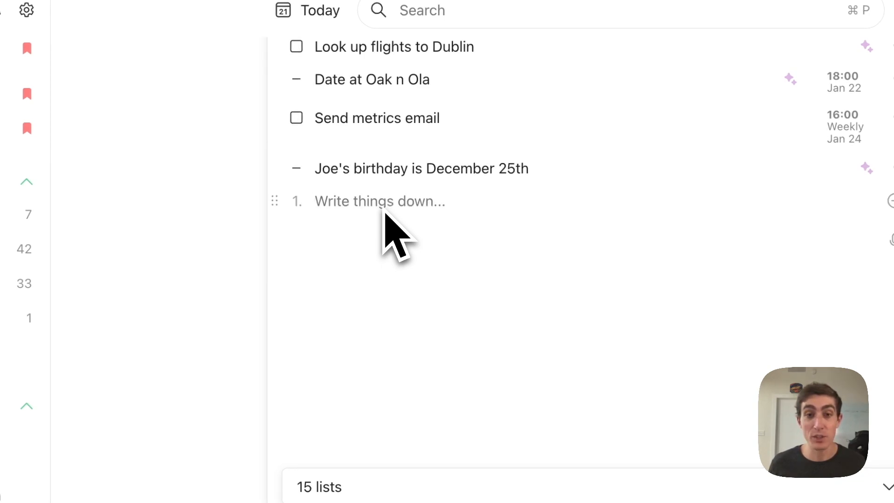
{"action": "type", "text": "["}
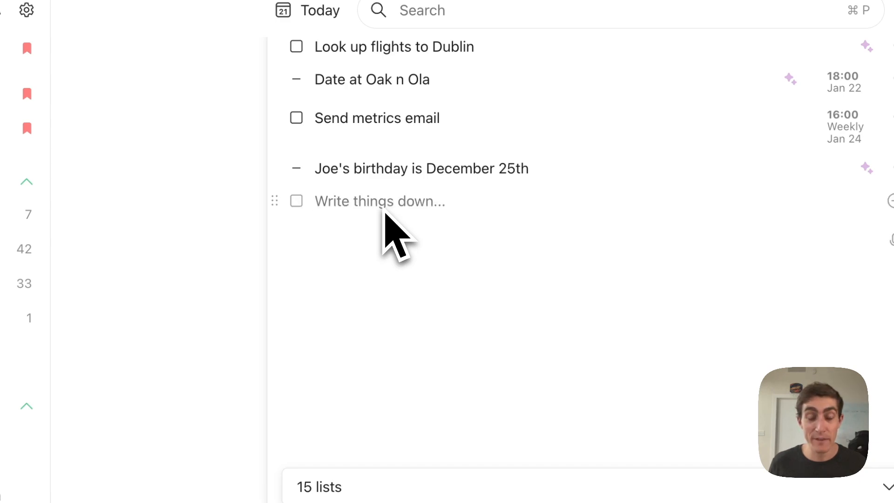
{"action": "left_click", "coordinate": [296, 201]}
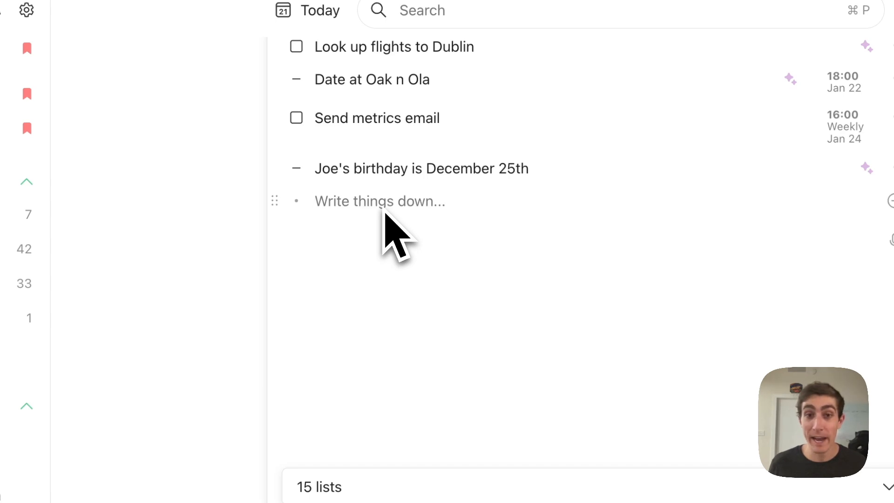
{"action": "left_click", "coordinate": [380, 201]}
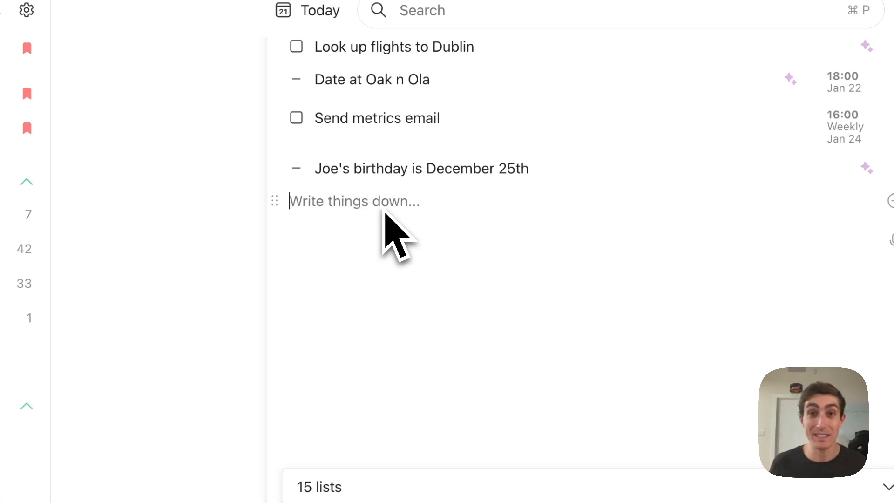
{"action": "type", "text": "-"}
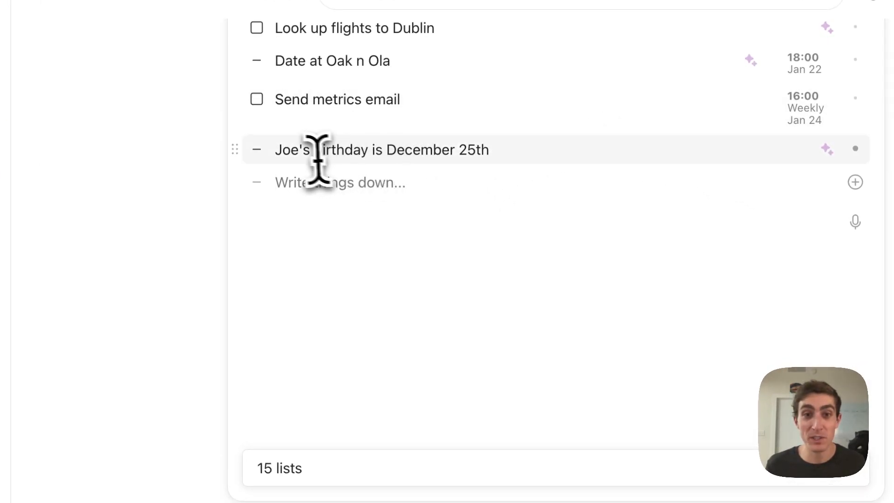
Add 'Timestamps for new podcast' above the nine timestamps and nest them beneath it
{"action": "left_click", "coordinate": [381, 149]}
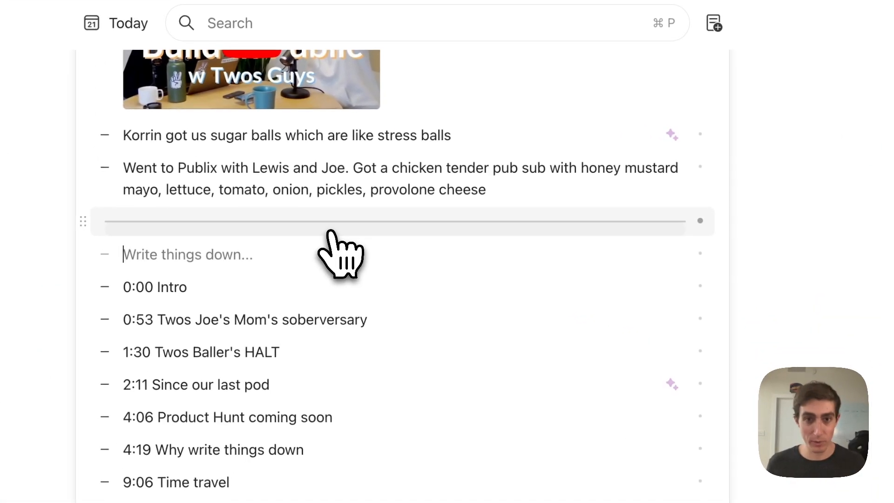
{"action": "type", "text": "Timestamps for"}
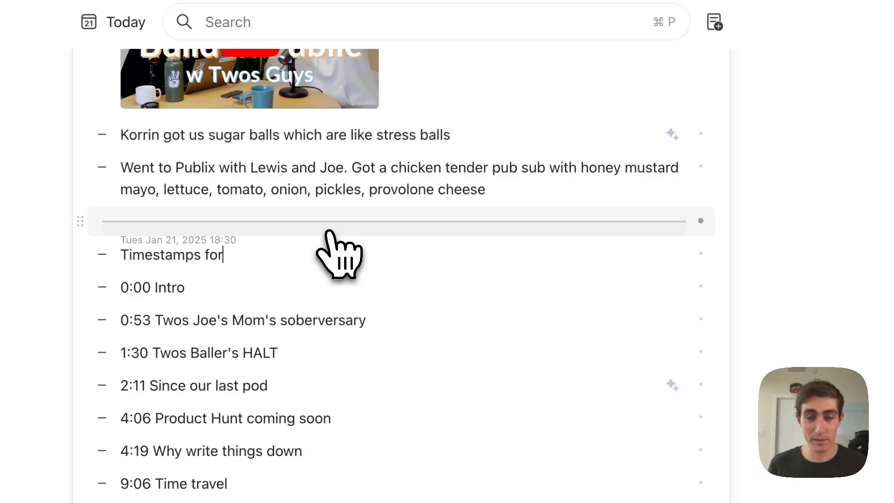
{"action": "type", "text": "new podcast"}
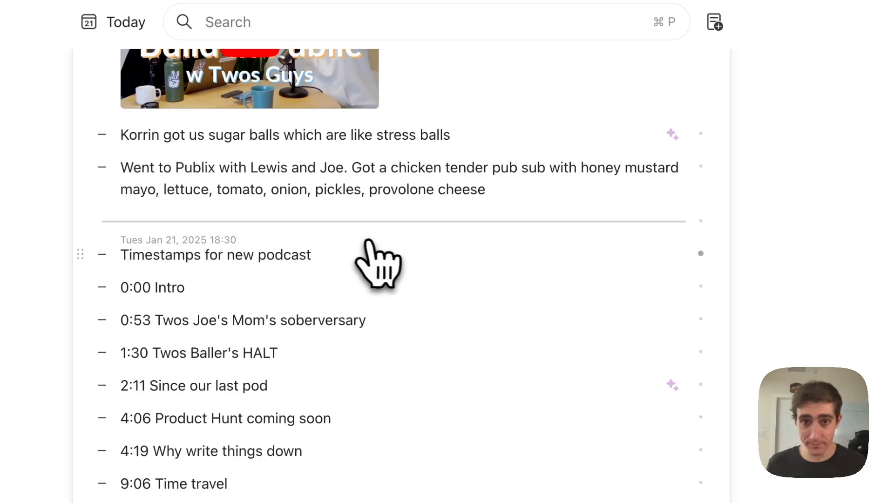
{"action": "scroll", "scroll_direction": "down", "scroll_amount": 3}
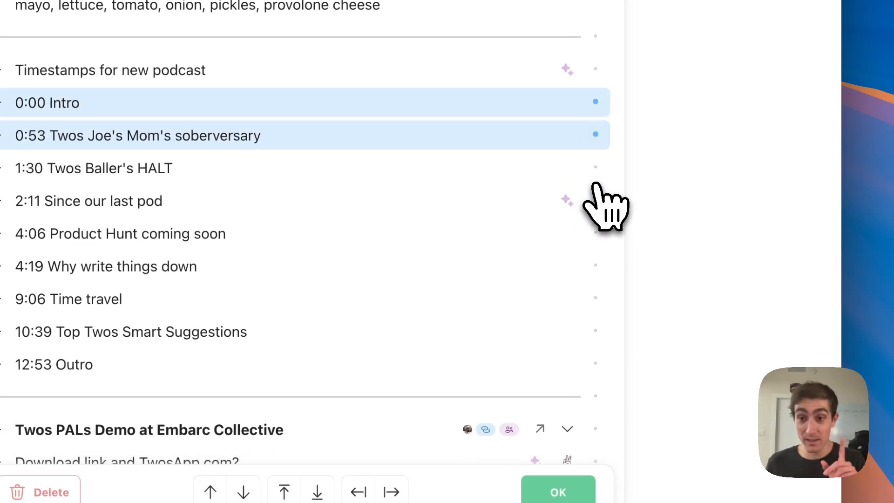
{"action": "mouse_move", "coordinate": [611, 222]}
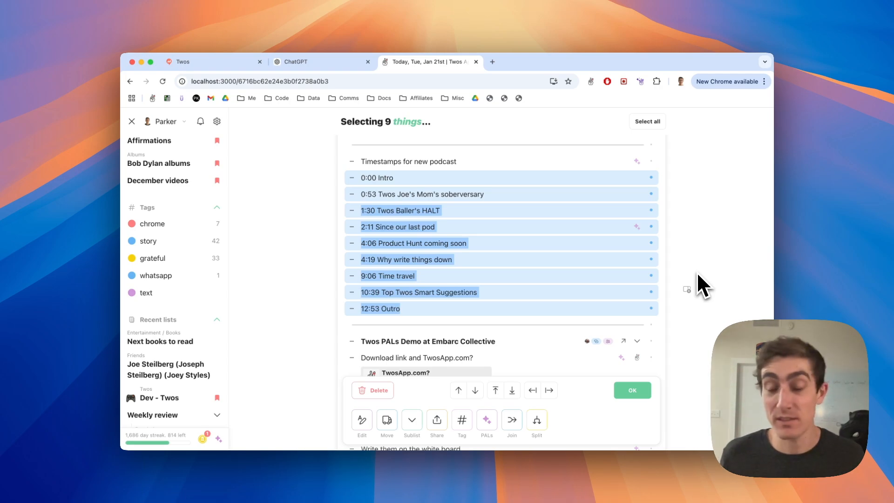
{"action": "scroll", "scroll_direction": "up", "scroll_amount": 3}
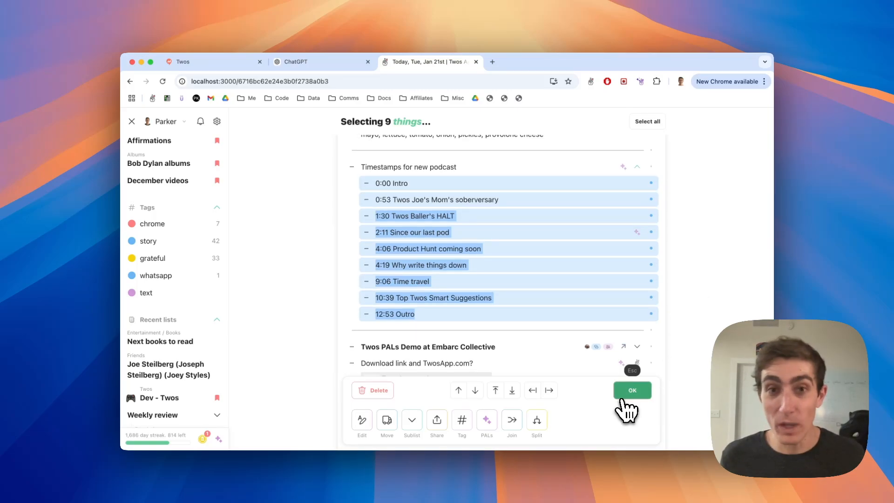
{"action": "left_click", "coordinate": [632, 391]}
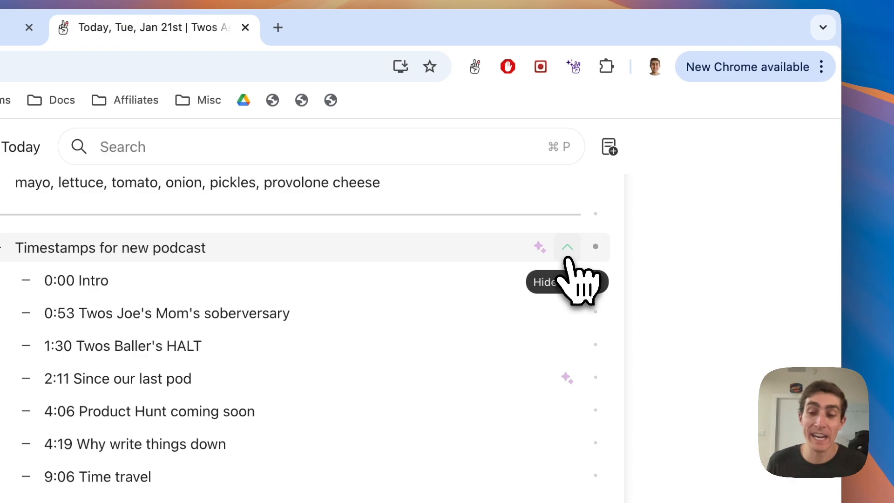
Hide the nested timestamps under the podcast entry and scroll through Today's 15 lists
{"action": "left_click", "coordinate": [567, 247]}
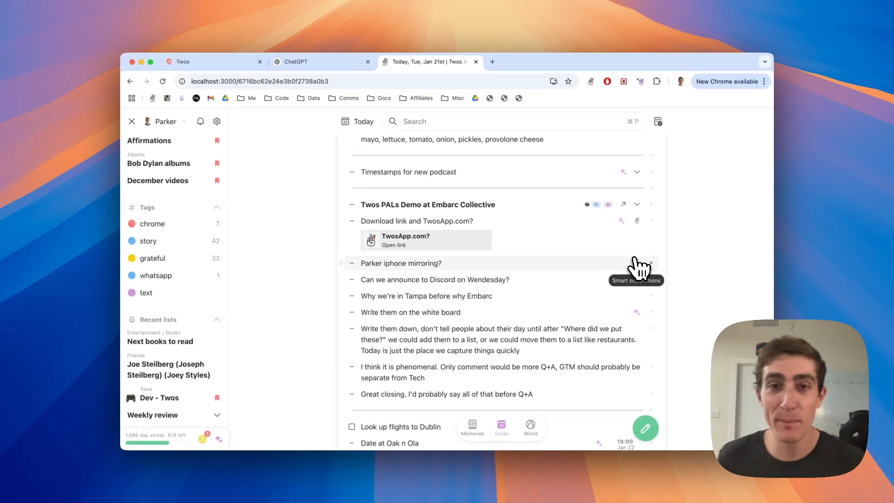
{"action": "scroll", "scroll_direction": "up", "scroll_amount": 3}
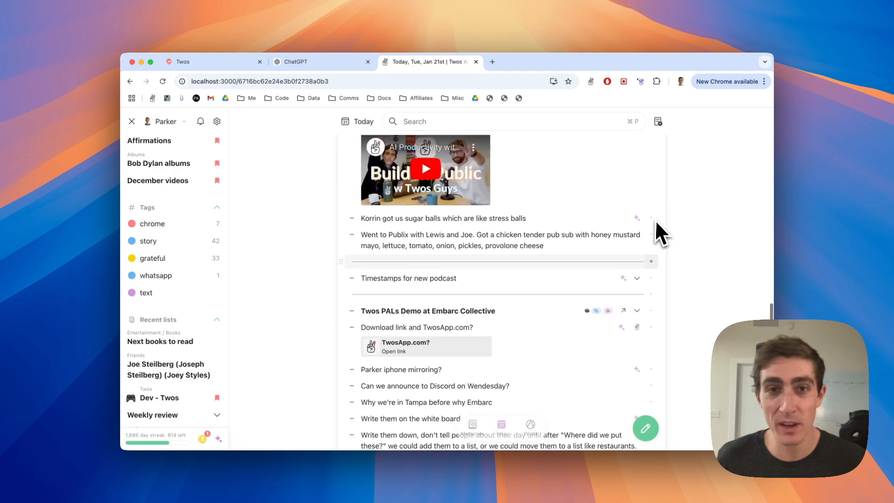
{"action": "scroll", "scroll_direction": "up", "scroll_amount": 3}
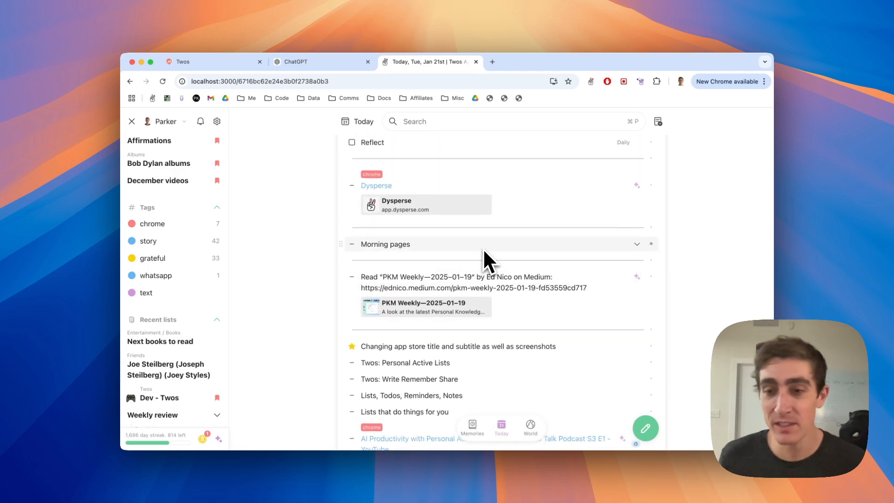
{"action": "scroll", "scroll_direction": "down", "scroll_amount": 3}
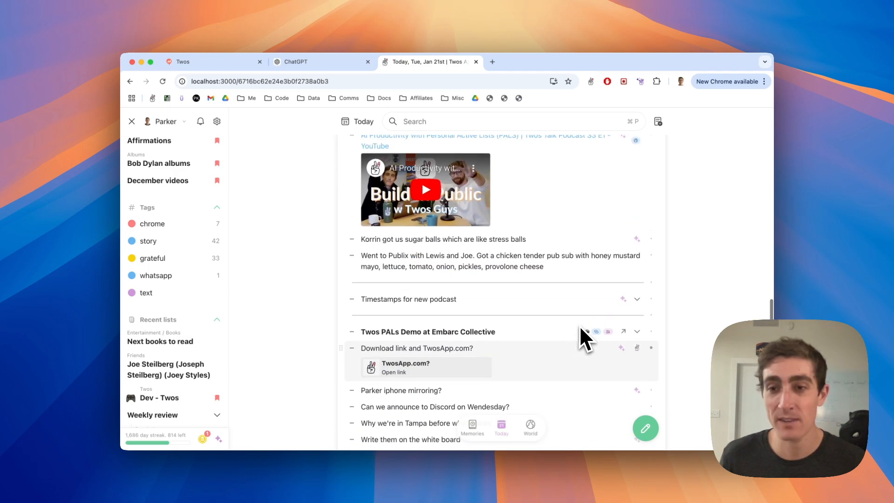
{"action": "scroll", "scroll_direction": "up", "scroll_amount": 3}
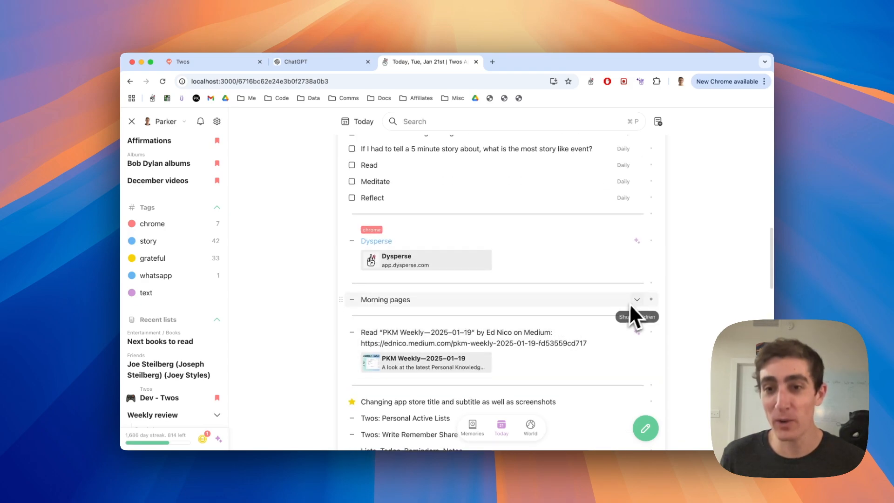
{"action": "scroll", "scroll_direction": "down", "scroll_amount": 3}
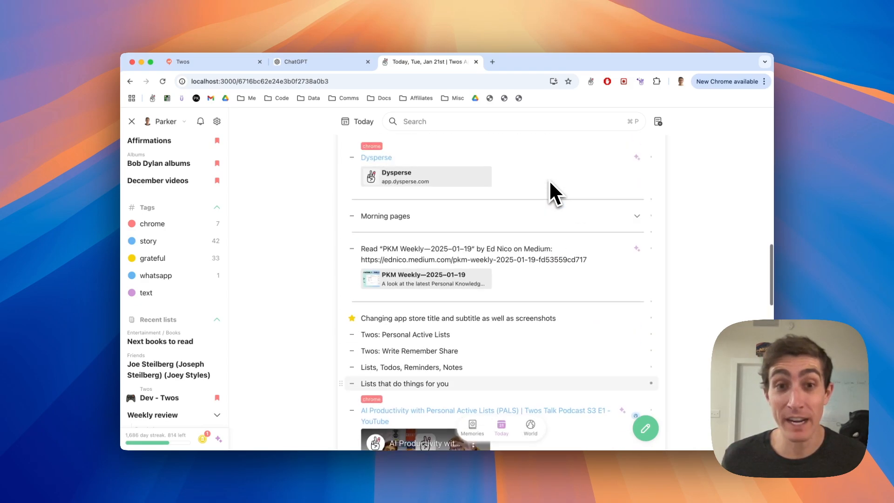
{"action": "scroll", "scroll_direction": "up", "scroll_amount": 3}
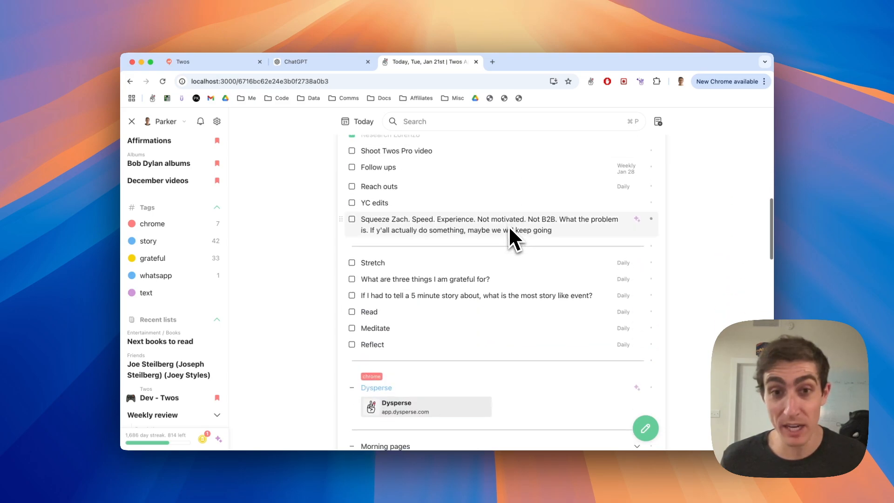
{"action": "scroll", "scroll_direction": "down", "scroll_amount": 3}
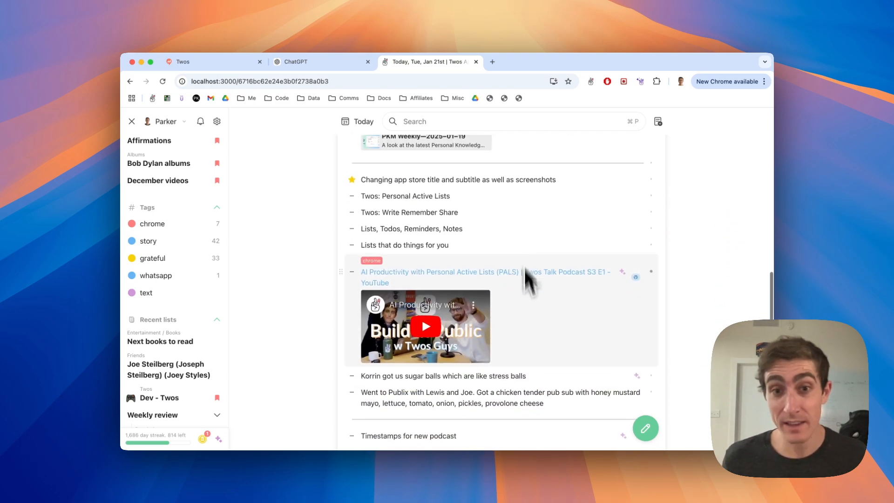
{"action": "scroll", "scroll_direction": "down", "scroll_amount": 3}
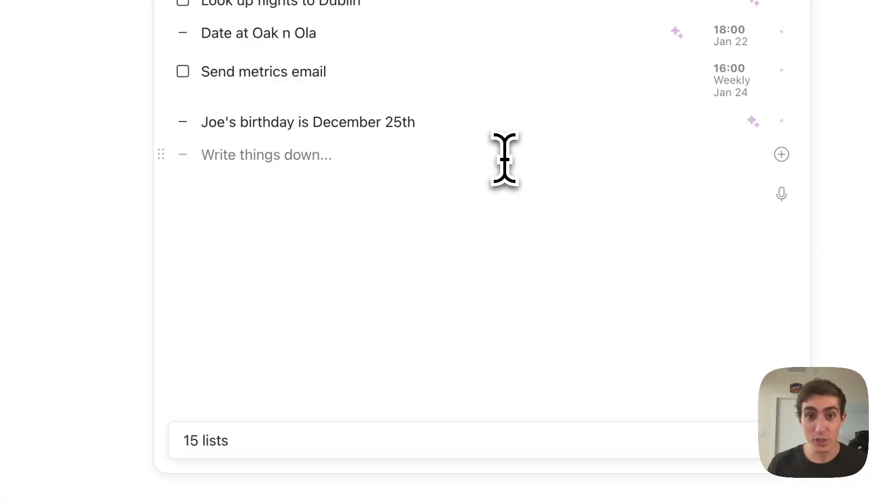
{"action": "type", "text": "---"}
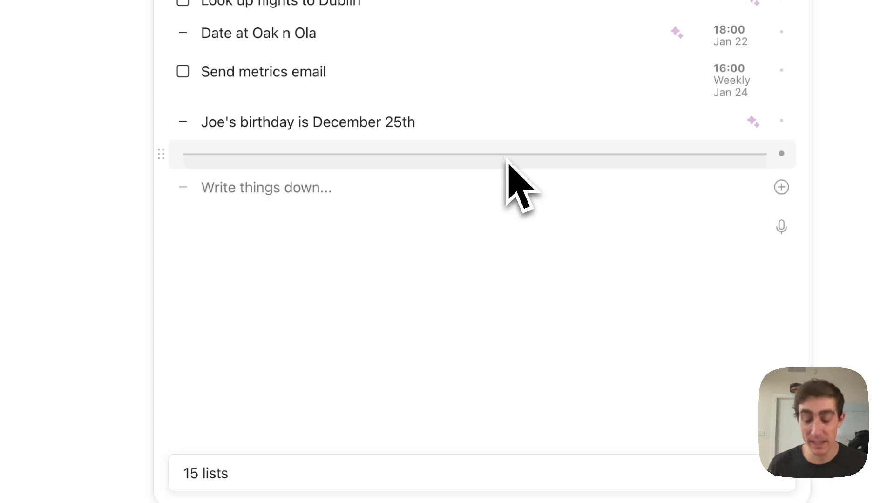
{"action": "type", "text": "==="}
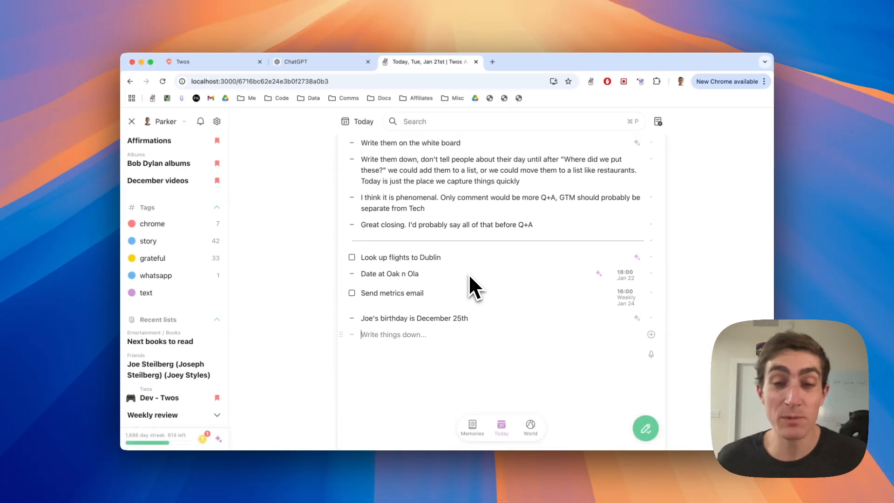
Select all the demo notes and group them into a new sublist named 'Notes on Embarc demo'
{"action": "scroll", "scroll_direction": "up", "scroll_amount": 3}
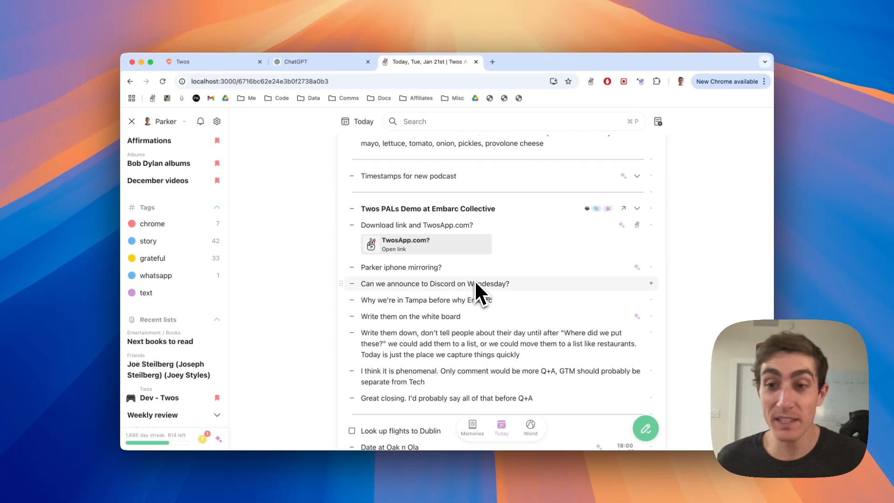
{"action": "scroll", "scroll_direction": "down", "scroll_amount": 3}
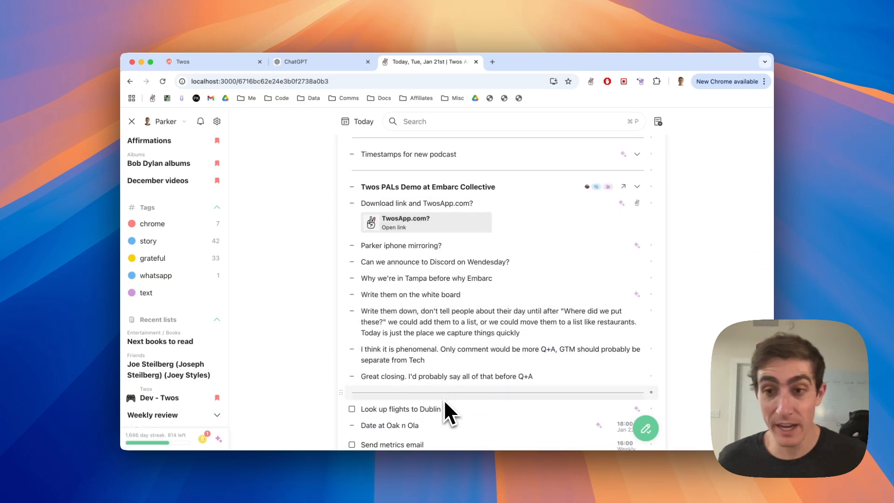
{"action": "mouse_move", "coordinate": [650, 271]}
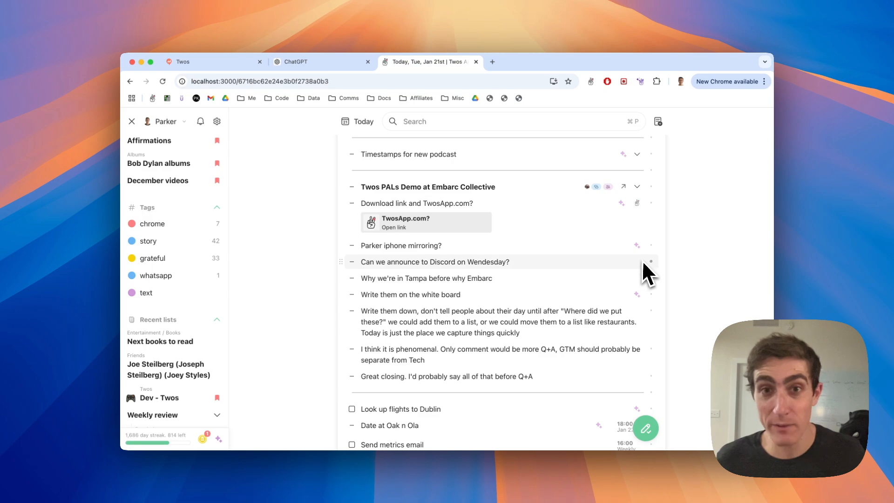
{"action": "mouse_move", "coordinate": [659, 205]}
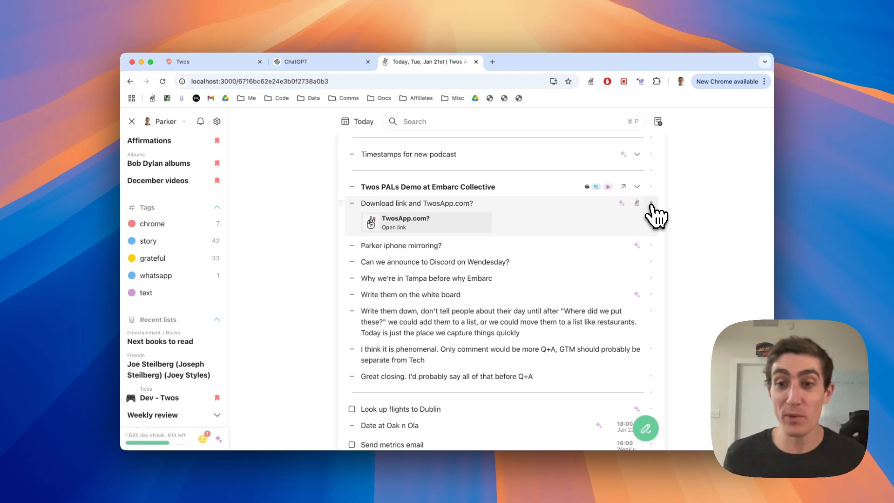
{"action": "left_click", "coordinate": [650, 186]}
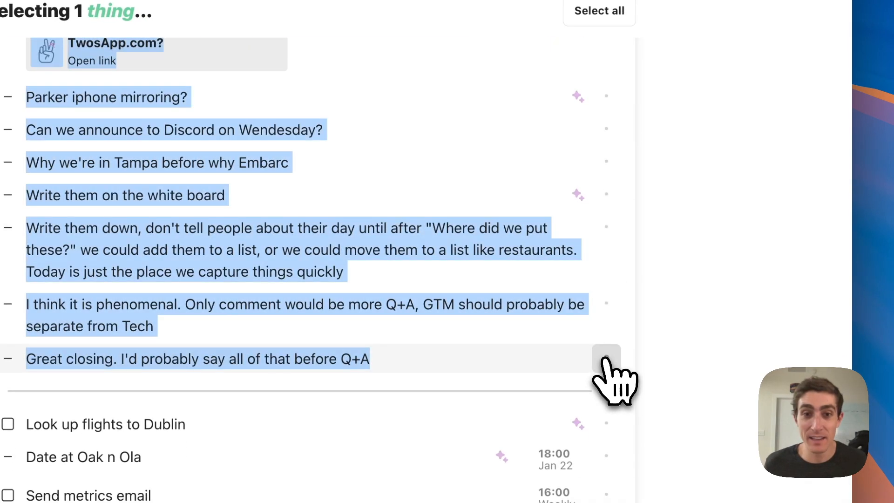
{"action": "left_click", "coordinate": [606, 359]}
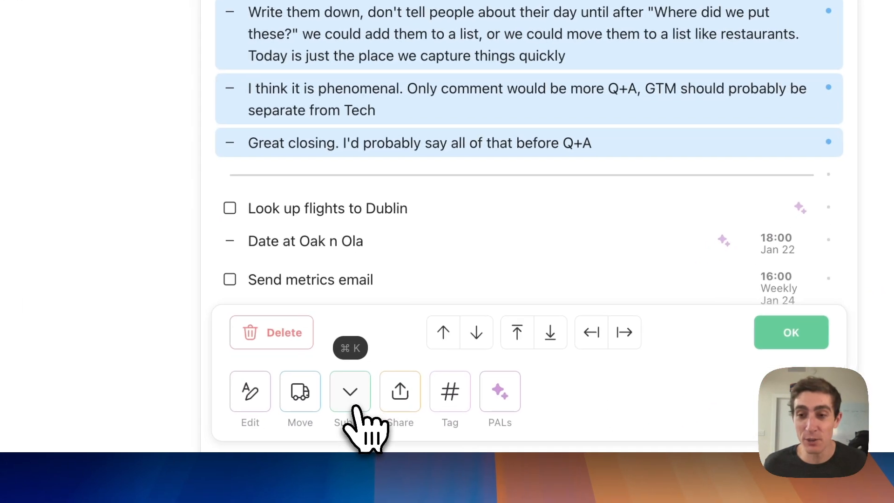
{"action": "left_click", "coordinate": [350, 391]}
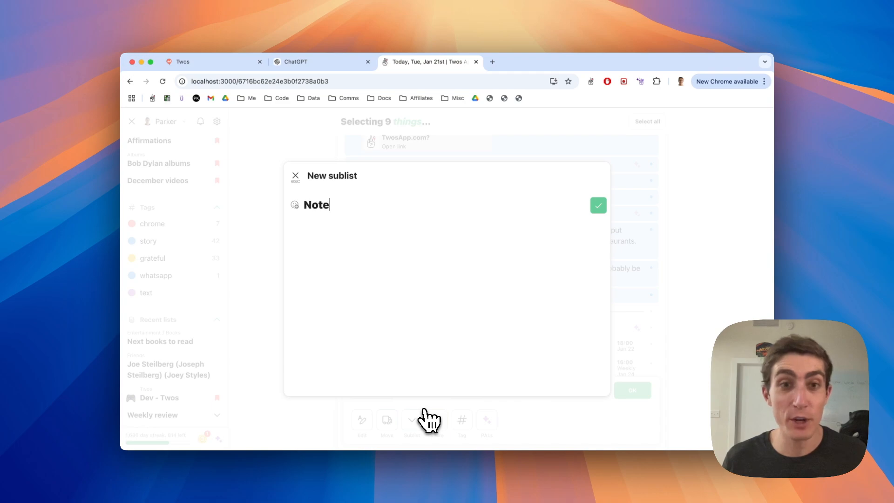
{"action": "type", "text": "s on Emba"}
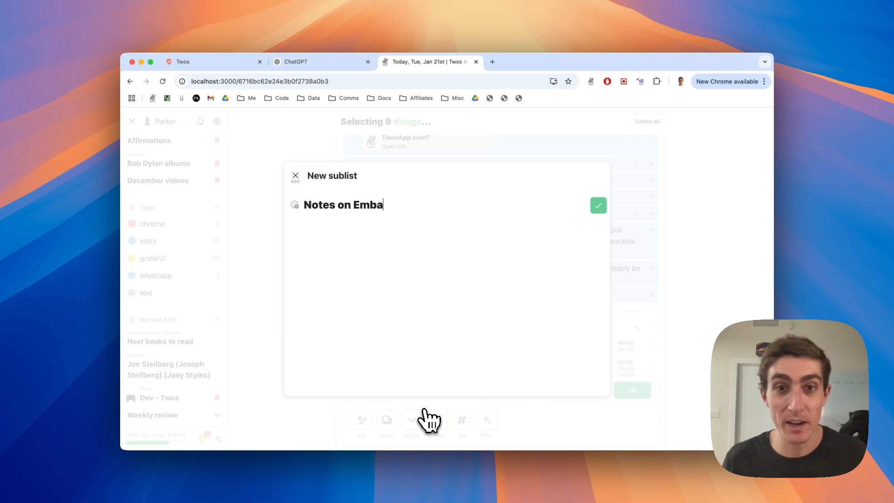
{"action": "left_click", "coordinate": [598, 205]}
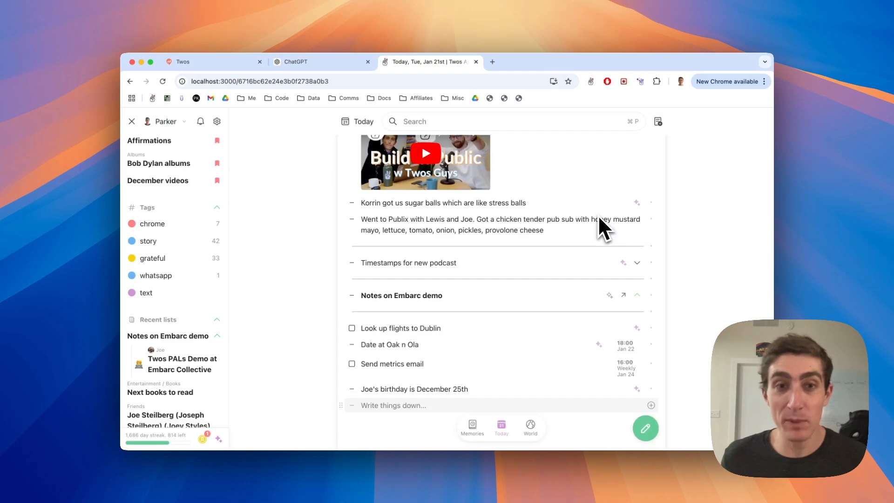
Toggle the sublist's notes a few times, then open Notes on Embarc demo as its own page
{"action": "left_click", "coordinate": [637, 296]}
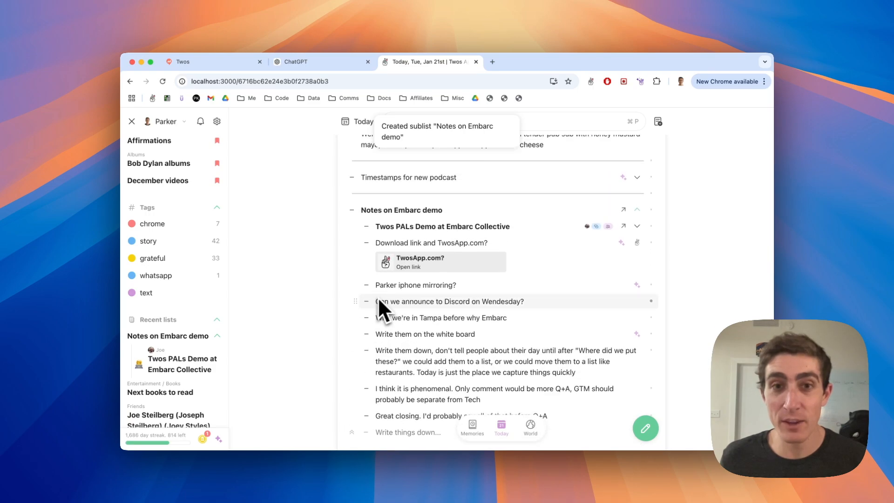
{"action": "left_click", "coordinate": [638, 209]}
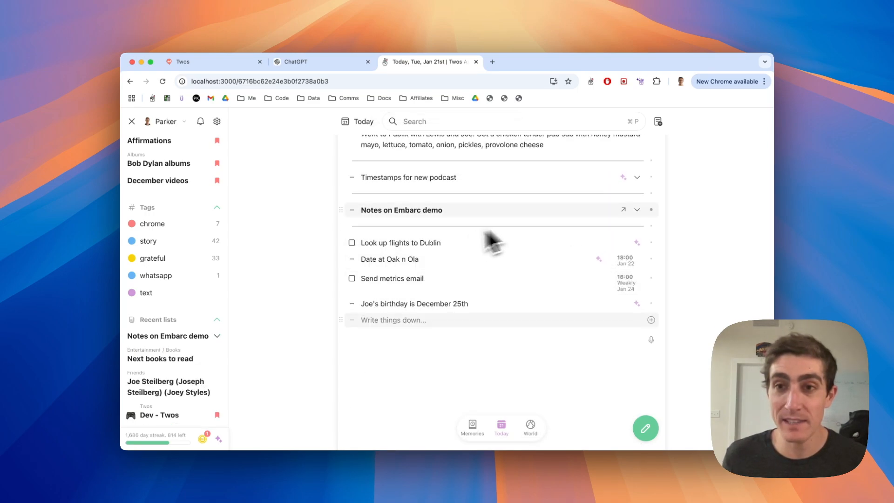
{"action": "left_click", "coordinate": [638, 210]}
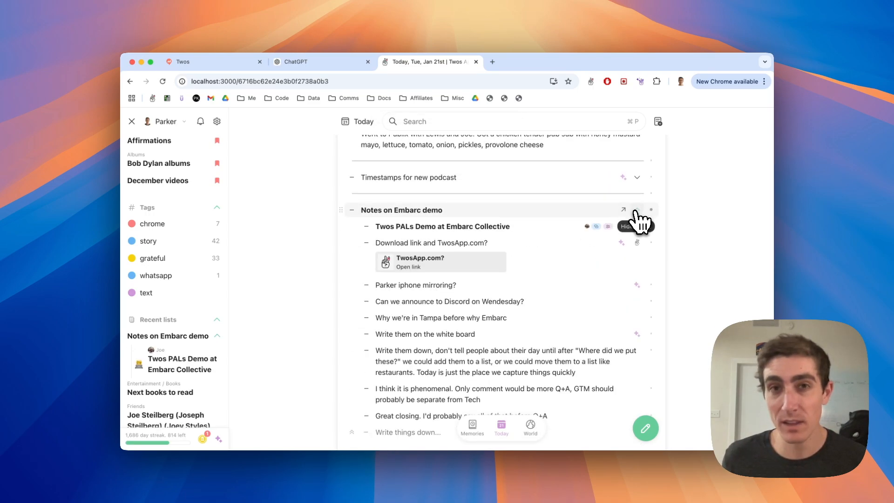
{"action": "left_click", "coordinate": [623, 209]}
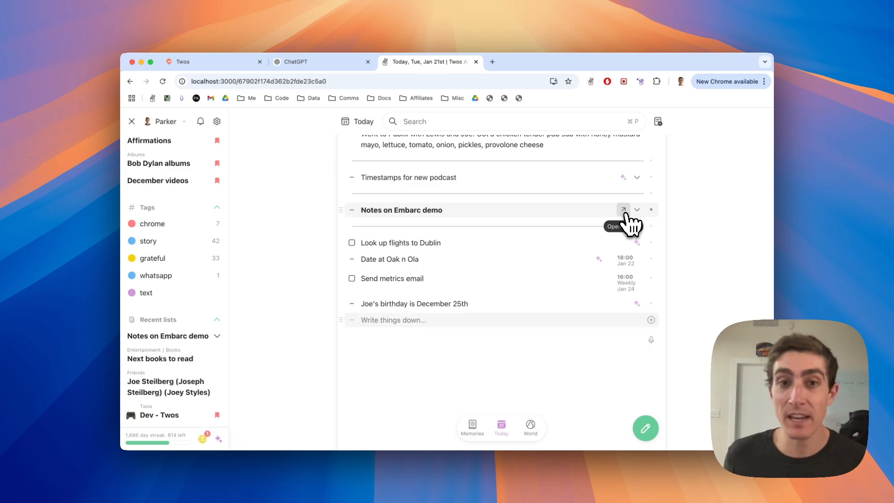
{"action": "left_click", "coordinate": [623, 209]}
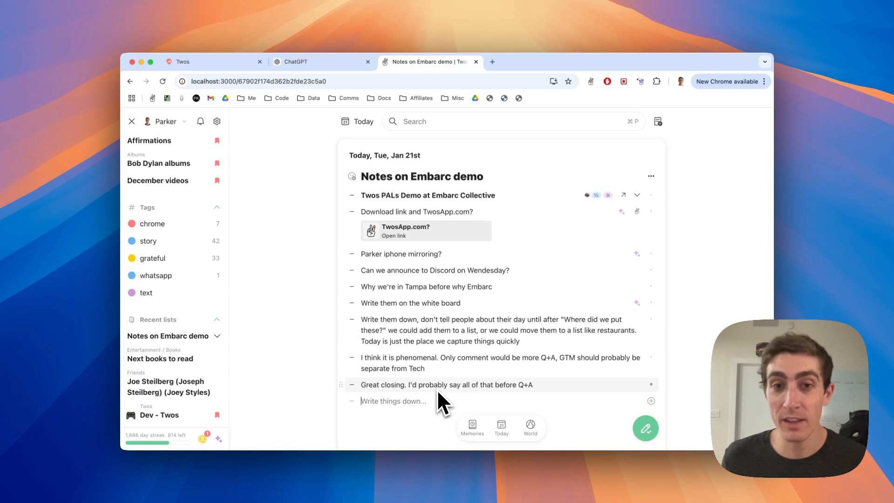
{"action": "mouse_move", "coordinate": [445, 234]}
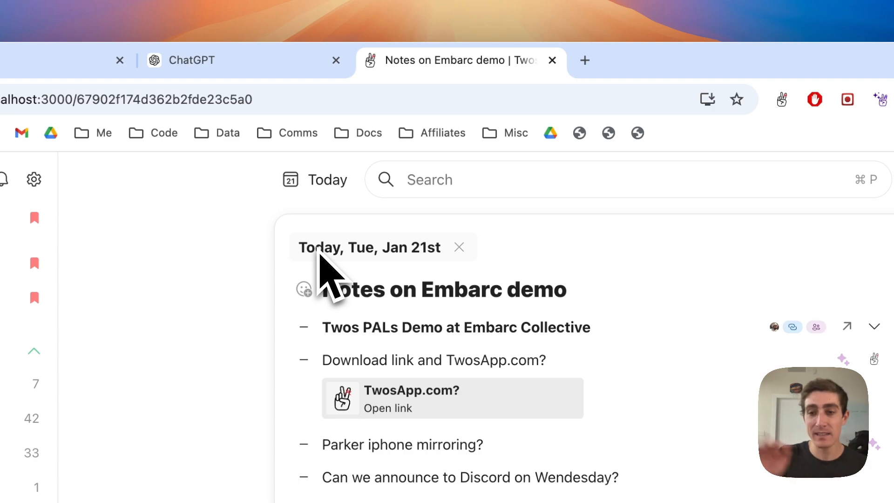
{"action": "mouse_move", "coordinate": [351, 285]}
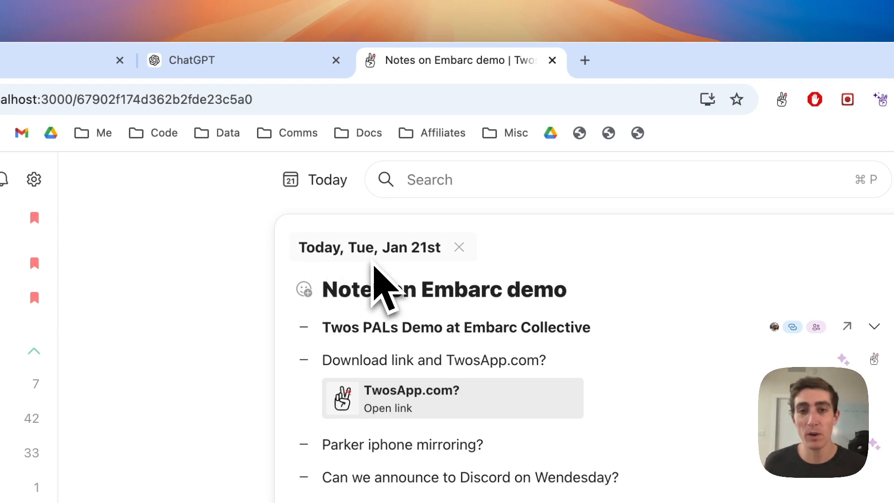
{"action": "mouse_move", "coordinate": [488, 268]}
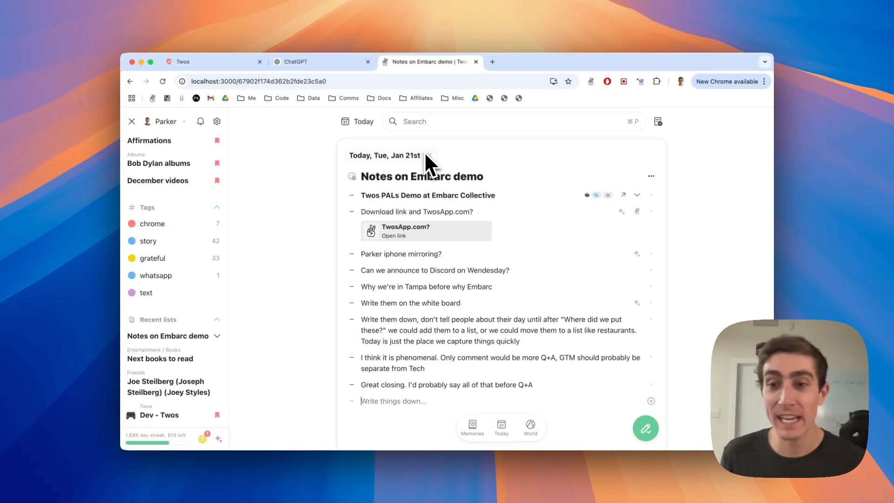
{"action": "mouse_move", "coordinate": [439, 191]}
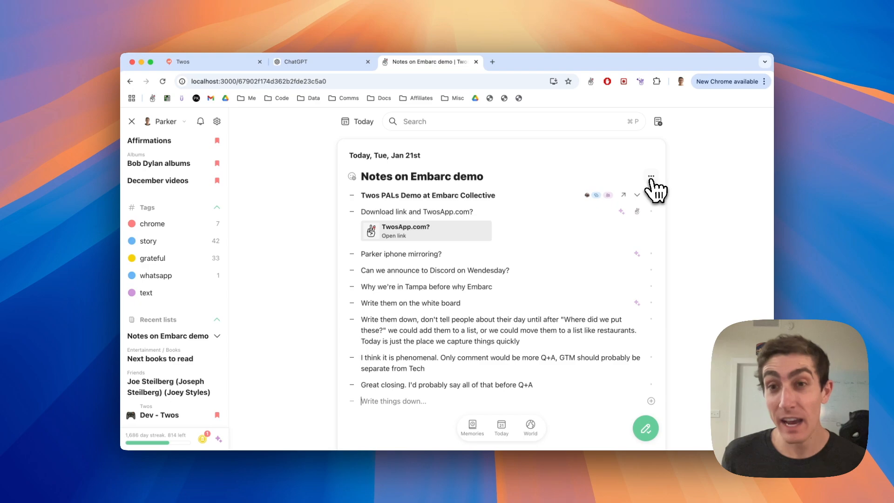
Move the Notes on Embarc demo list to Day Jan 23 via its options menu
{"action": "left_click", "coordinate": [651, 176]}
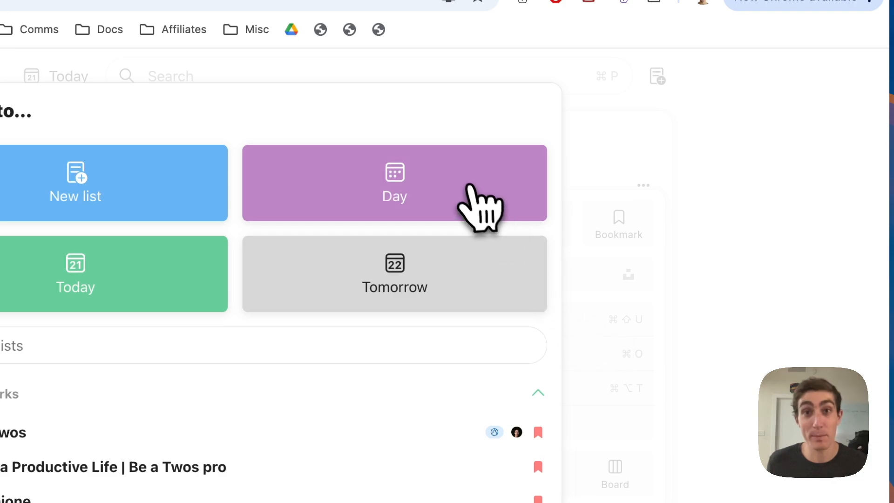
{"action": "left_click", "coordinate": [394, 183]}
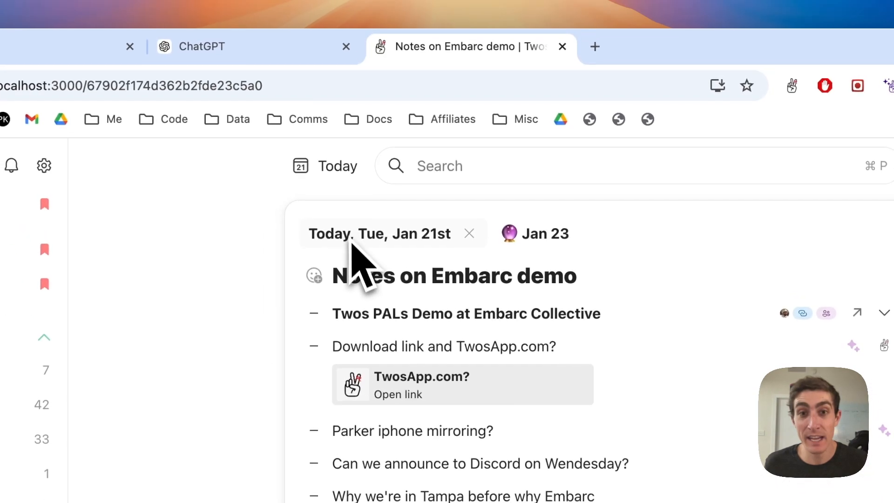
{"action": "left_click", "coordinate": [545, 233]}
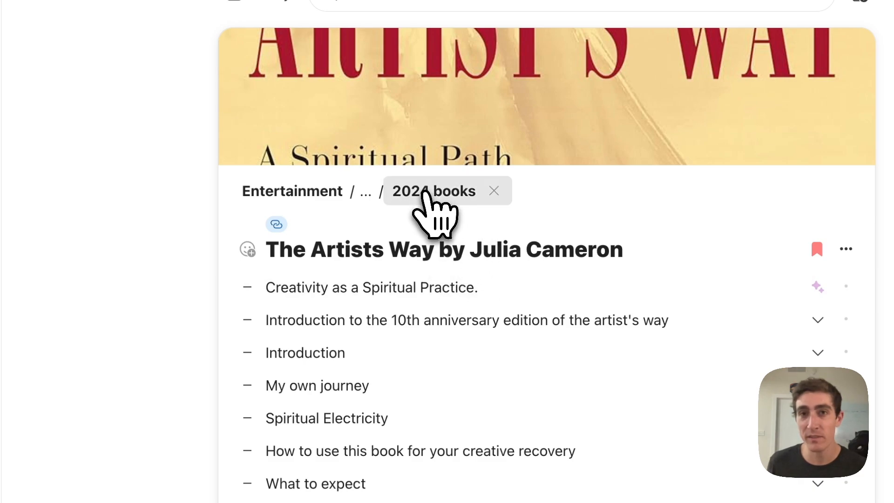
Go to 2024 books, find and open 2025 Books, and expand its 1 completed item (Ishmael by Daniel Quinn)
{"action": "left_click", "coordinate": [433, 190]}
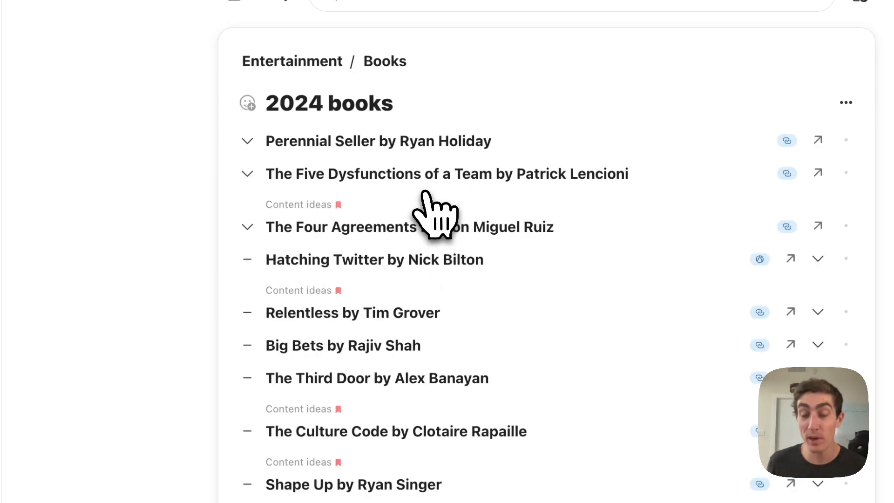
{"action": "scroll", "scroll_direction": "down", "scroll_amount": 3}
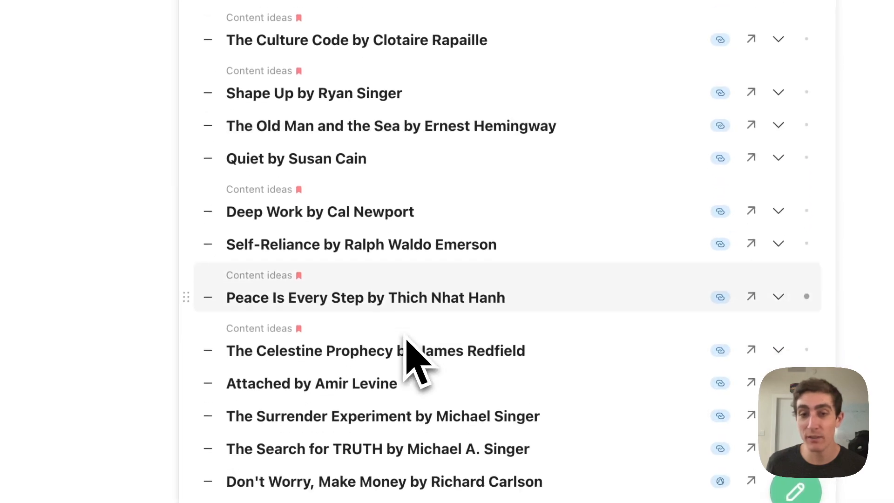
{"action": "scroll", "scroll_direction": "up", "scroll_amount": 3}
{"action": "type", "text": "2025"}
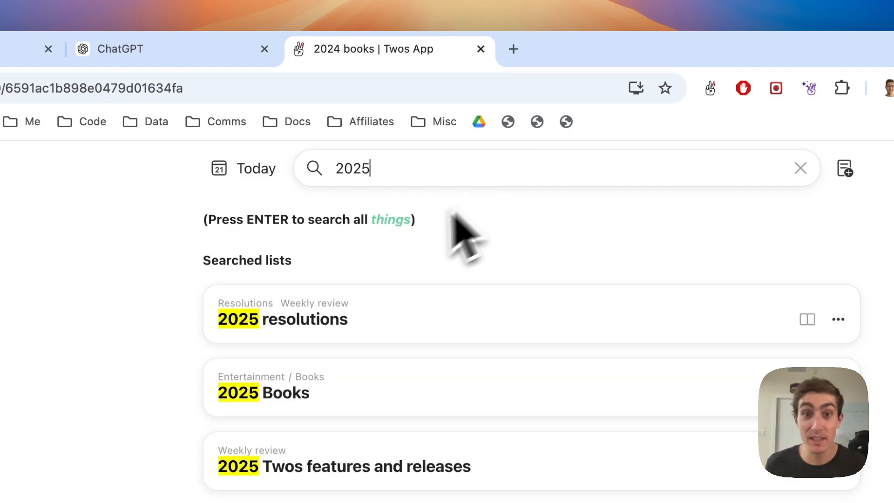
{"action": "left_click", "coordinate": [263, 392]}
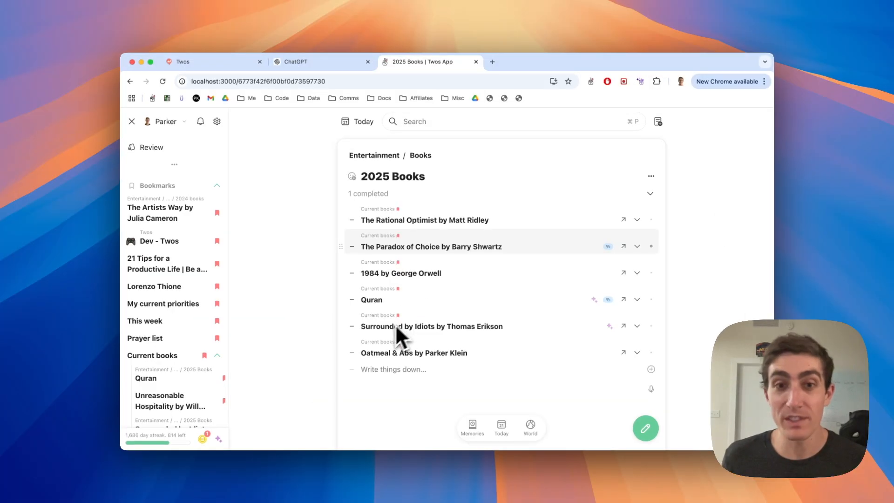
{"action": "mouse_move", "coordinate": [467, 271]}
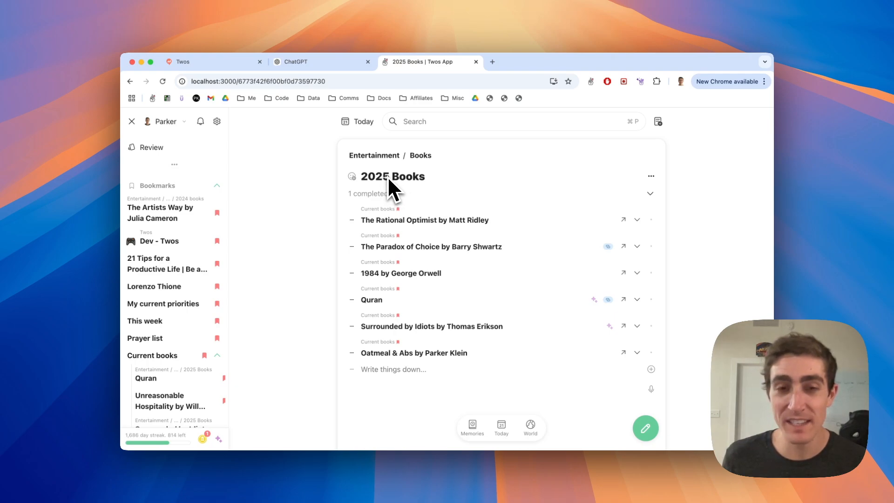
{"action": "mouse_move", "coordinate": [390, 222]}
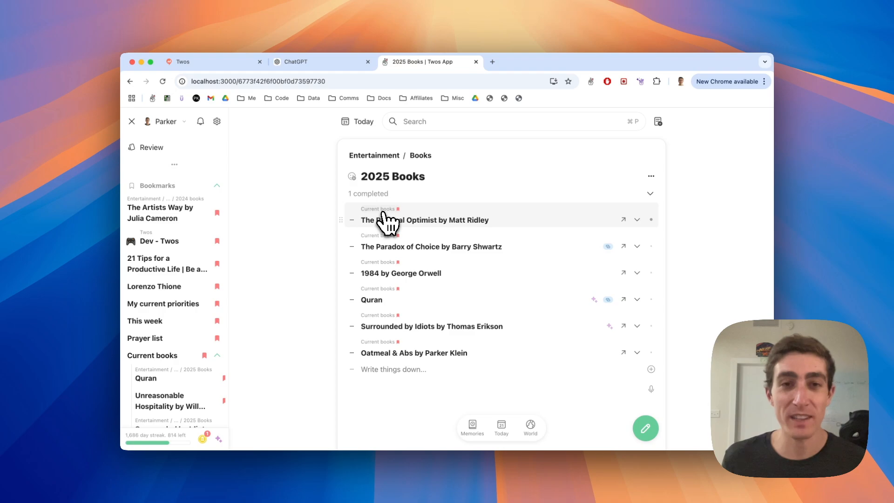
{"action": "left_click", "coordinate": [649, 193]}
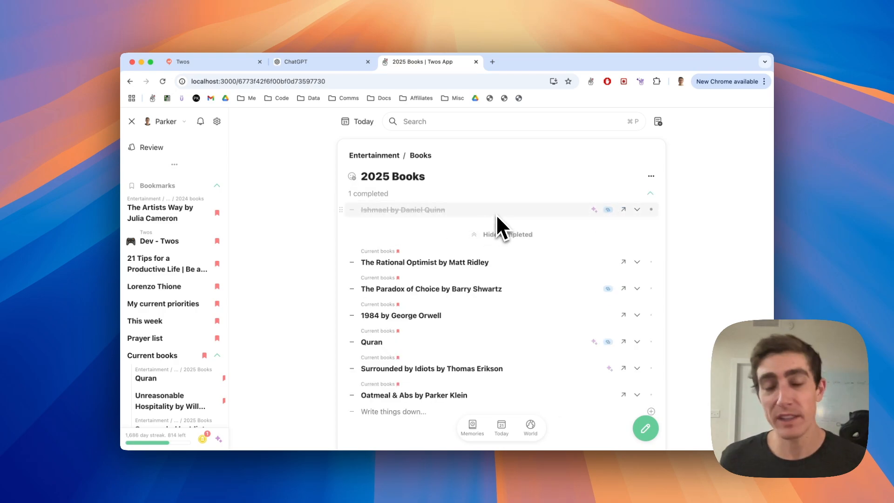
{"action": "mouse_move", "coordinate": [405, 211]}
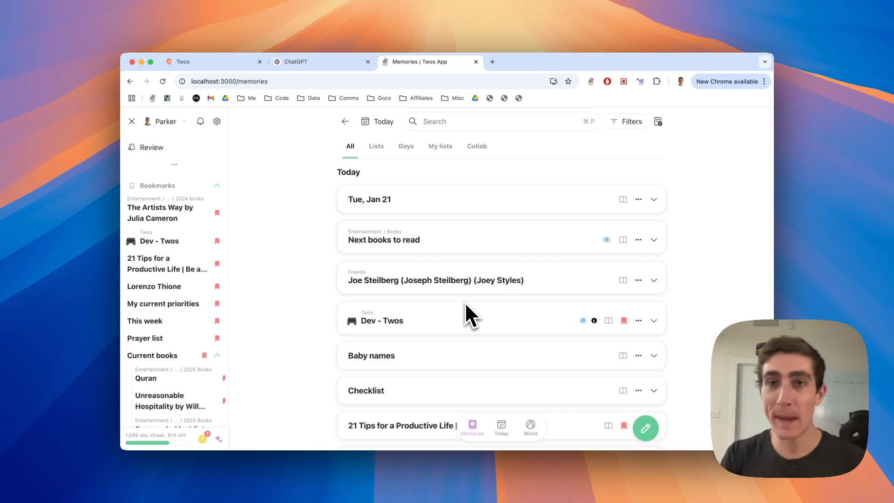
Scroll through Memories, reviewing today's lists and Jan 21 lists from past years back to 2017
{"action": "scroll", "scroll_direction": "down", "scroll_amount": 3}
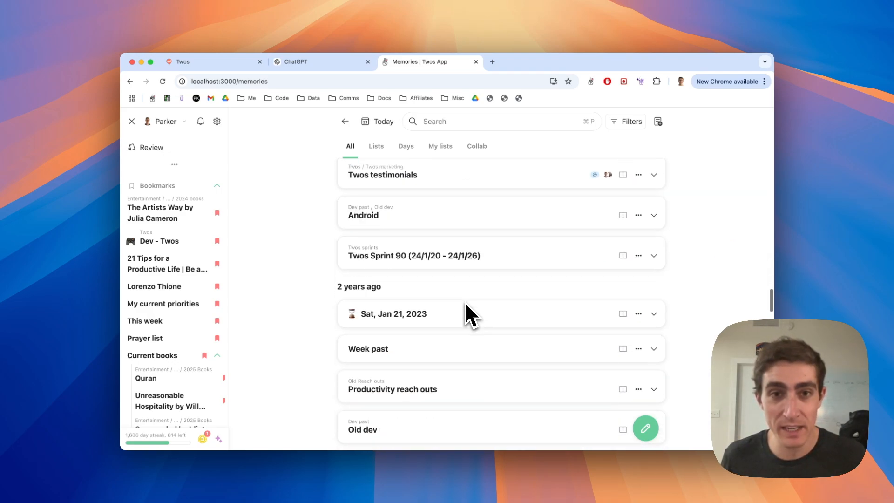
{"action": "scroll", "scroll_direction": "down", "scroll_amount": 3}
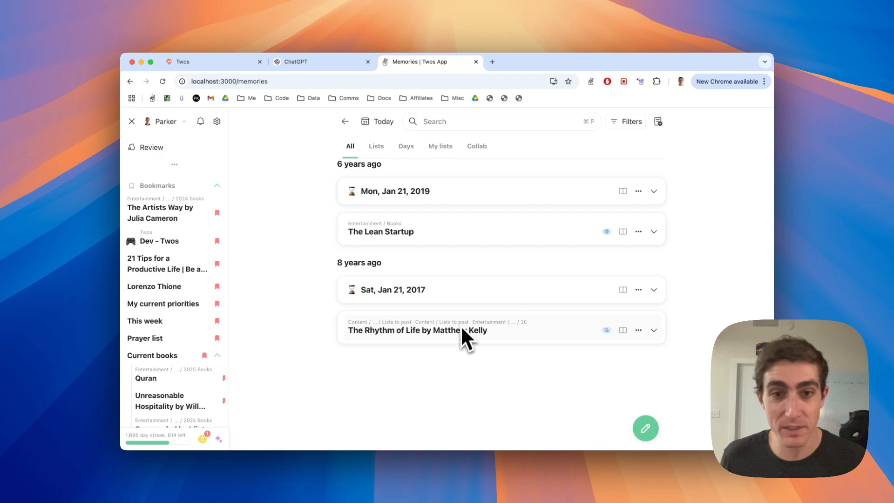
{"action": "mouse_move", "coordinate": [556, 314]}
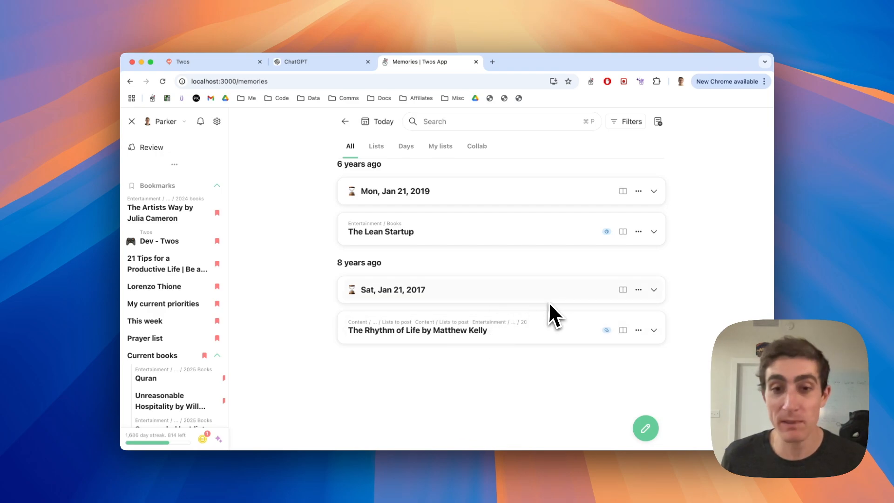
{"action": "mouse_move", "coordinate": [459, 351]}
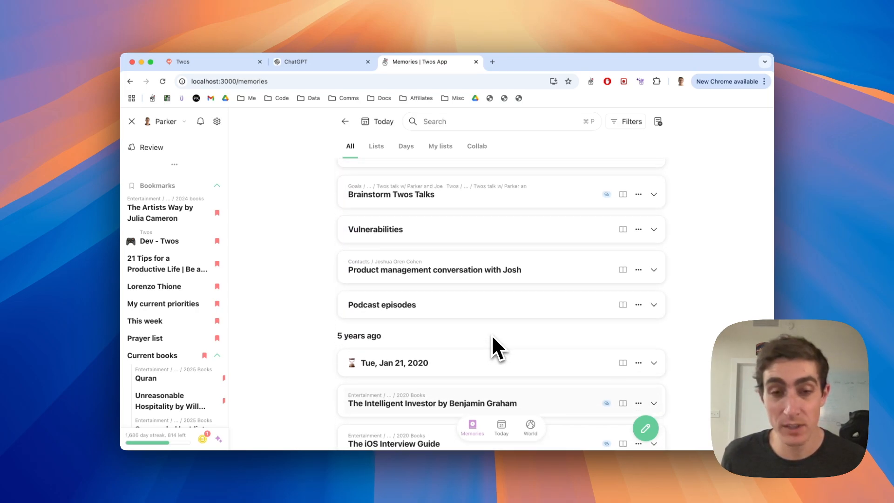
{"action": "scroll", "scroll_direction": "up", "scroll_amount": 3}
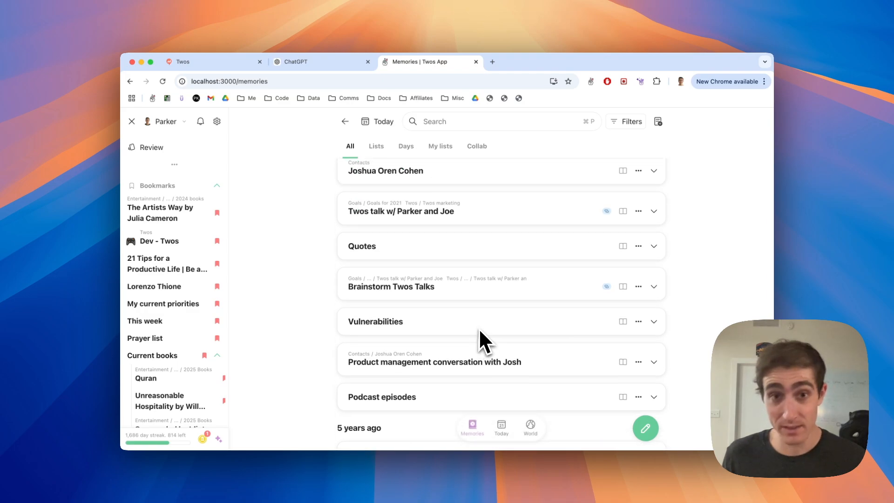
{"action": "scroll", "scroll_direction": "down", "scroll_amount": 3}
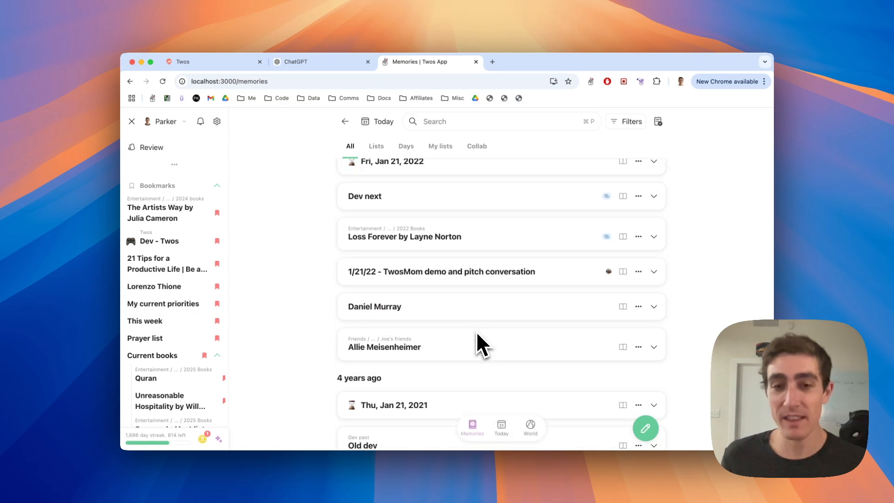
{"action": "scroll", "scroll_direction": "up", "scroll_amount": 3}
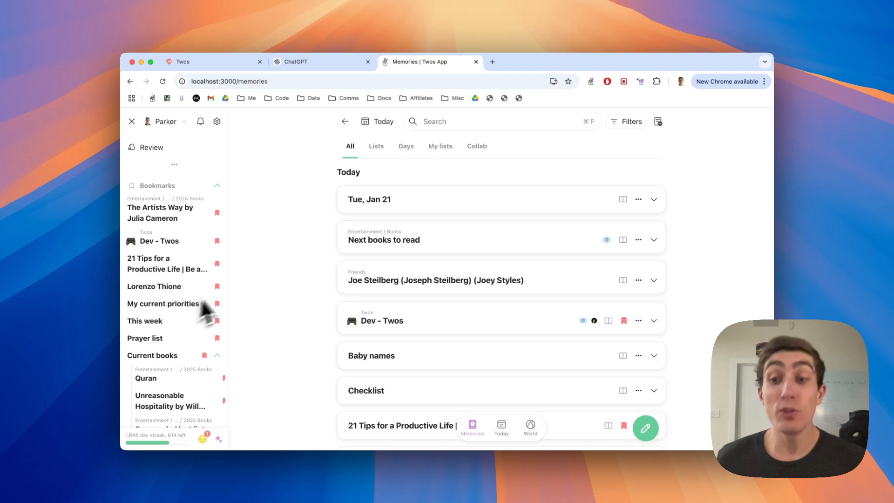
{"action": "mouse_move", "coordinate": [501, 127]}
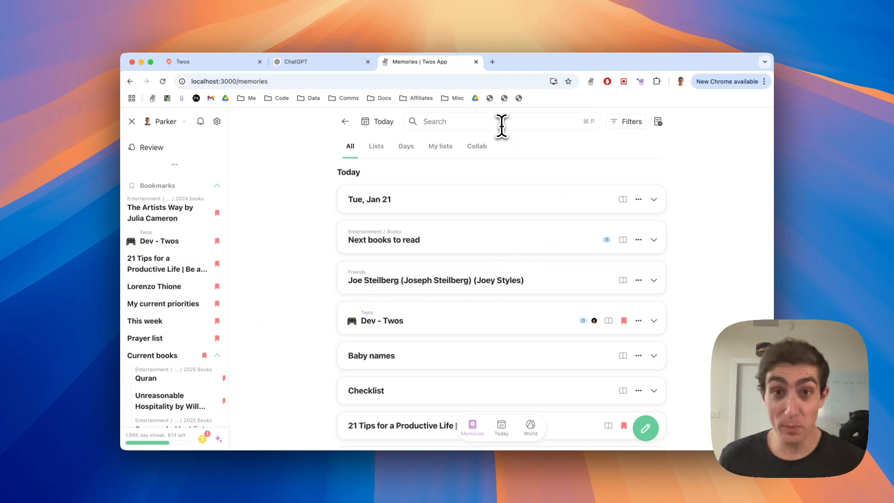
Search memories for 'goal' to surface Goals for 31, Goals for my goals and Goals for 30
{"action": "left_click", "coordinate": [451, 121]}
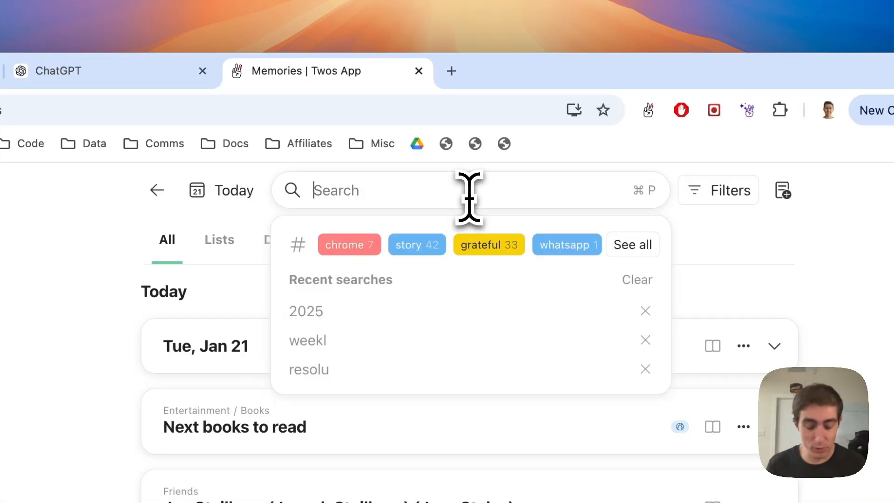
{"action": "type", "text": "goal"}
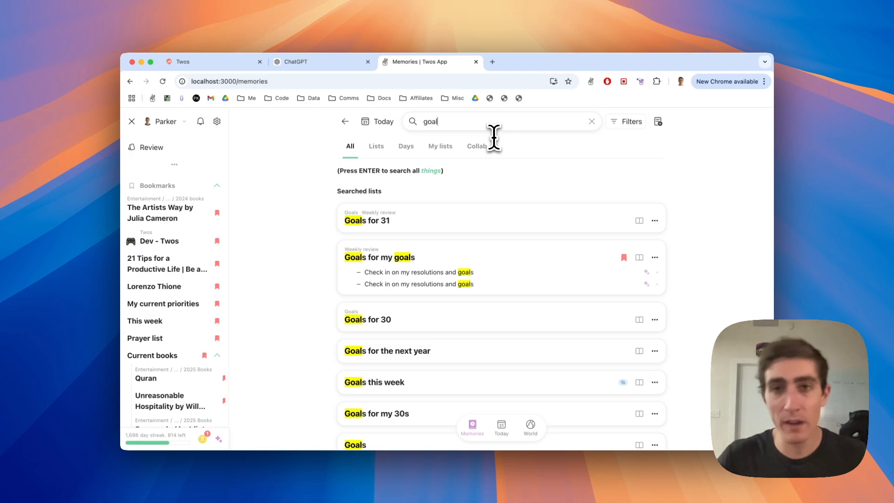
{"action": "scroll", "scroll_direction": "down", "scroll_amount": 3}
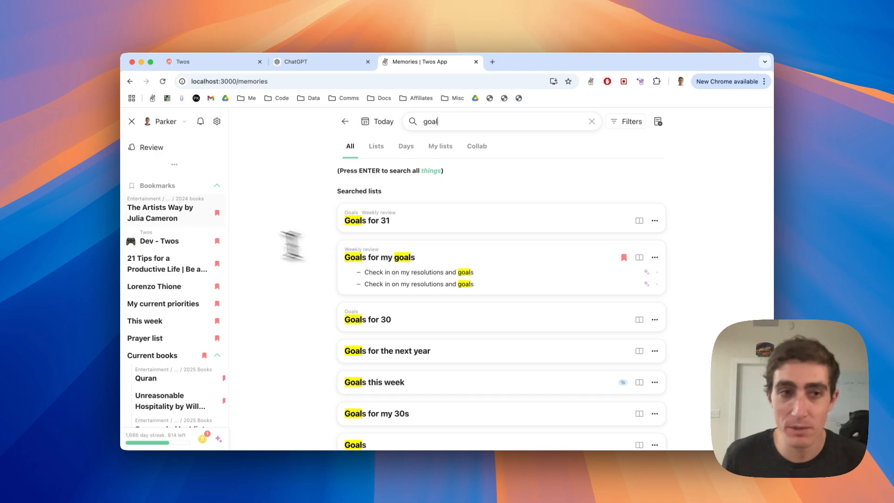
{"action": "scroll", "scroll_direction": "up", "scroll_amount": 3}
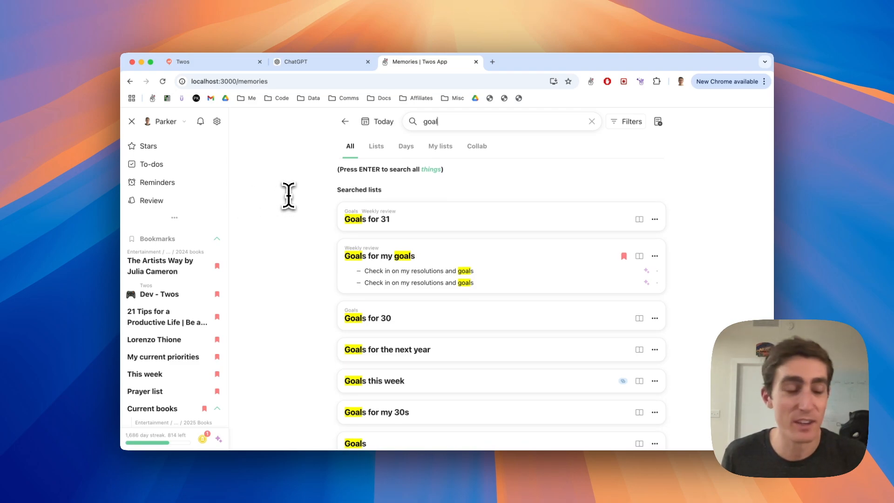
{"action": "mouse_move", "coordinate": [292, 195]}
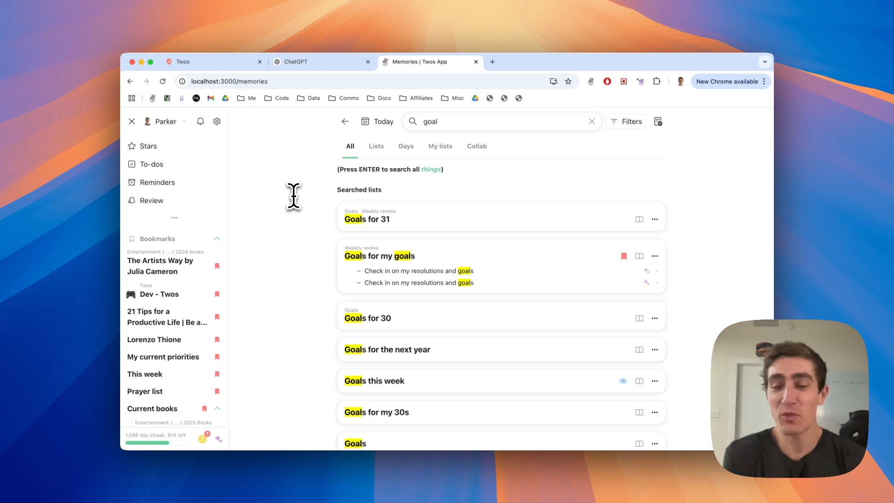
{"action": "mouse_move", "coordinate": [231, 234]}
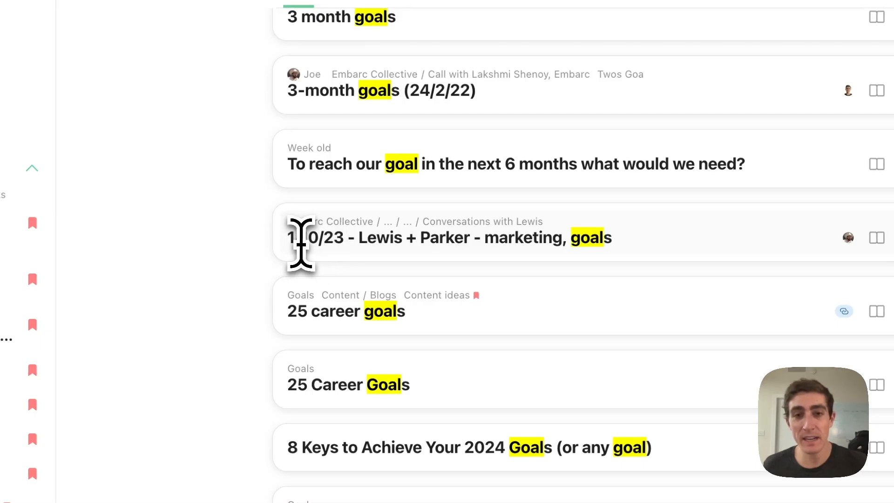
{"action": "mouse_move", "coordinate": [474, 237]}
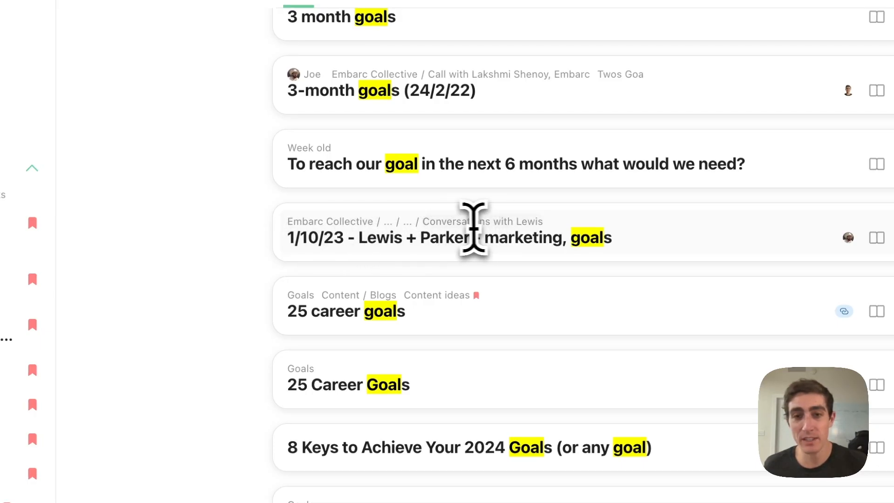
{"action": "mouse_move", "coordinate": [306, 257]}
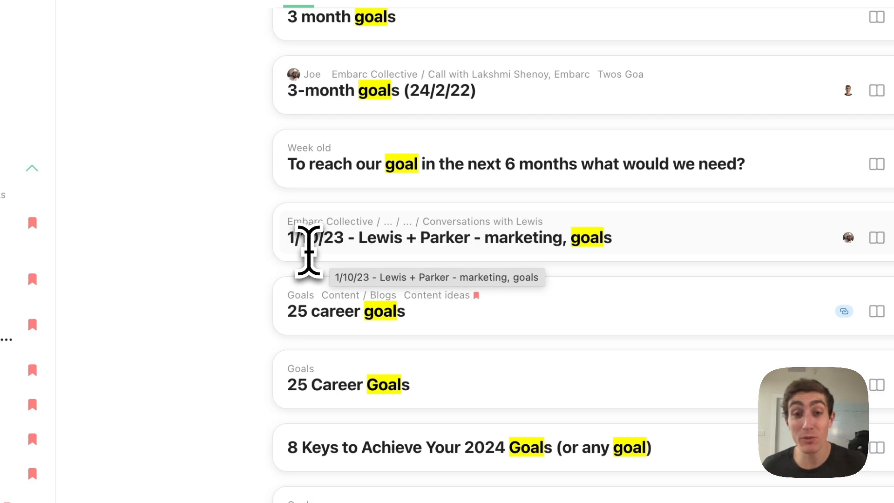
{"action": "mouse_move", "coordinate": [471, 263]}
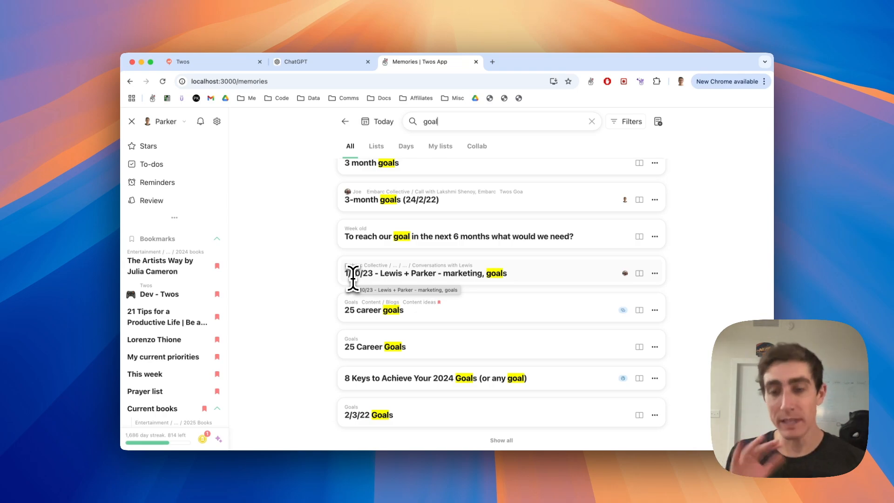
{"action": "mouse_move", "coordinate": [365, 296]}
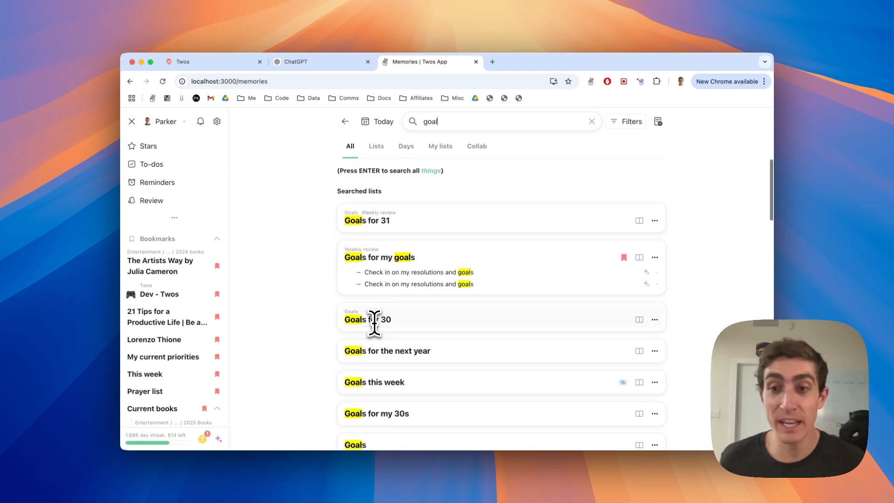
Open Integrations from settings and expand then collapse the Email integration details
{"action": "left_click", "coordinate": [217, 121]}
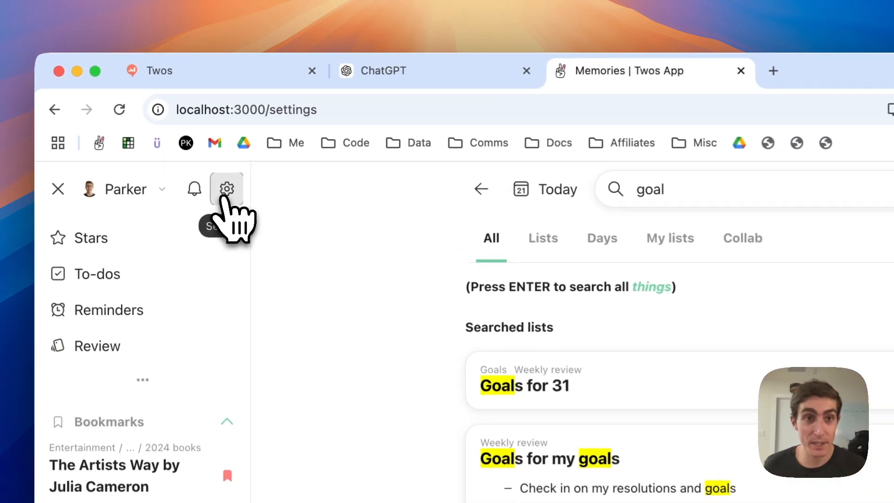
{"action": "left_click", "coordinate": [226, 189]}
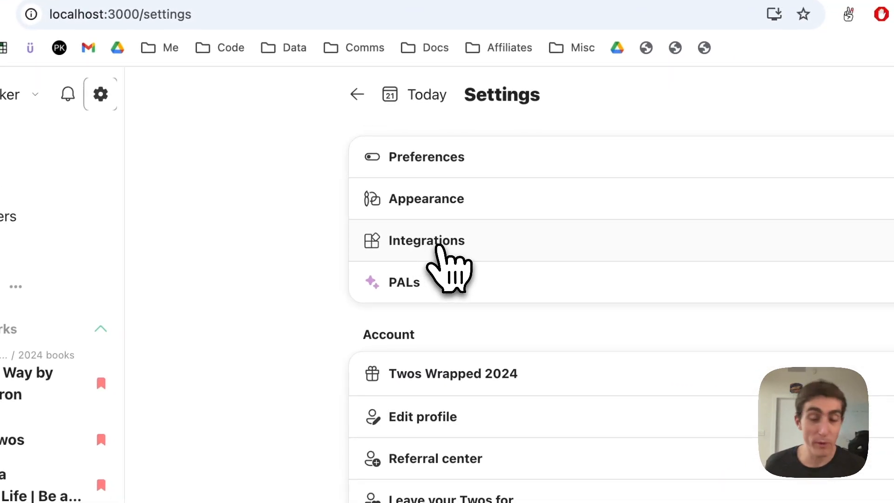
{"action": "left_click", "coordinate": [427, 240]}
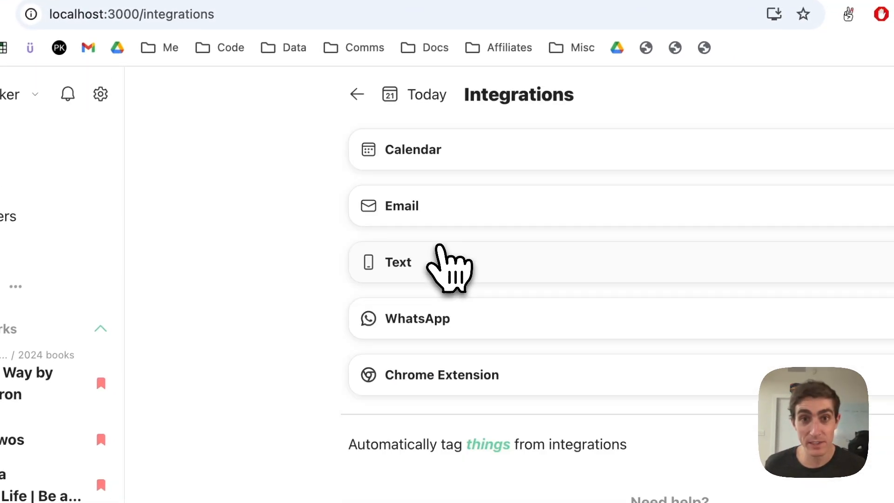
{"action": "left_click", "coordinate": [414, 149]}
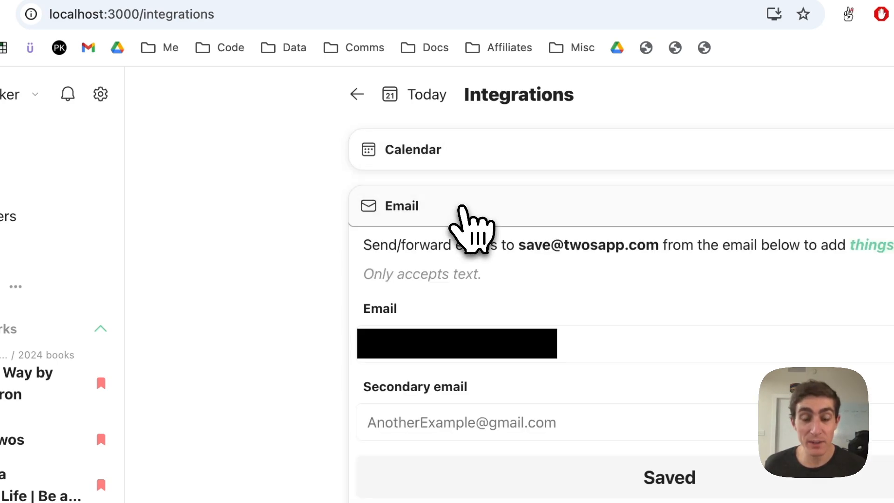
{"action": "left_click", "coordinate": [402, 206]}
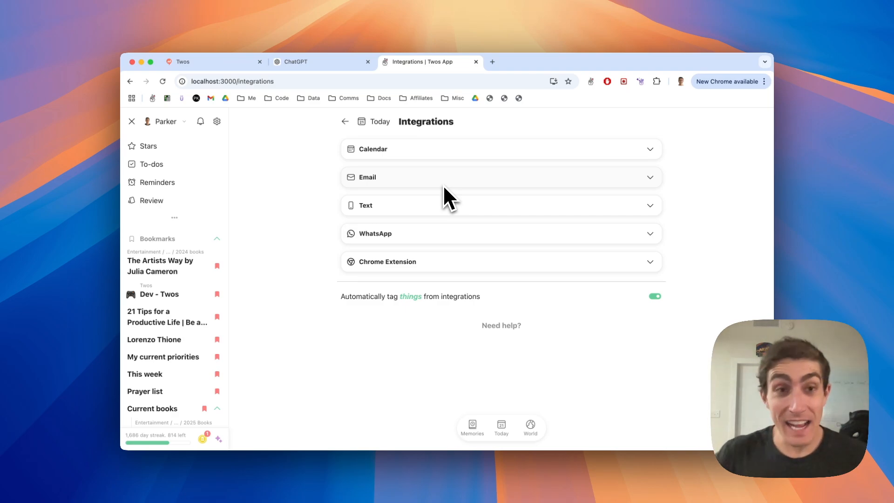
{"action": "mouse_move", "coordinate": [227, 136]}
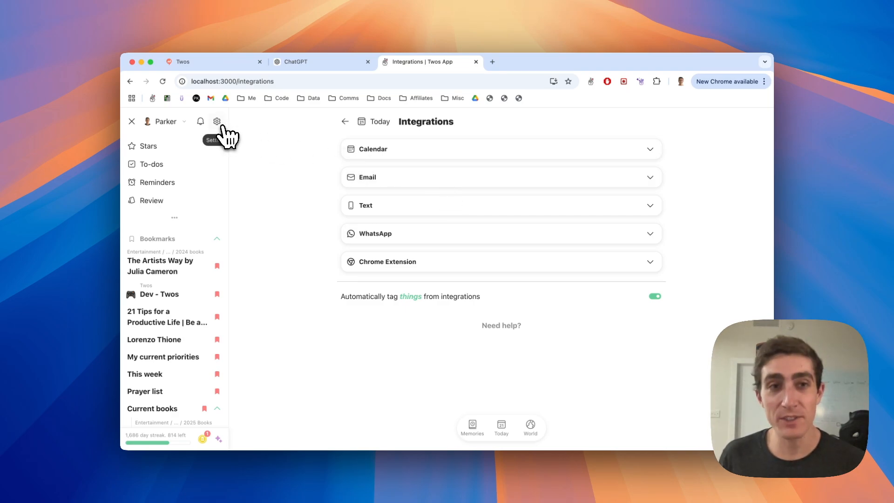
Review Preferences for Things, To-dos and Date & time, then return to the Settings list
{"action": "left_click", "coordinate": [217, 121]}
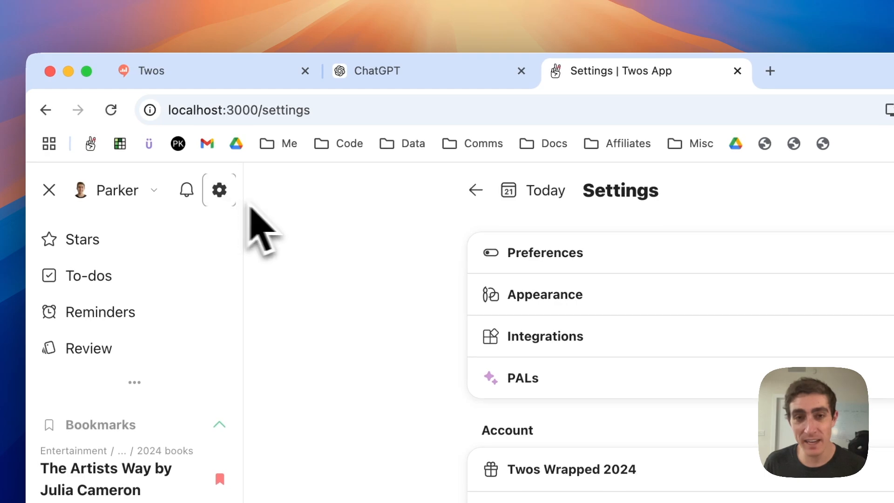
{"action": "left_click", "coordinate": [546, 252]}
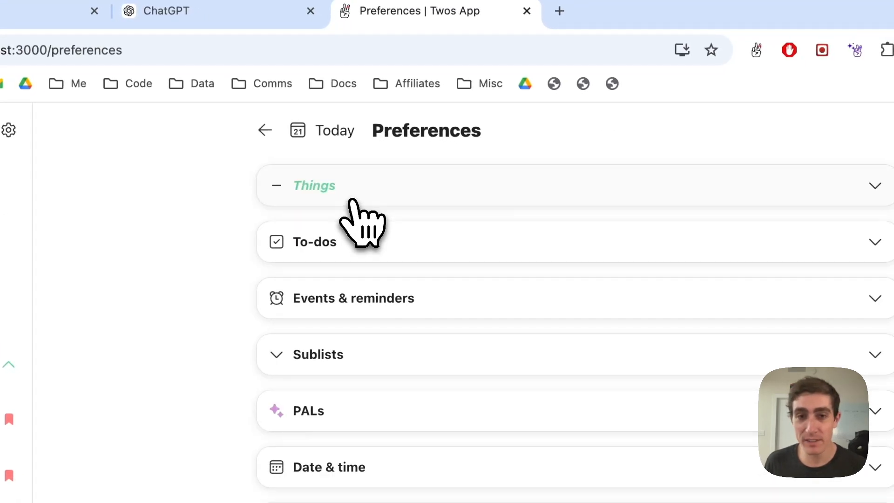
{"action": "mouse_move", "coordinate": [362, 258]}
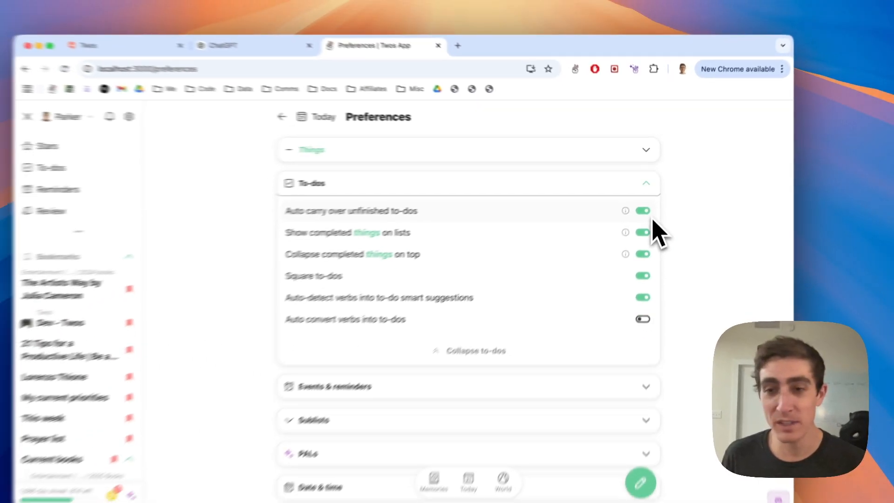
{"action": "scroll", "scroll_direction": "down", "scroll_amount": 3}
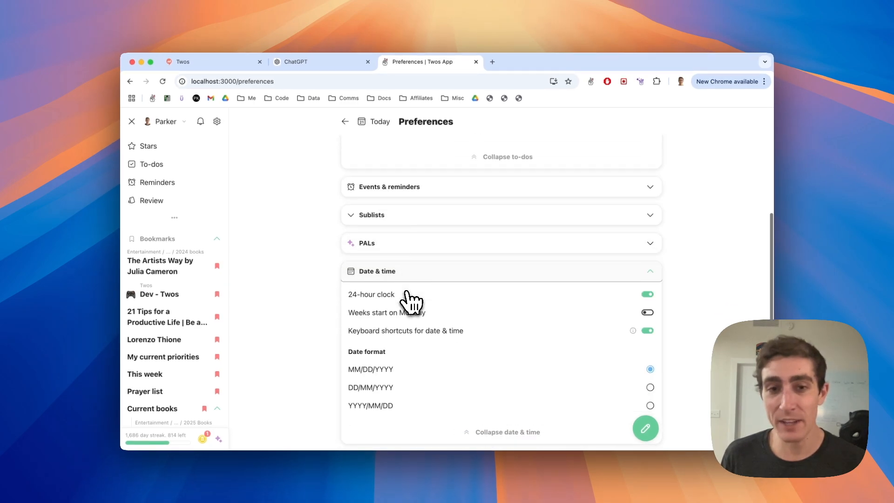
{"action": "scroll", "scroll_direction": "down", "scroll_amount": 3}
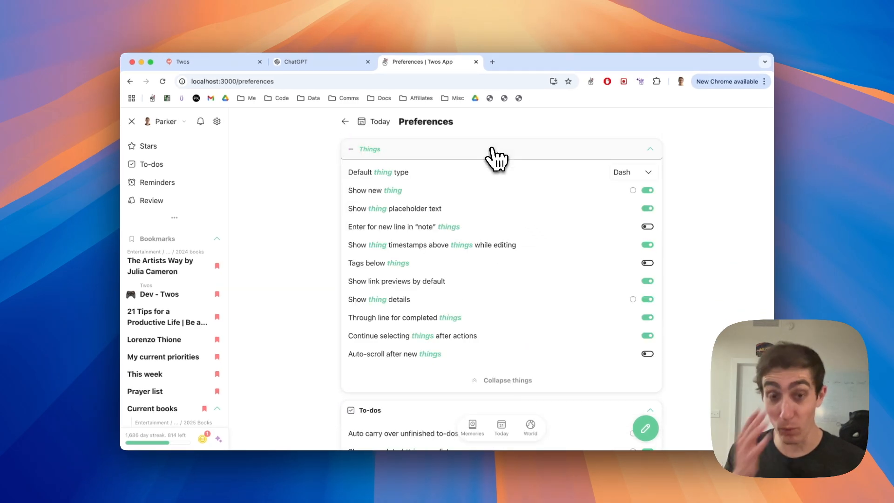
{"action": "left_click", "coordinate": [344, 121]}
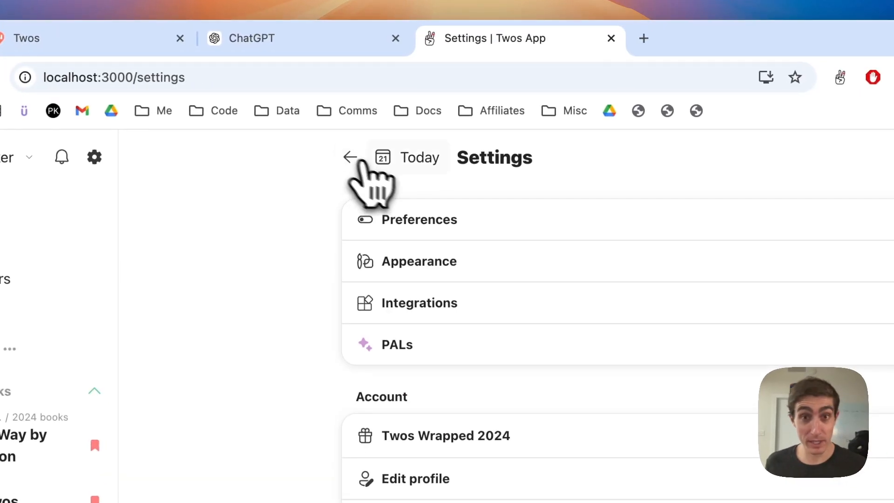
Open Customize side menu + nav bar and scroll through its Nav bar, Side menu and More sections
{"action": "left_click", "coordinate": [419, 261]}
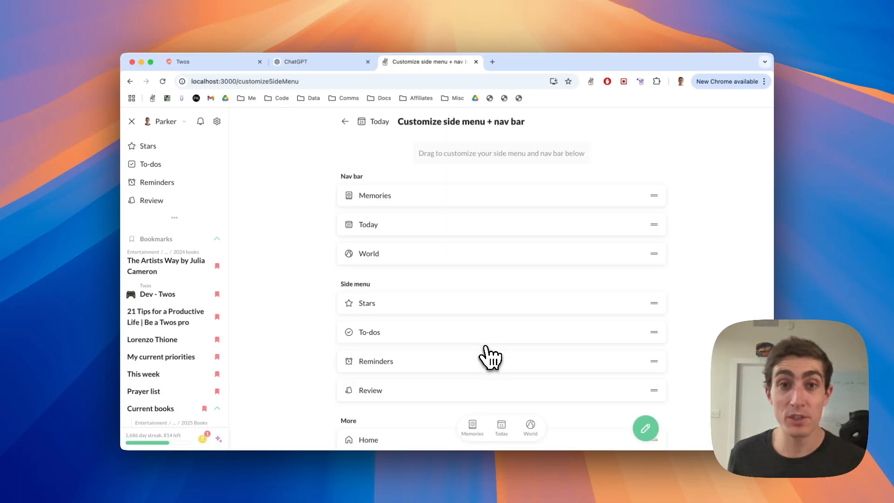
{"action": "mouse_move", "coordinate": [387, 225]}
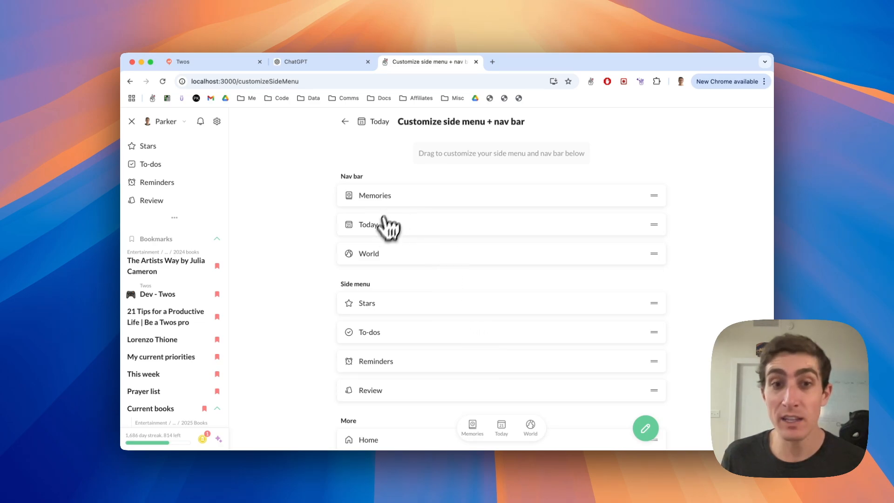
{"action": "scroll", "scroll_direction": "down", "scroll_amount": 3}
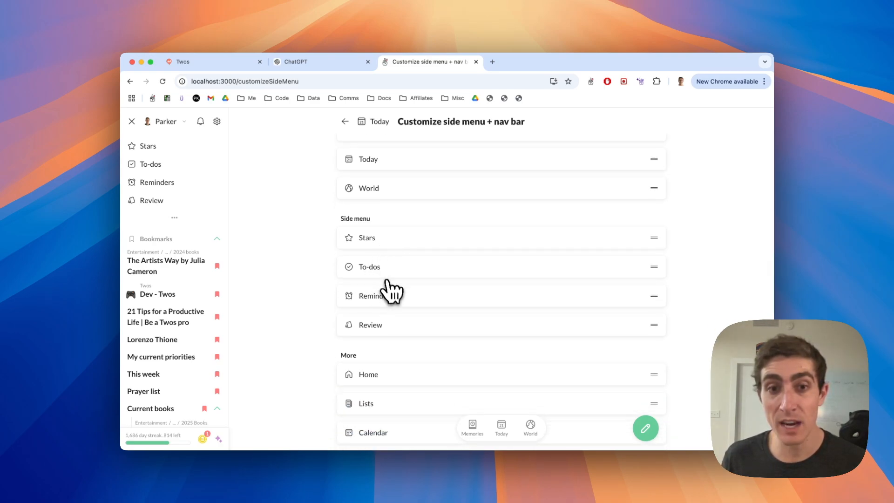
{"action": "scroll", "scroll_direction": "down", "scroll_amount": 3}
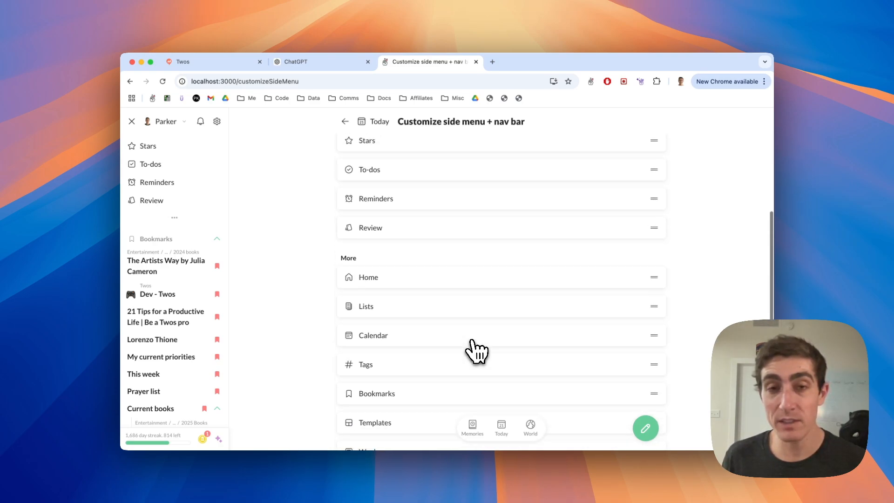
{"action": "scroll", "scroll_direction": "up", "scroll_amount": 3}
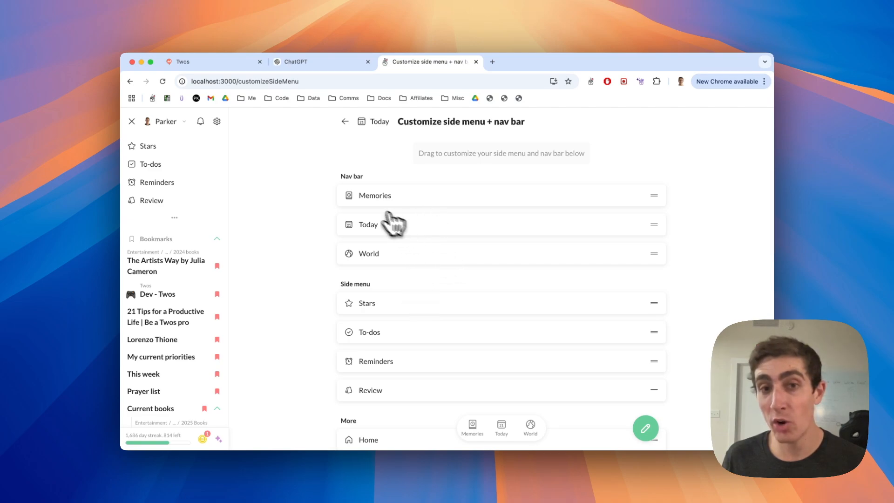
{"action": "mouse_move", "coordinate": [400, 345]}
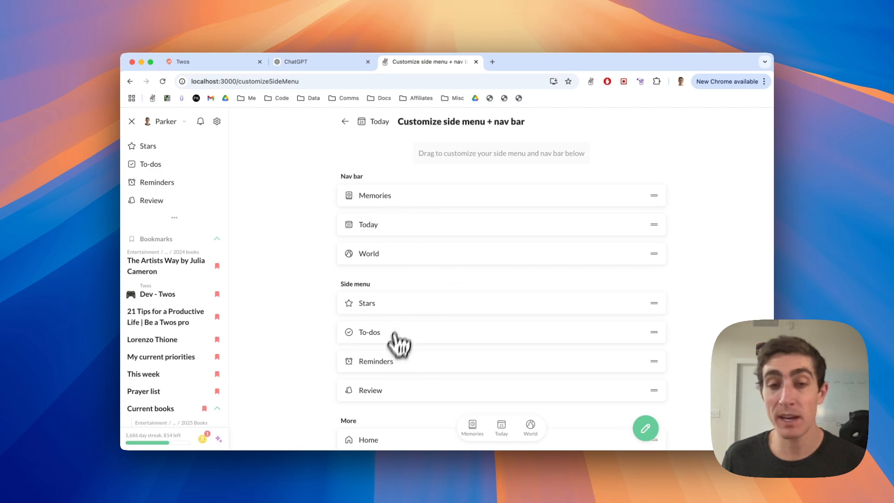
{"action": "mouse_move", "coordinate": [296, 288]}
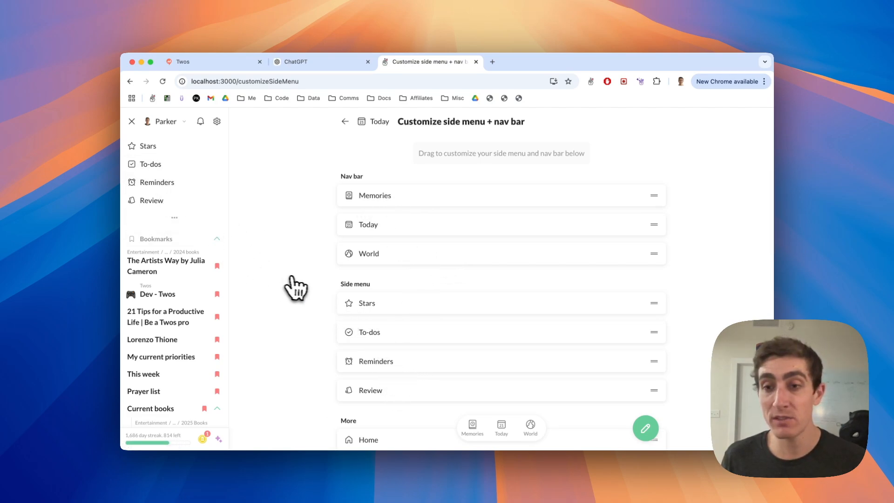
{"action": "mouse_move", "coordinate": [385, 135]}
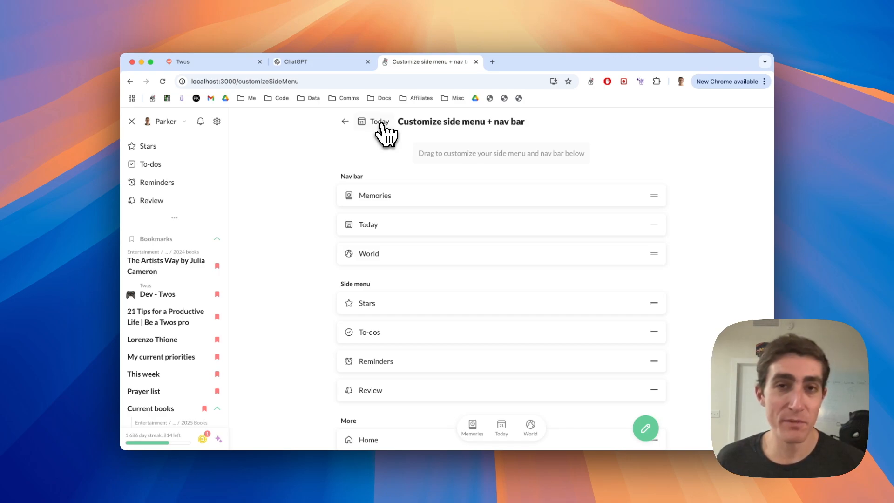